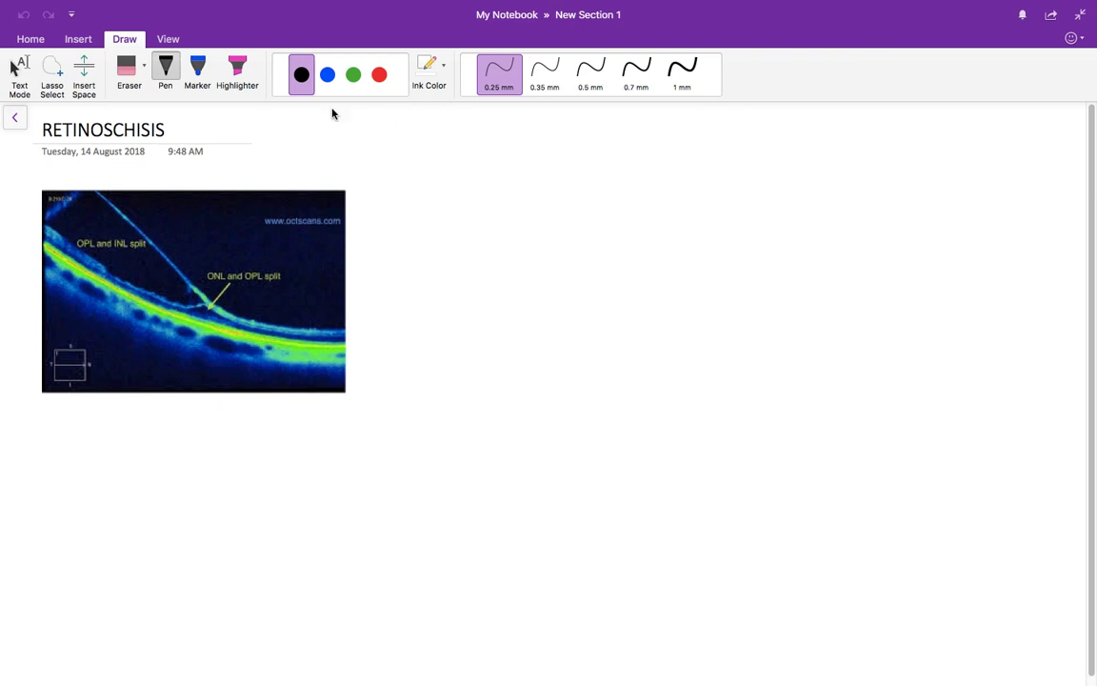
# - Write "Splitting of layers of Retina." in blue ink beside the title, then return to black ink
pyautogui.click(335, 72)
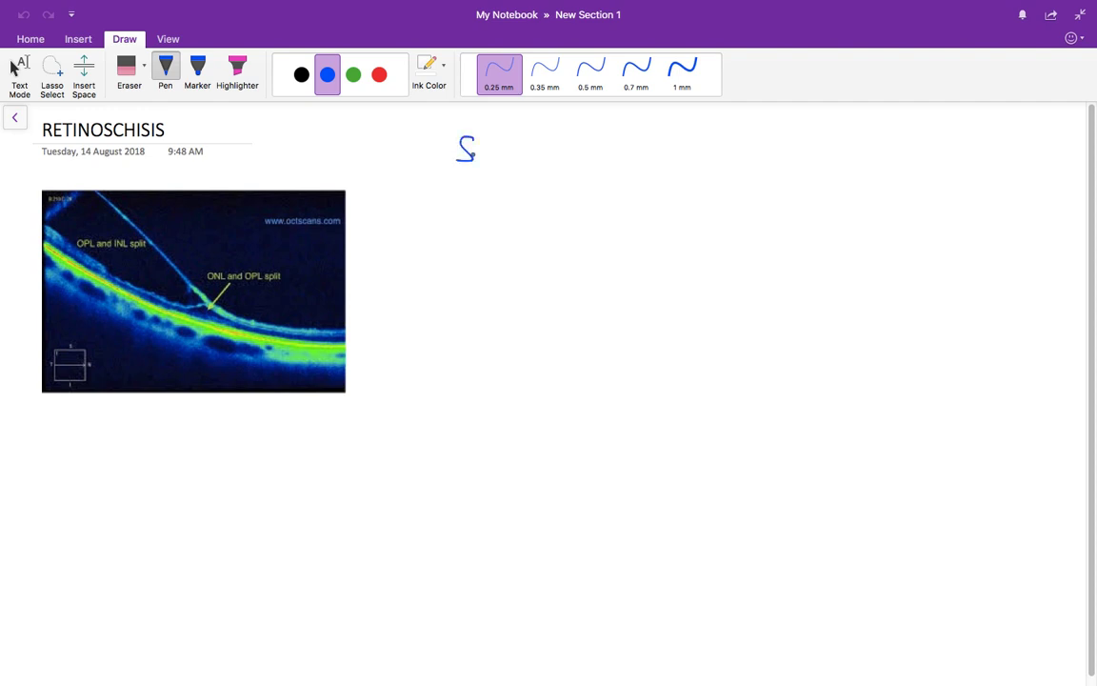
pyautogui.moveTo(476, 153); pyautogui.dragTo(523, 153)
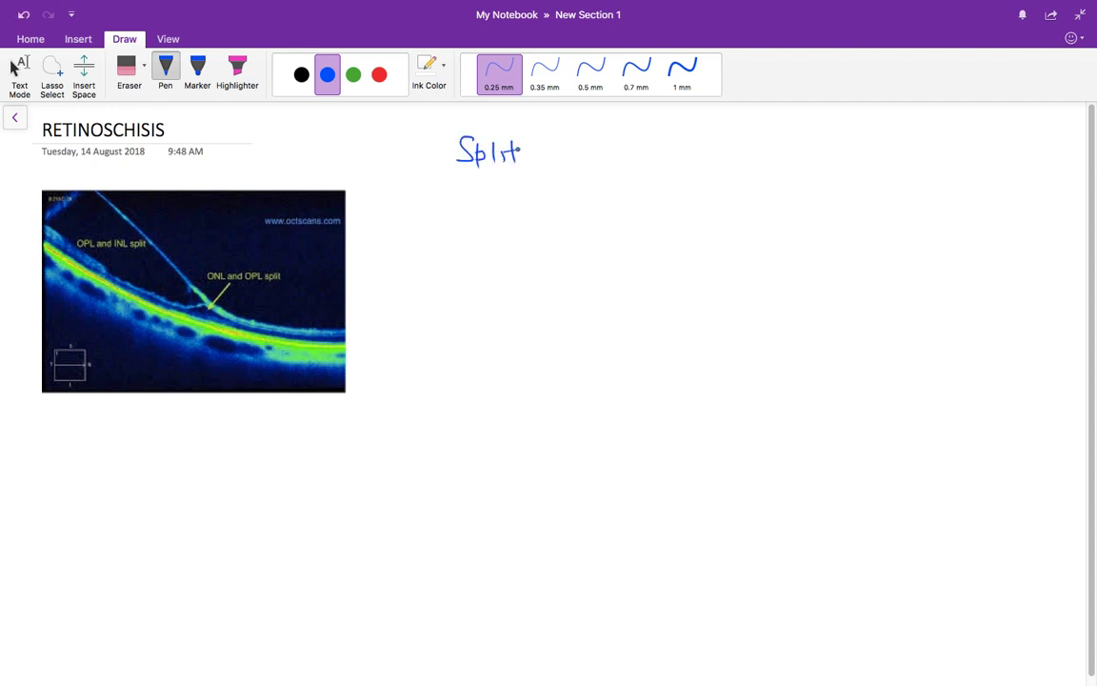
pyautogui.moveTo(521, 152); pyautogui.dragTo(564, 152)
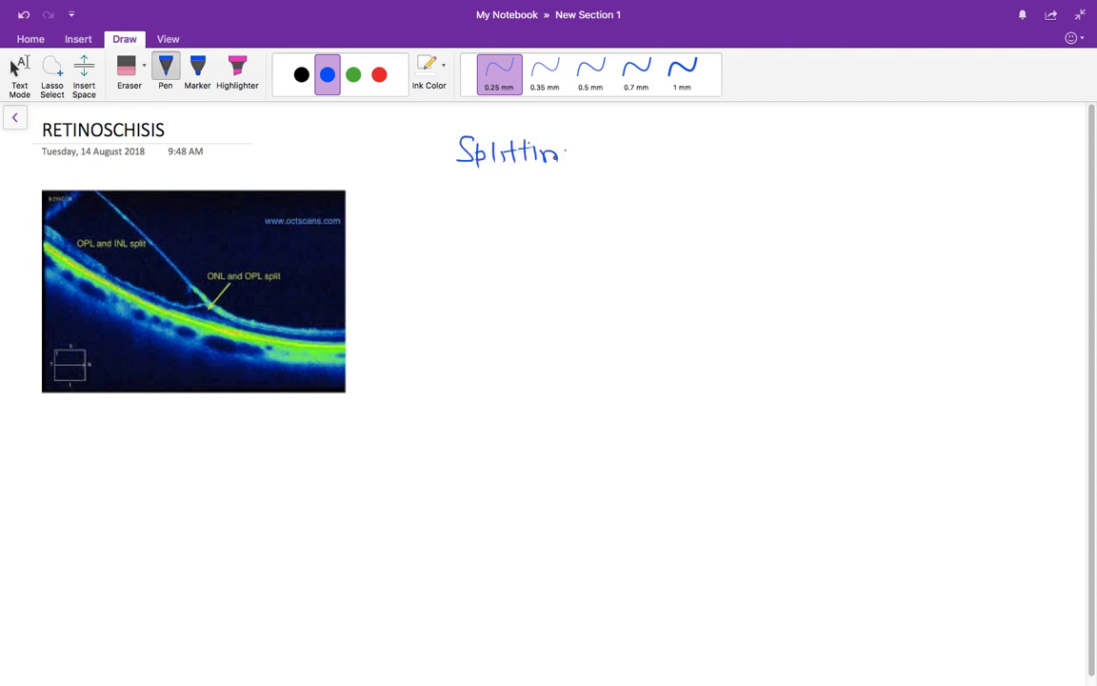
pyautogui.moveTo(590, 152); pyautogui.dragTo(682, 167)
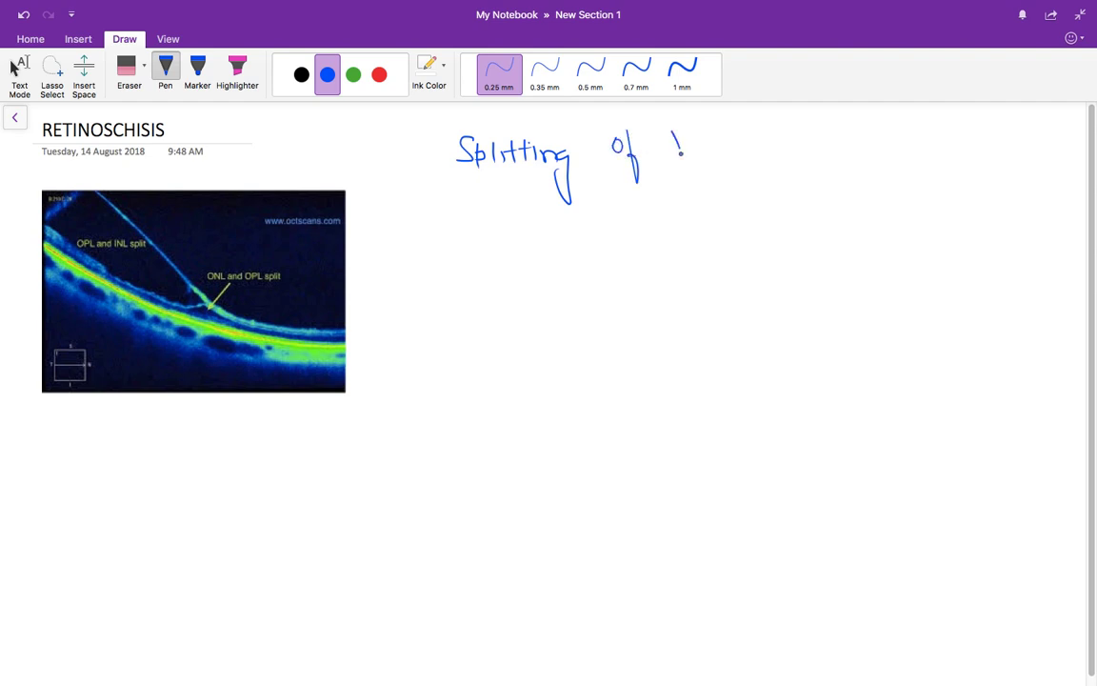
pyautogui.moveTo(676, 143); pyautogui.dragTo(762, 171)
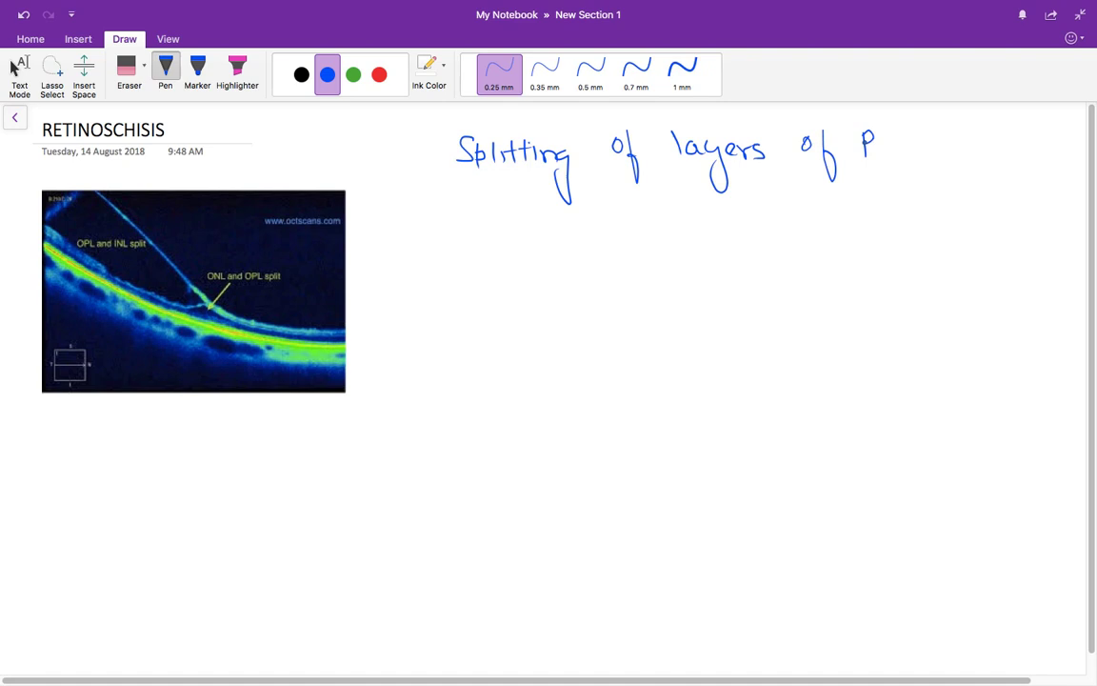
pyautogui.moveTo(860, 149); pyautogui.dragTo(943, 149)
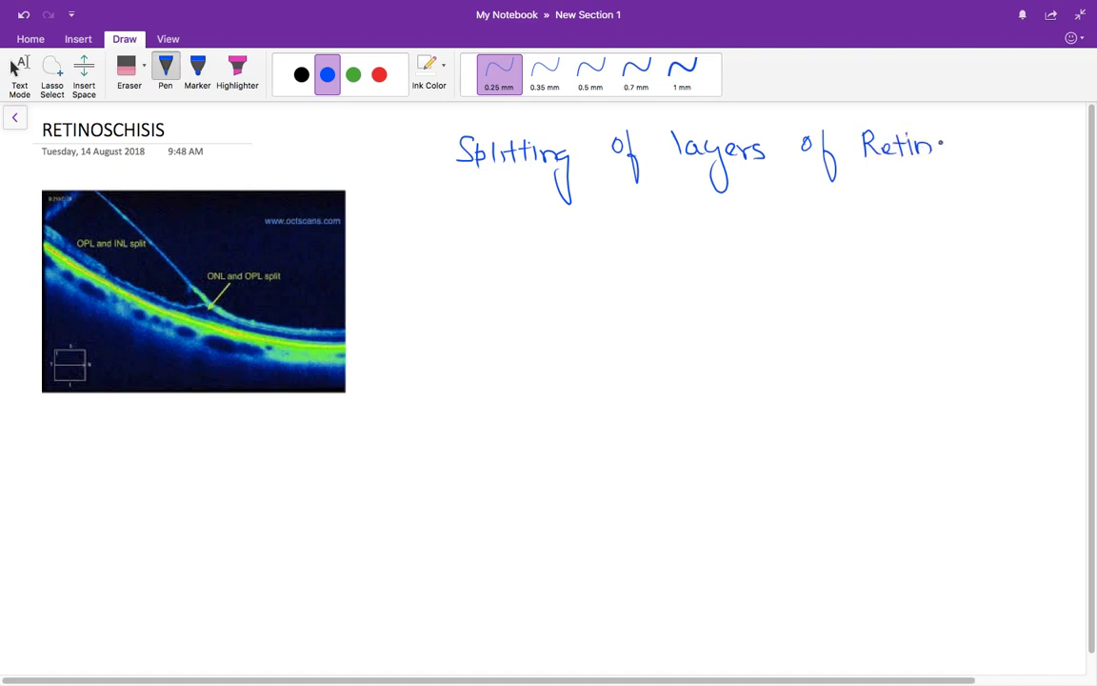
pyautogui.click(302, 73)
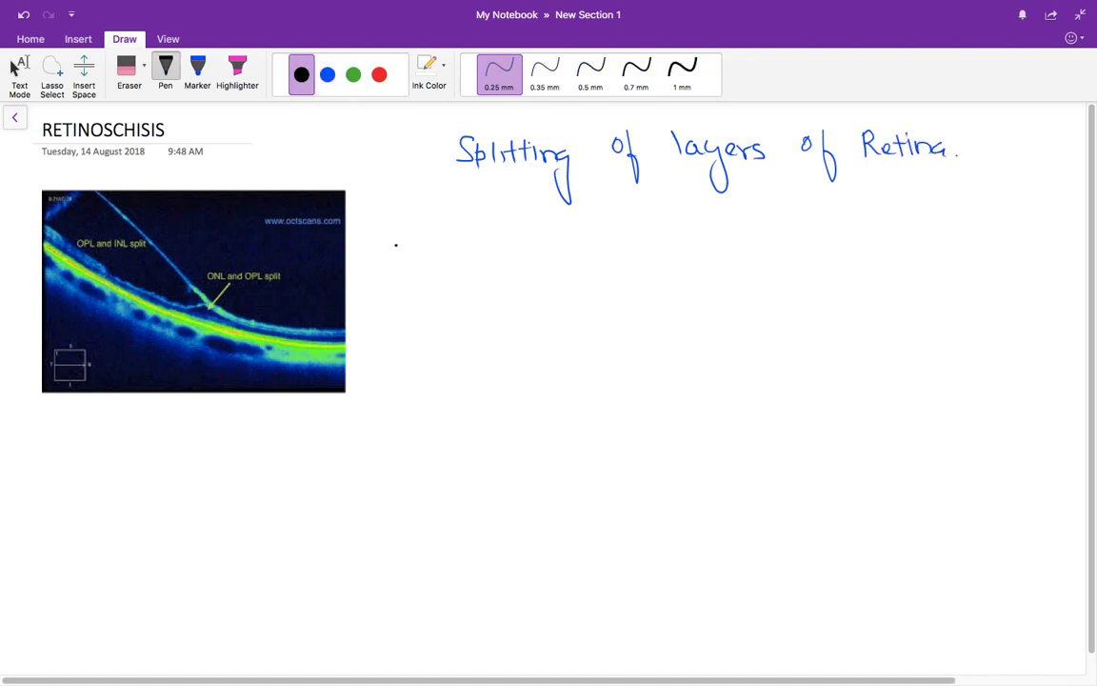
# - Sketch stacked retinal layer lines and a detached retina labelled NSR and RPE in black
pyautogui.moveTo(384, 232); pyautogui.dragTo(438, 263)
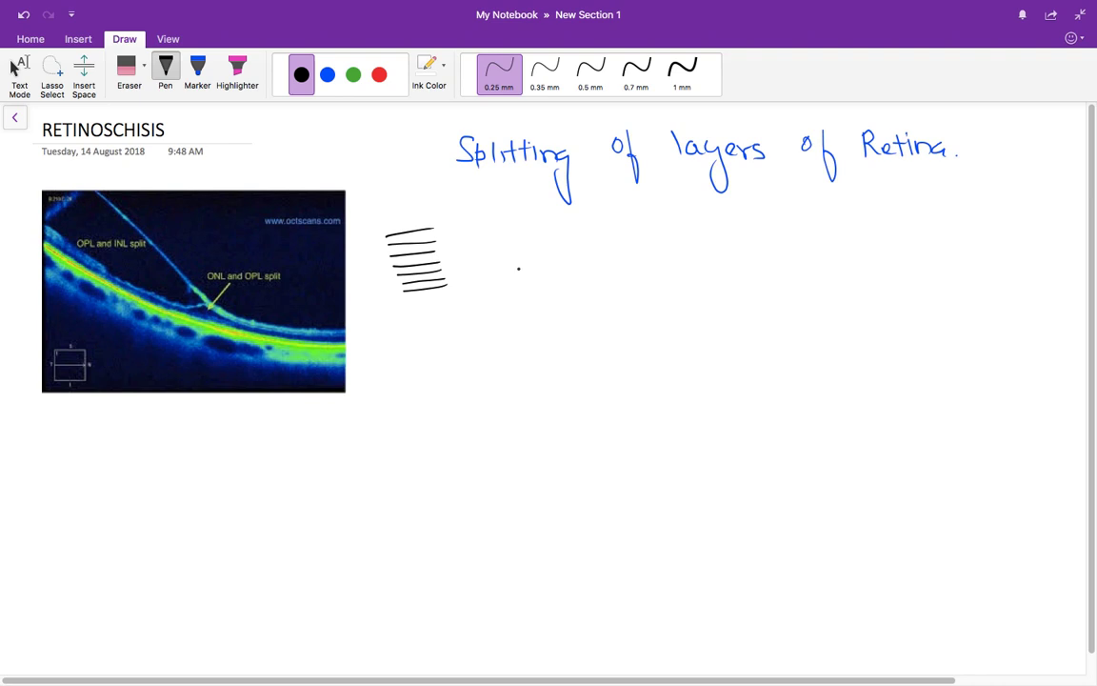
pyautogui.moveTo(510, 266); pyautogui.dragTo(587, 263)
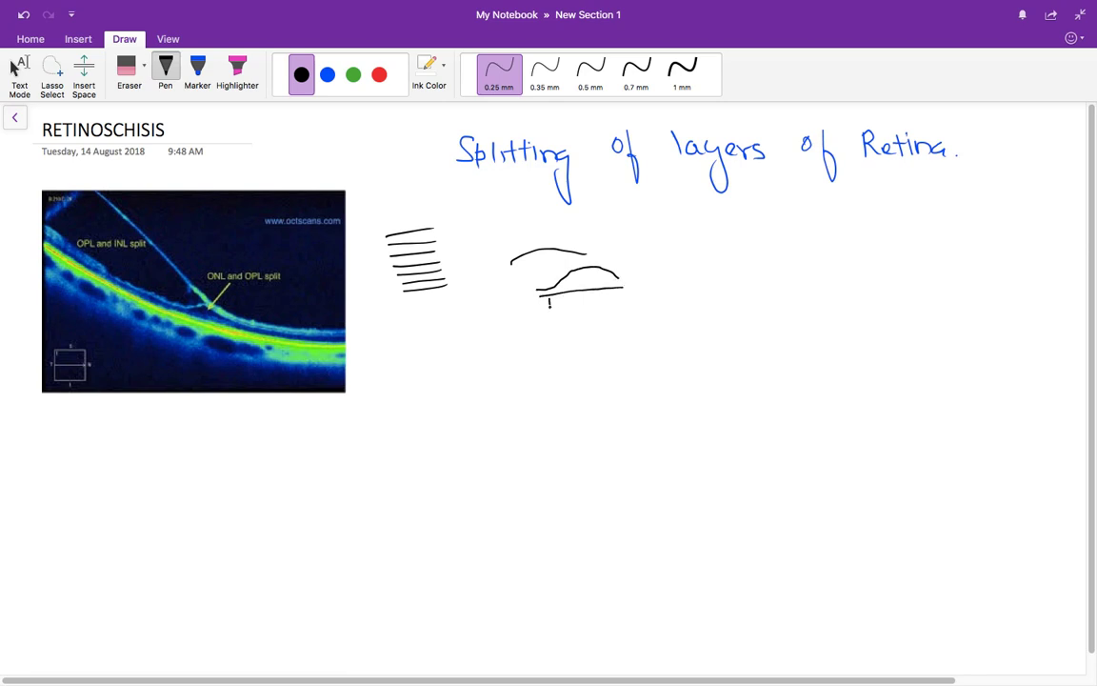
pyautogui.write('RPe')
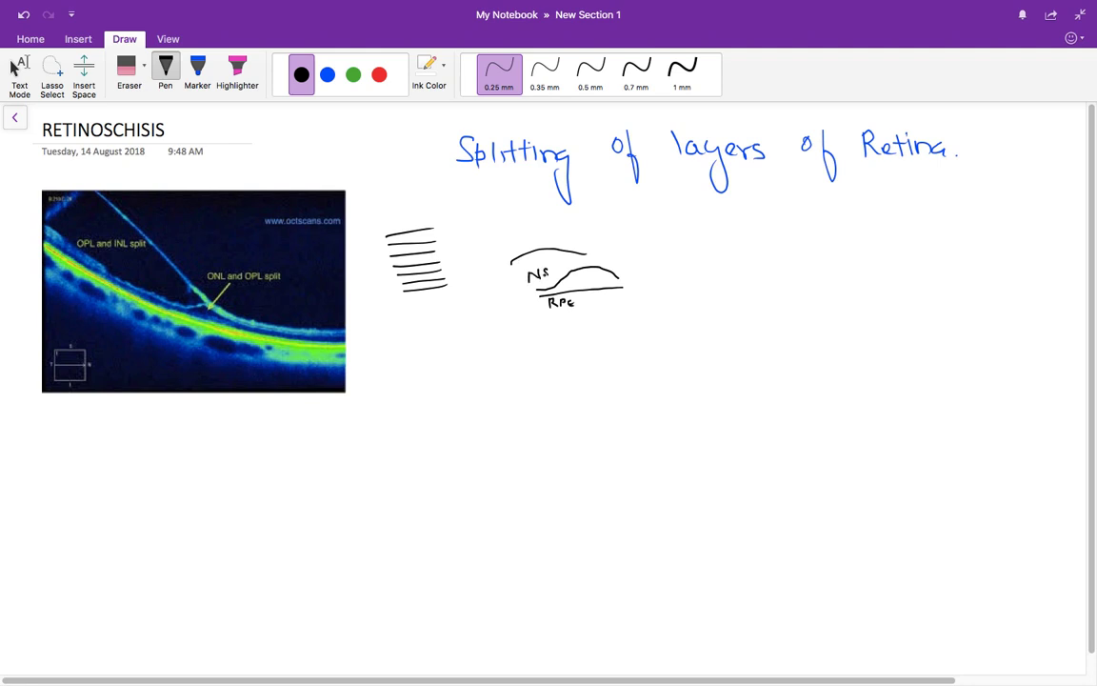
# - Hatch the gap under the detached retina in blue and write an RD label
pyautogui.click(332, 74)
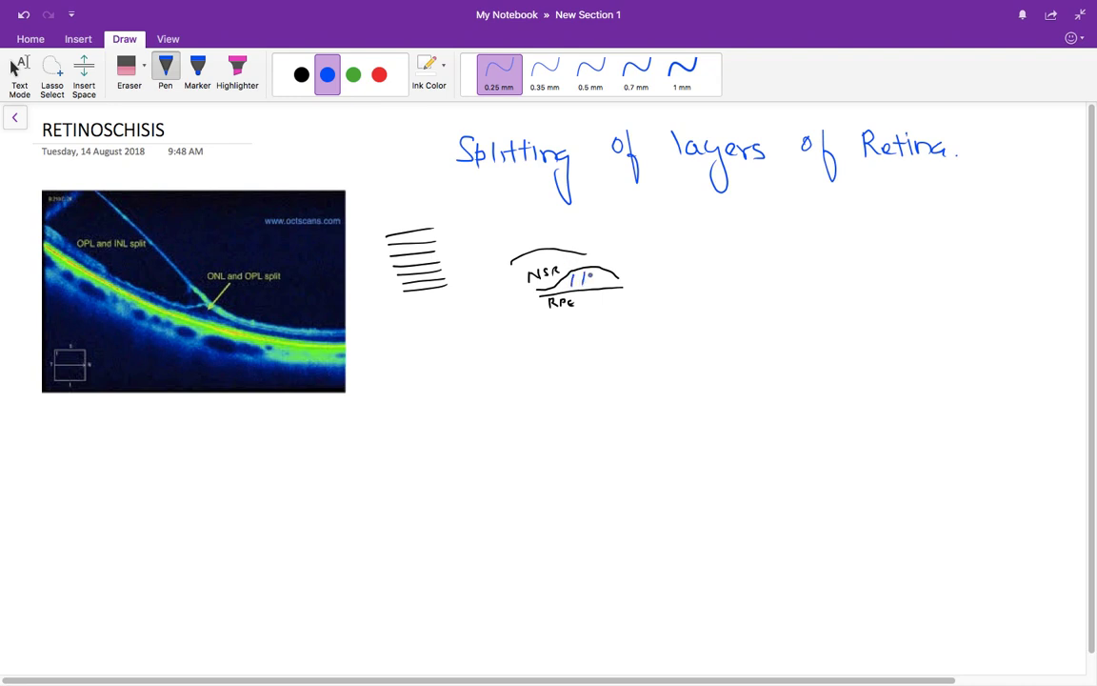
pyautogui.moveTo(570, 282); pyautogui.dragTo(613, 282)
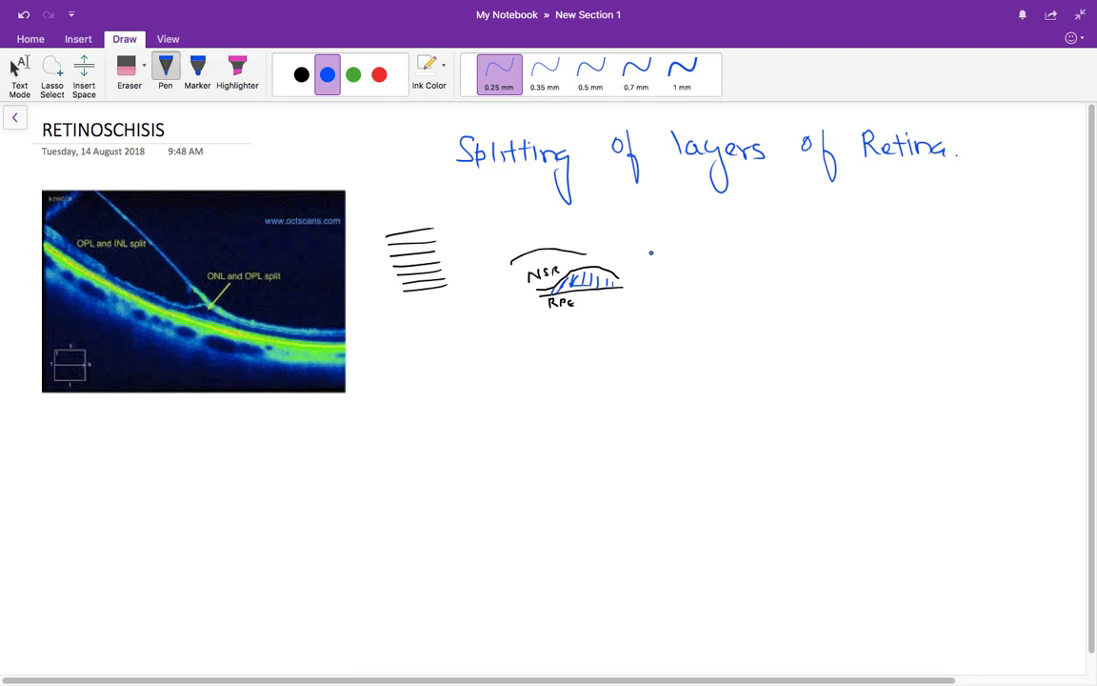
pyautogui.moveTo(646, 257); pyautogui.dragTo(678, 267)
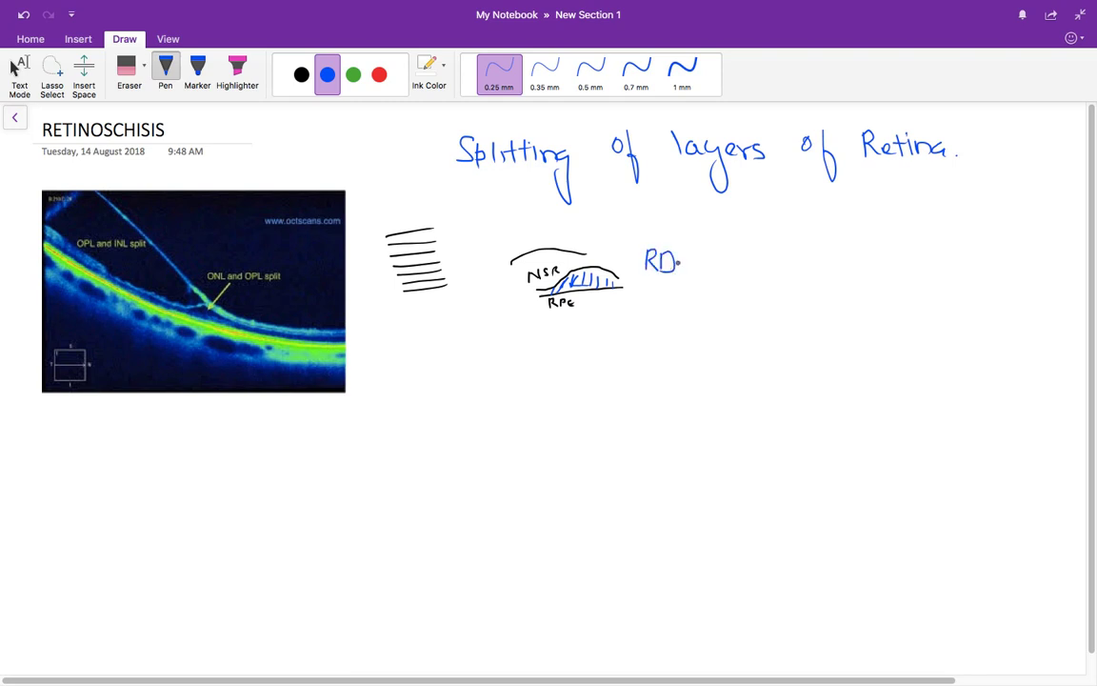
# - Mark the OPL and INL split on the OCT image with a red arrow
pyautogui.click(345, 73)
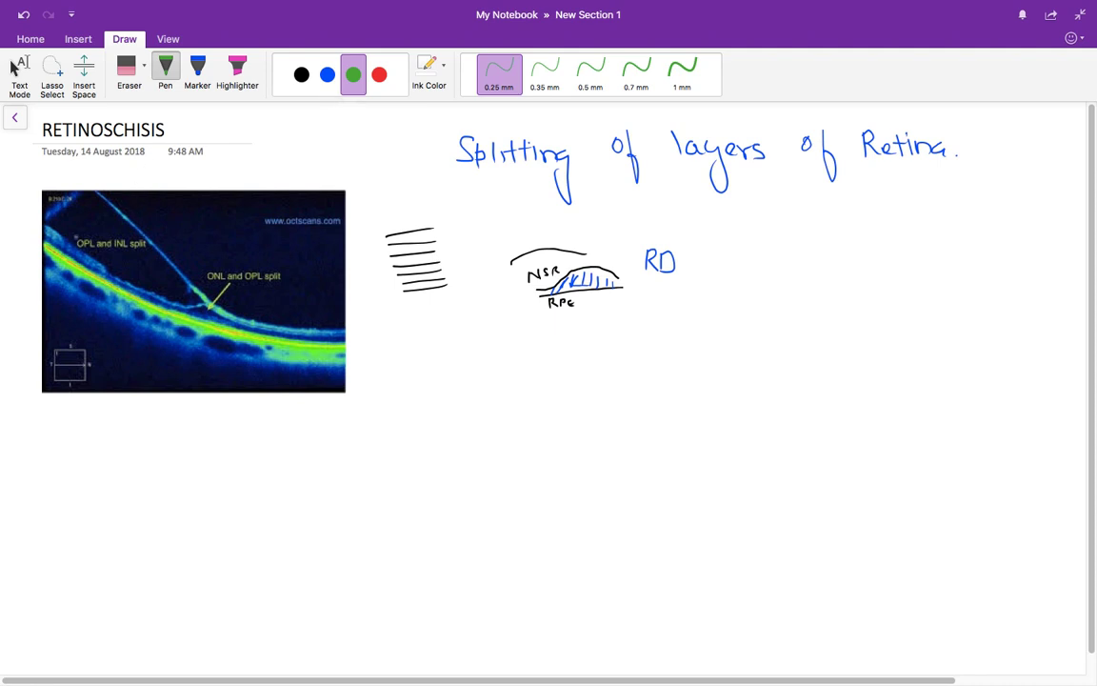
pyautogui.click(381, 73)
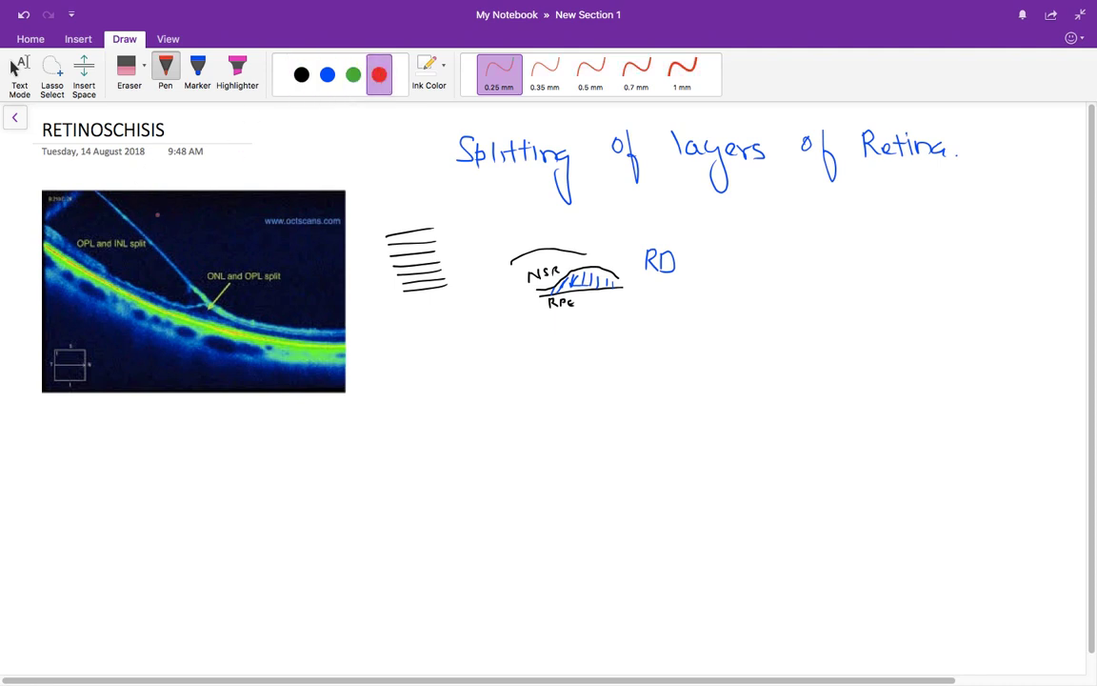
pyautogui.moveTo(138, 267); pyautogui.dragTo(209, 255)
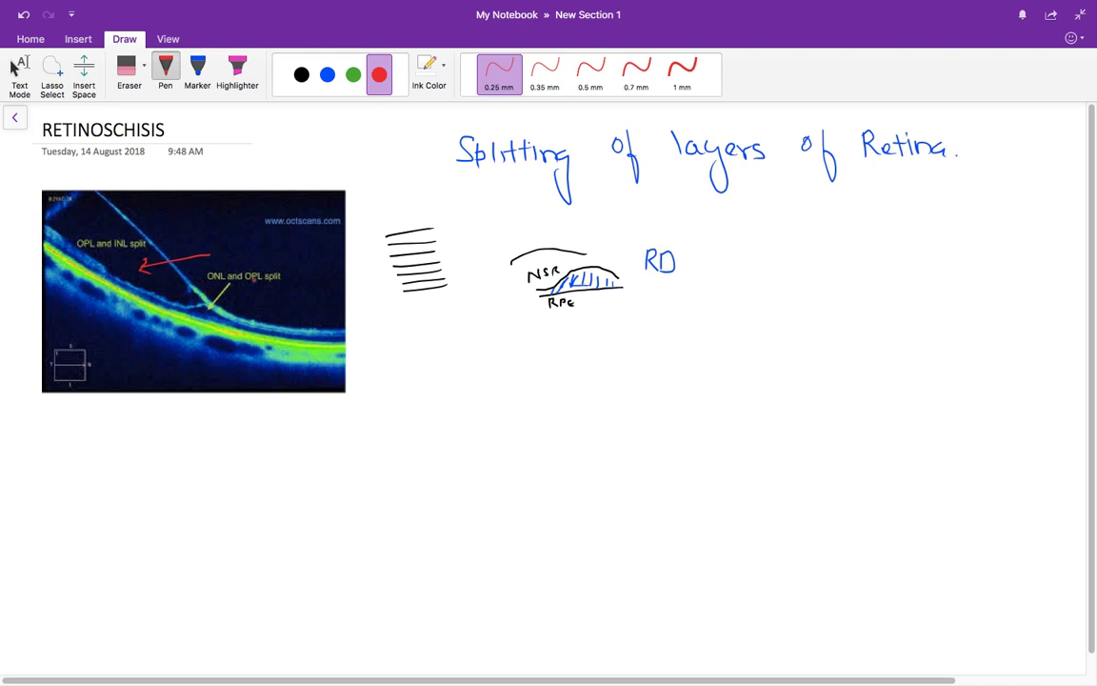
# - Write "Retinoschisis → [OPL]" in red below the sketch and add an arrow pointing at RD
pyautogui.moveTo(419, 343); pyautogui.dragTo(417, 366)
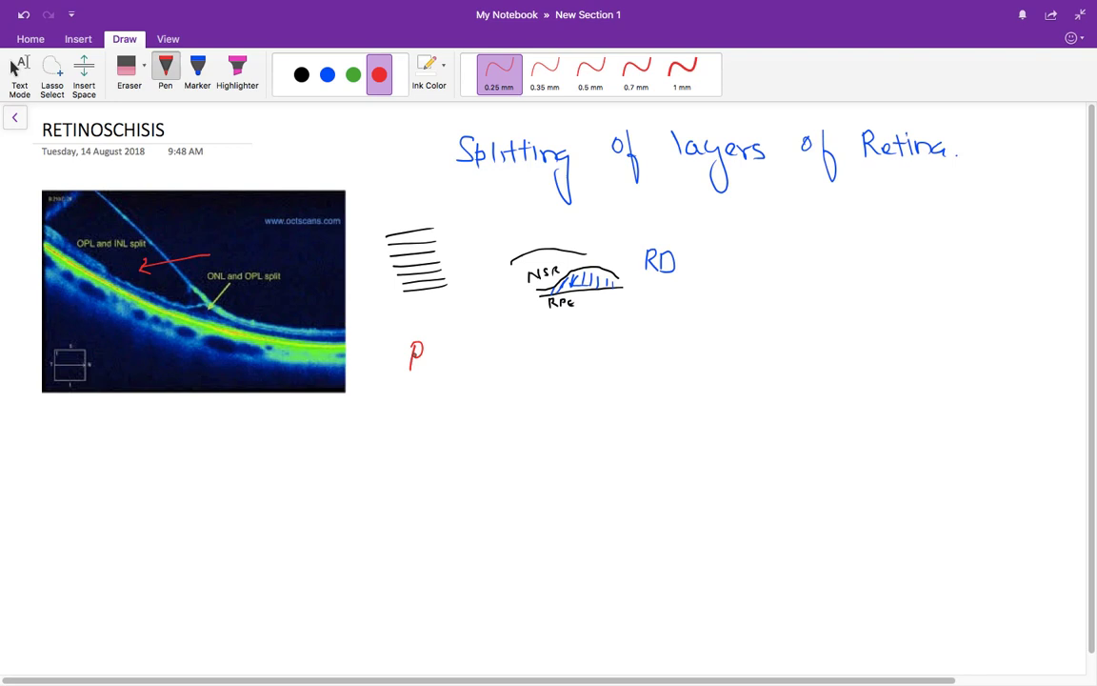
pyautogui.moveTo(415, 354); pyautogui.dragTo(465, 358)
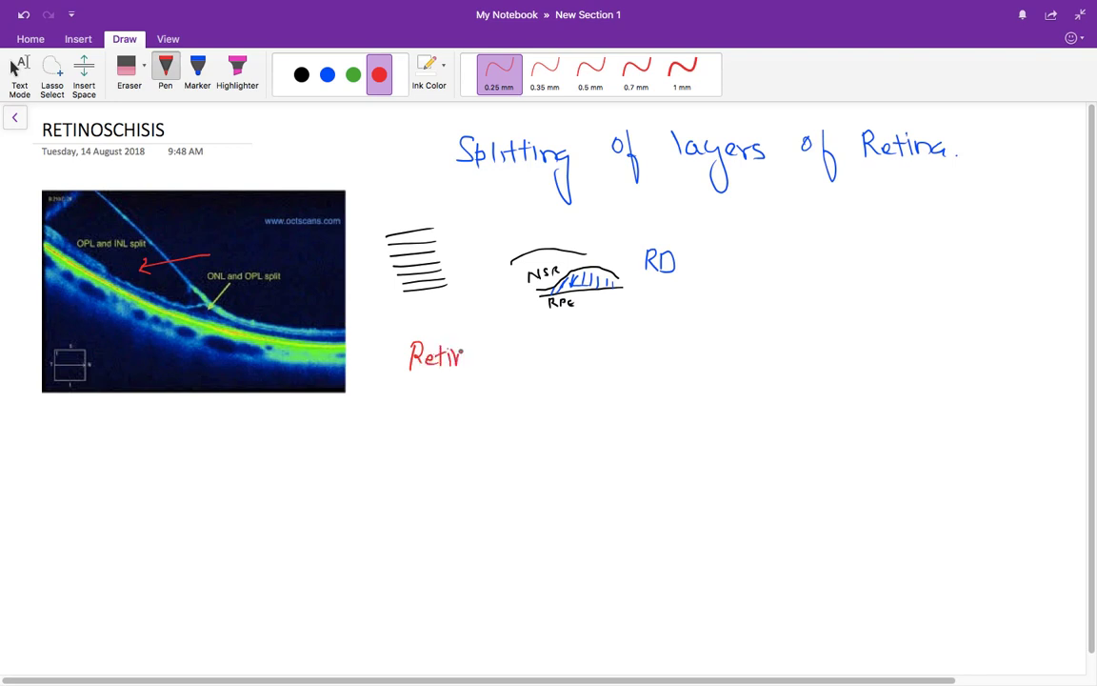
pyautogui.moveTo(467, 356); pyautogui.dragTo(529, 358)
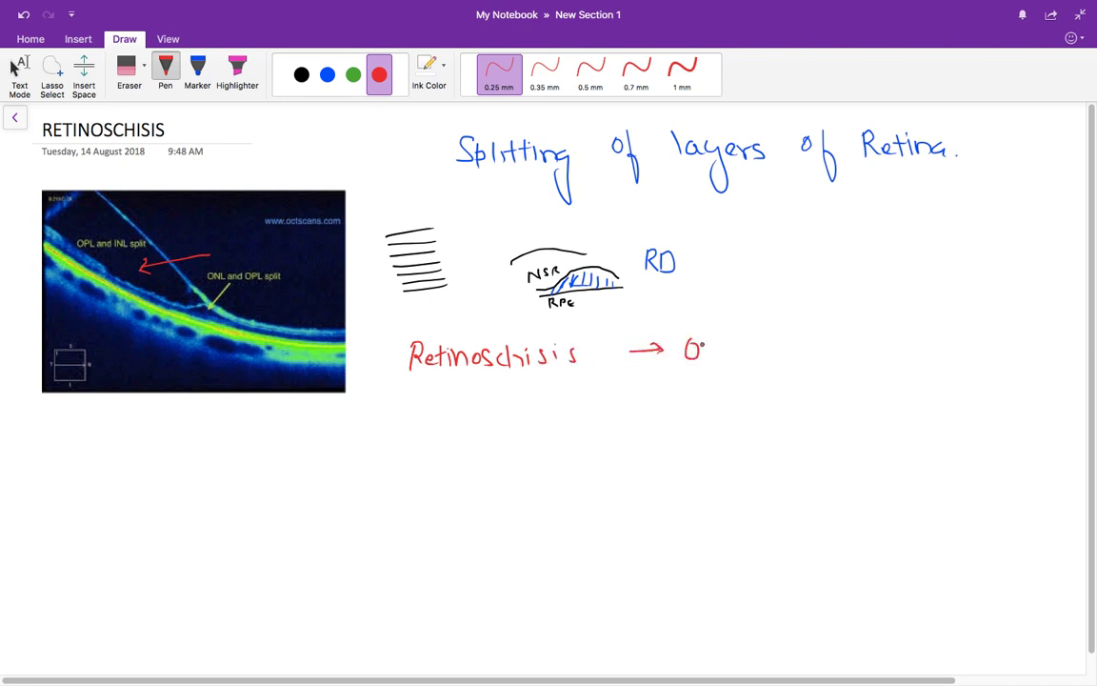
pyautogui.moveTo(686, 346); pyautogui.dragTo(734, 372)
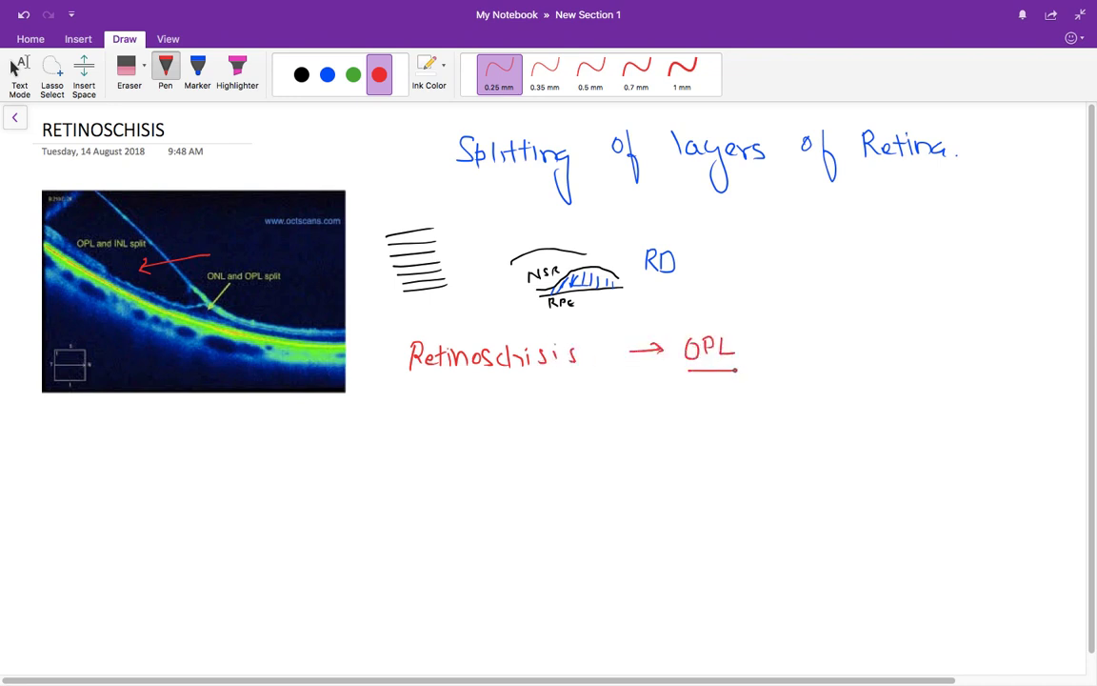
pyautogui.moveTo(676, 336); pyautogui.dragTo(676, 360)
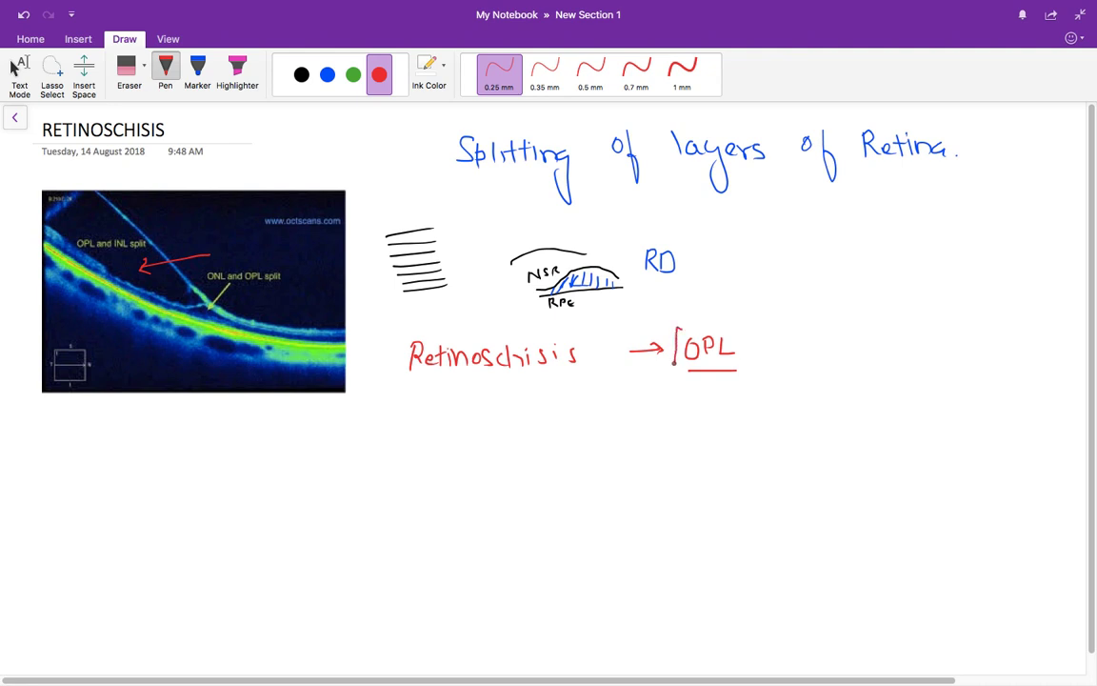
pyautogui.moveTo(741, 339); pyautogui.dragTo(743, 362)
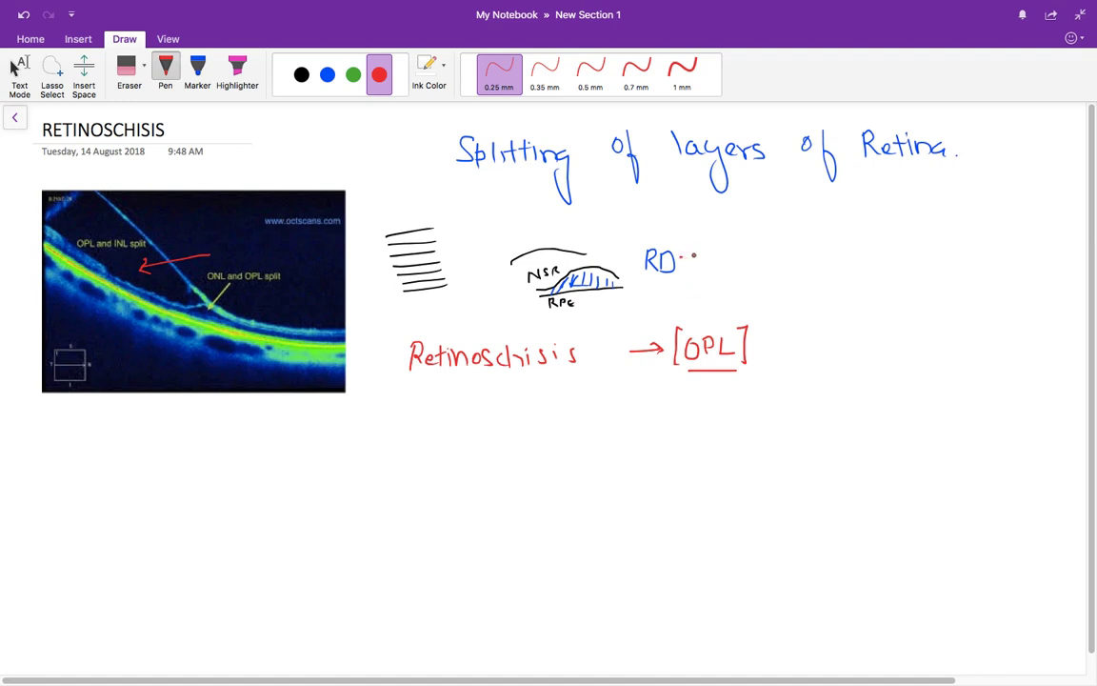
pyautogui.moveTo(682, 259); pyautogui.dragTo(695, 259)
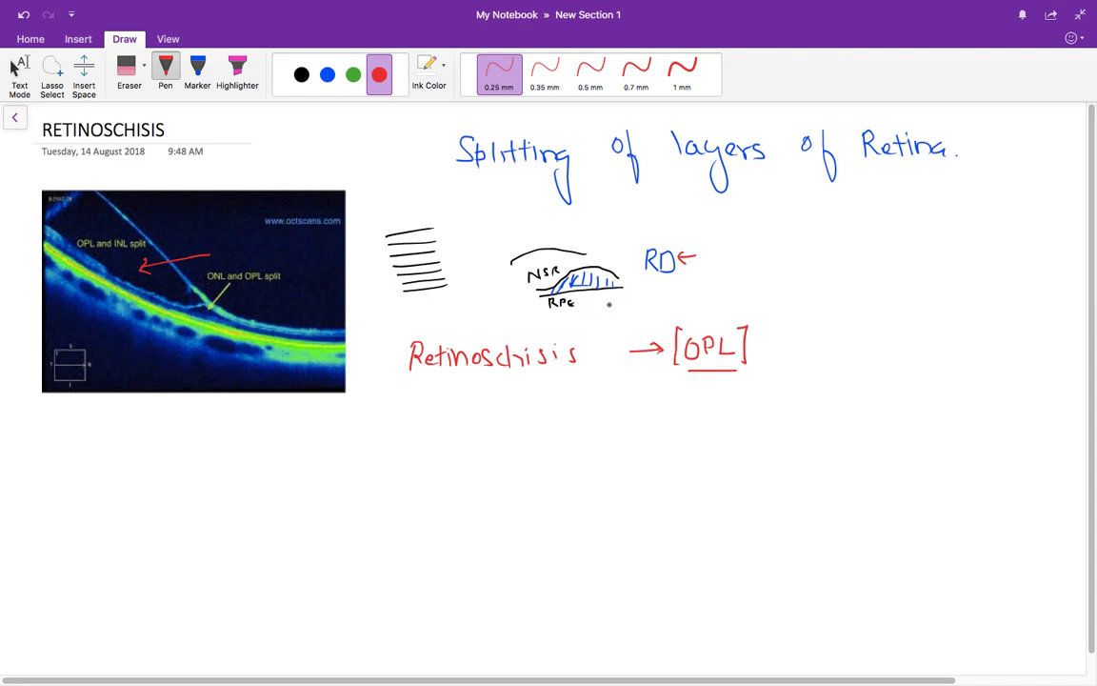
# - Write "→ Absolute Scotoma" in green after C/C
pyautogui.click(350, 74)
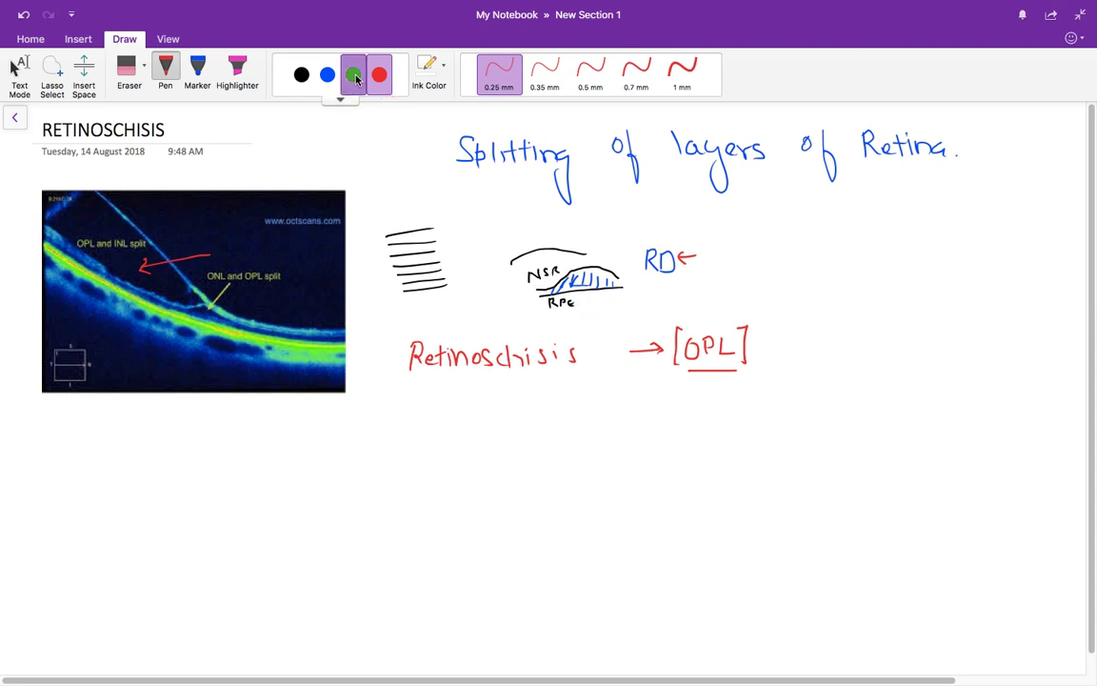
pyautogui.click(348, 73)
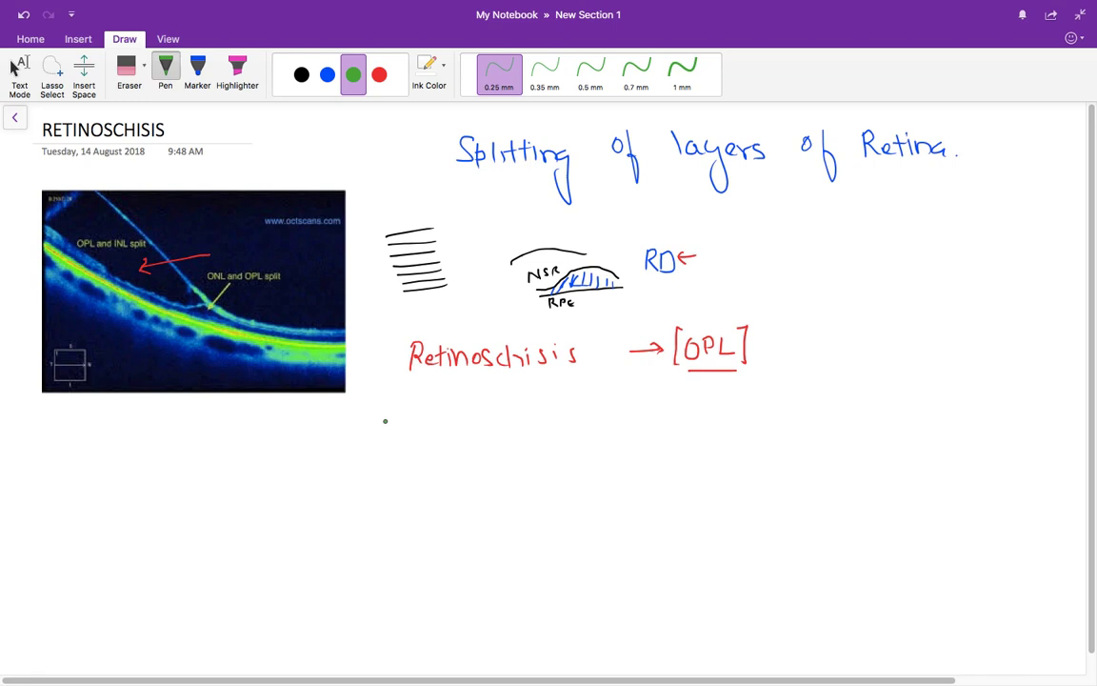
pyautogui.moveTo(381, 421); pyautogui.dragTo(423, 429)
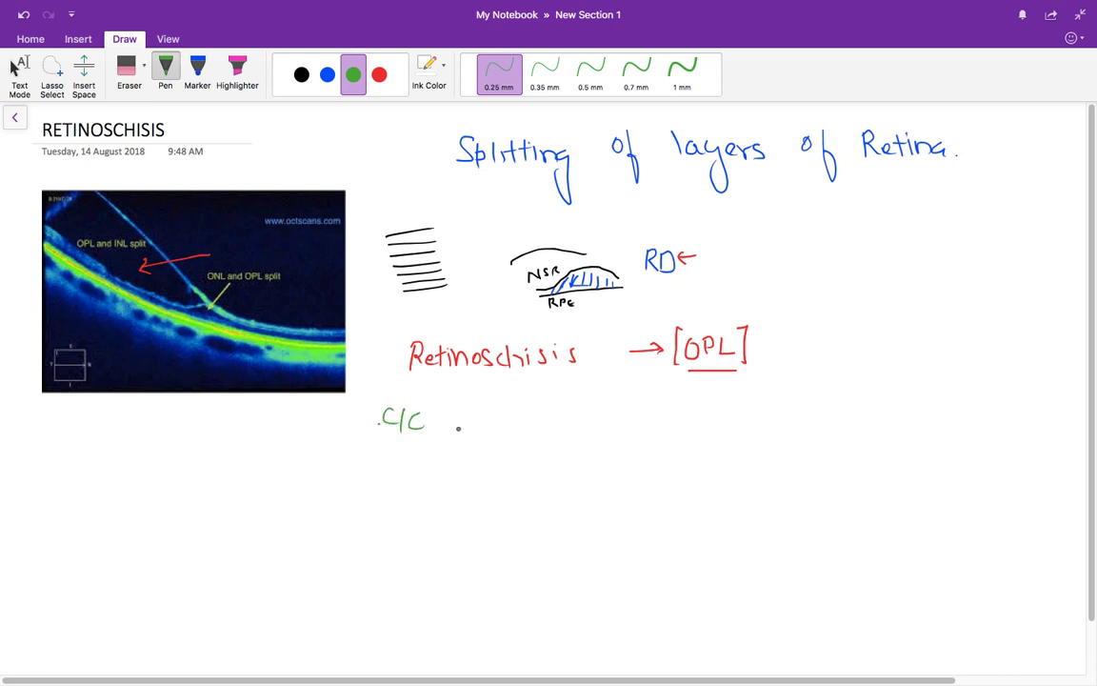
pyautogui.moveTo(438, 429); pyautogui.dragTo(518, 423)
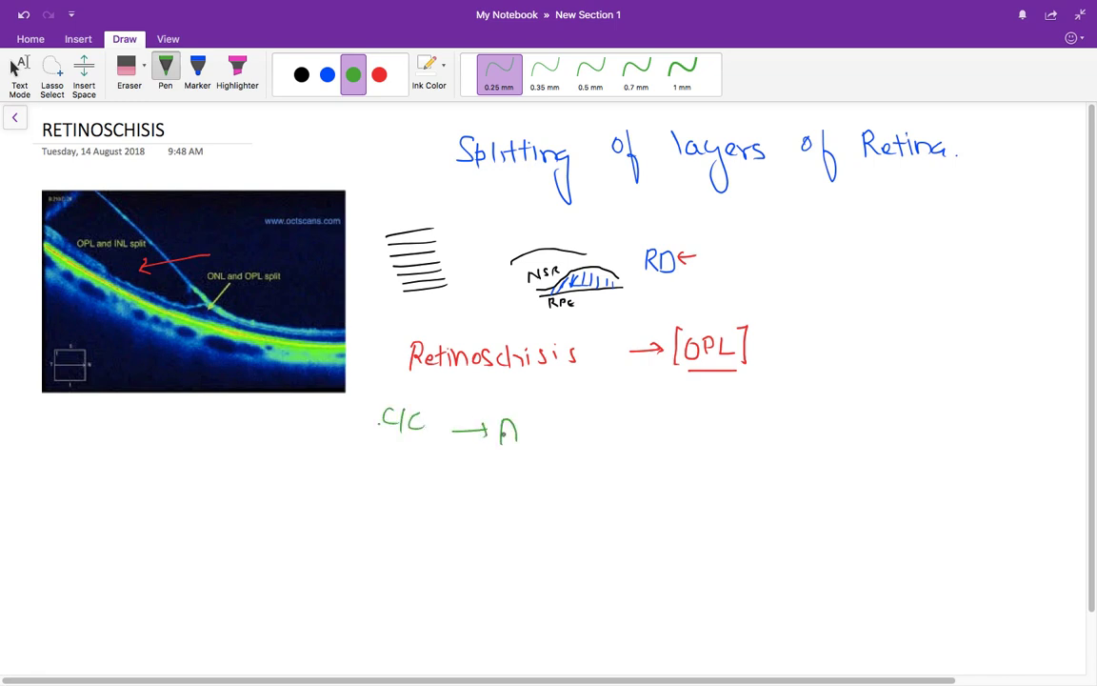
pyautogui.moveTo(495, 428); pyautogui.dragTo(581, 429)
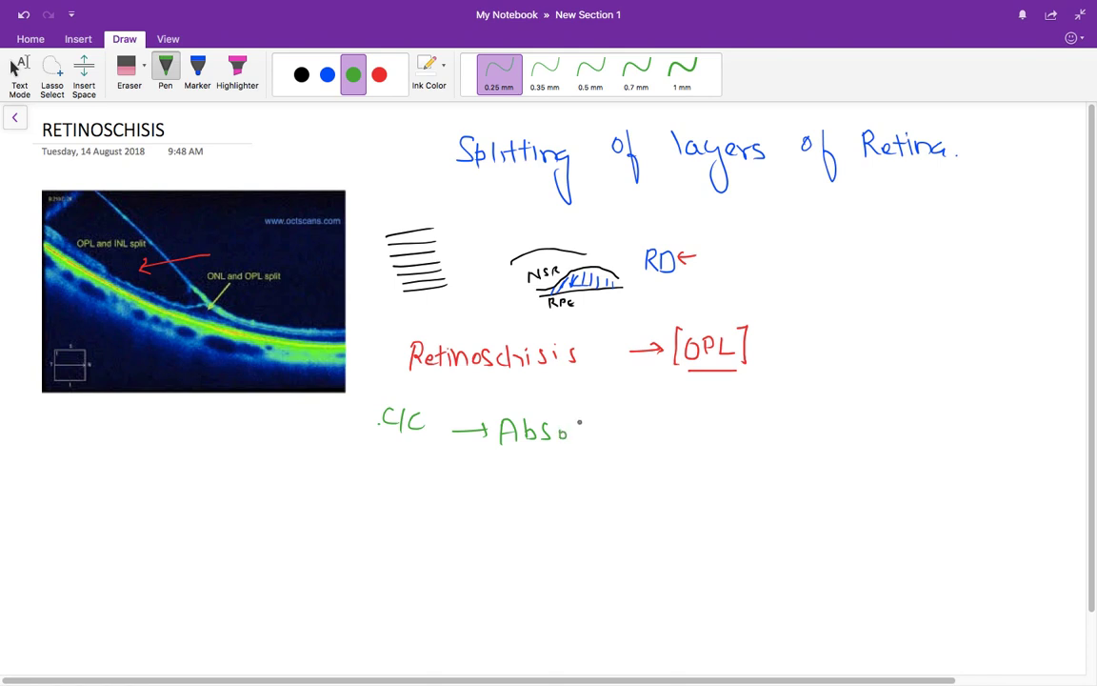
pyautogui.moveTo(571, 431); pyautogui.dragTo(628, 430)
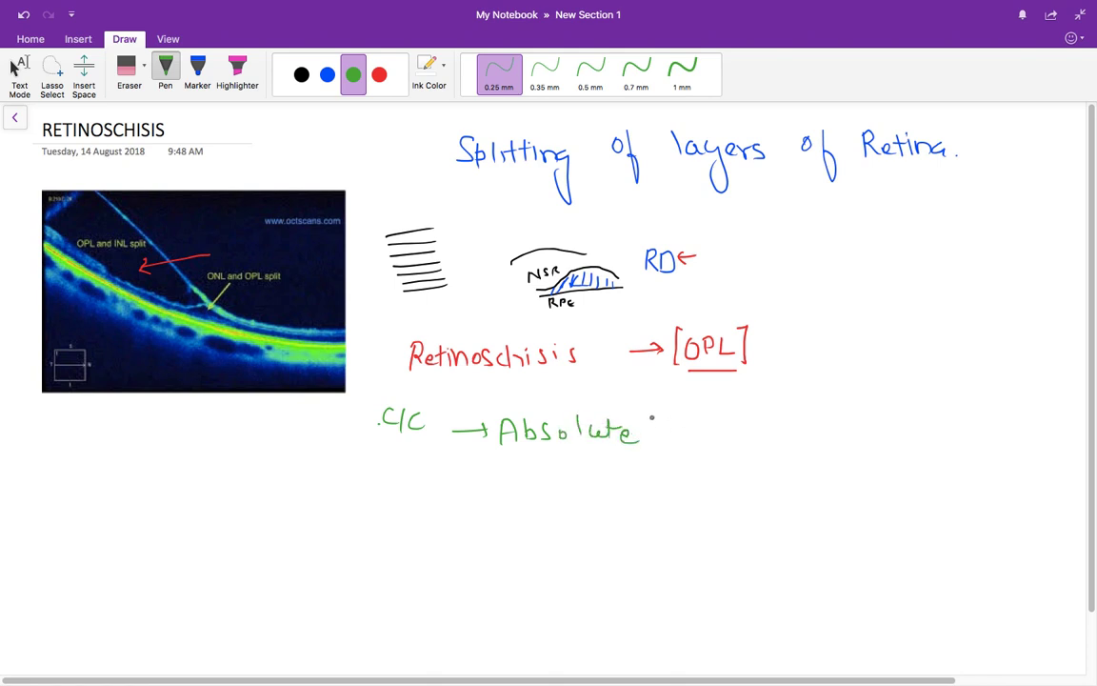
pyautogui.write('S')
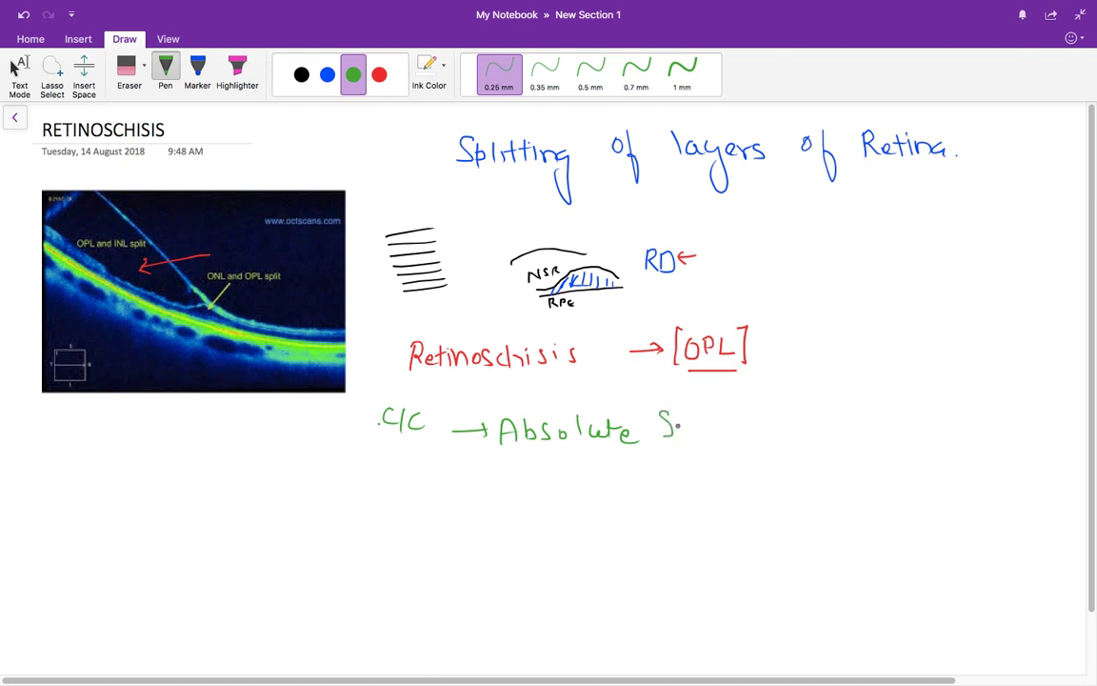
pyautogui.moveTo(682, 423); pyautogui.dragTo(747, 429)
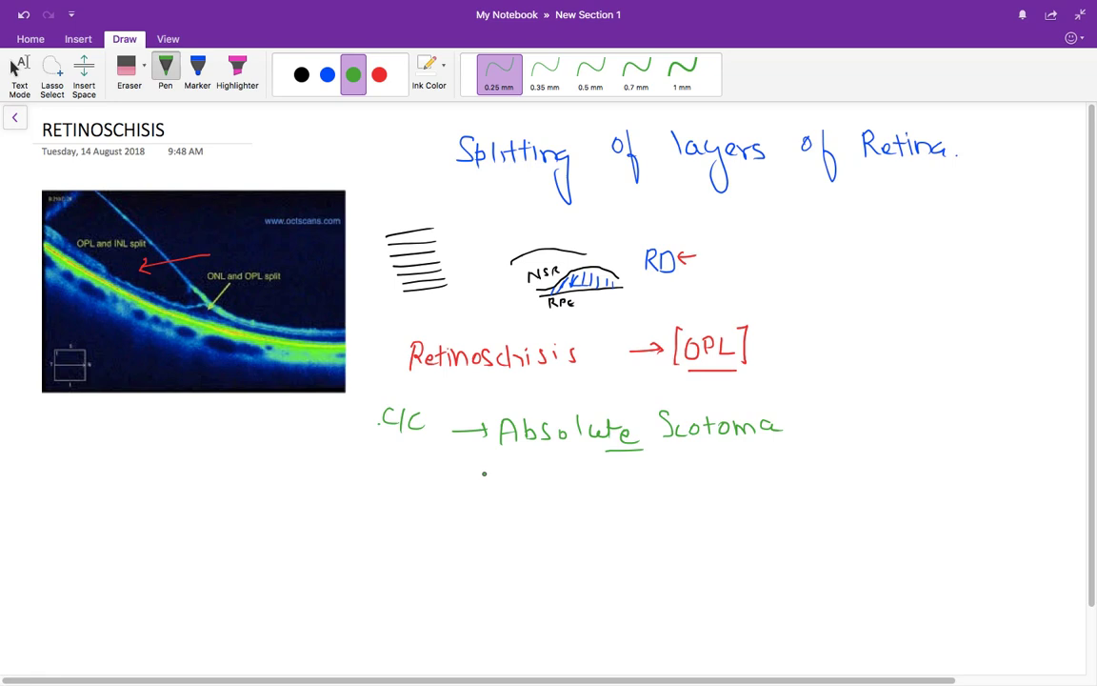
# - List Field loss, Shallow elevation and Cartwheel maculopathy in green, with a starburst sketch
pyautogui.moveTo(458, 480); pyautogui.dragTo(518, 480)
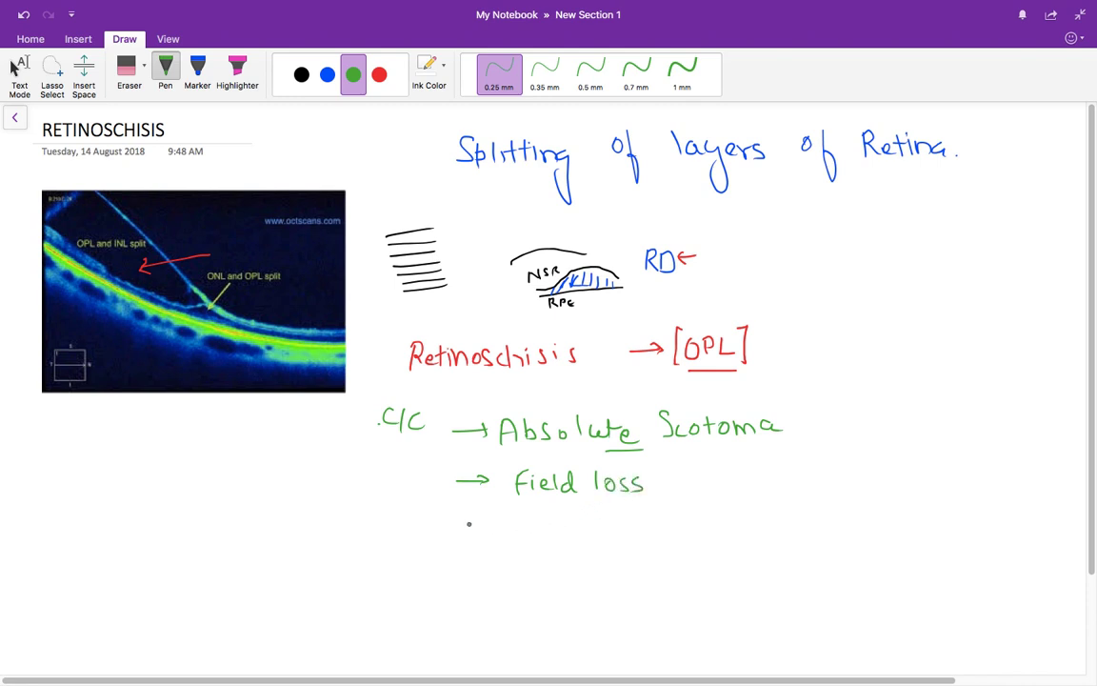
pyautogui.moveTo(466, 524); pyautogui.dragTo(562, 530)
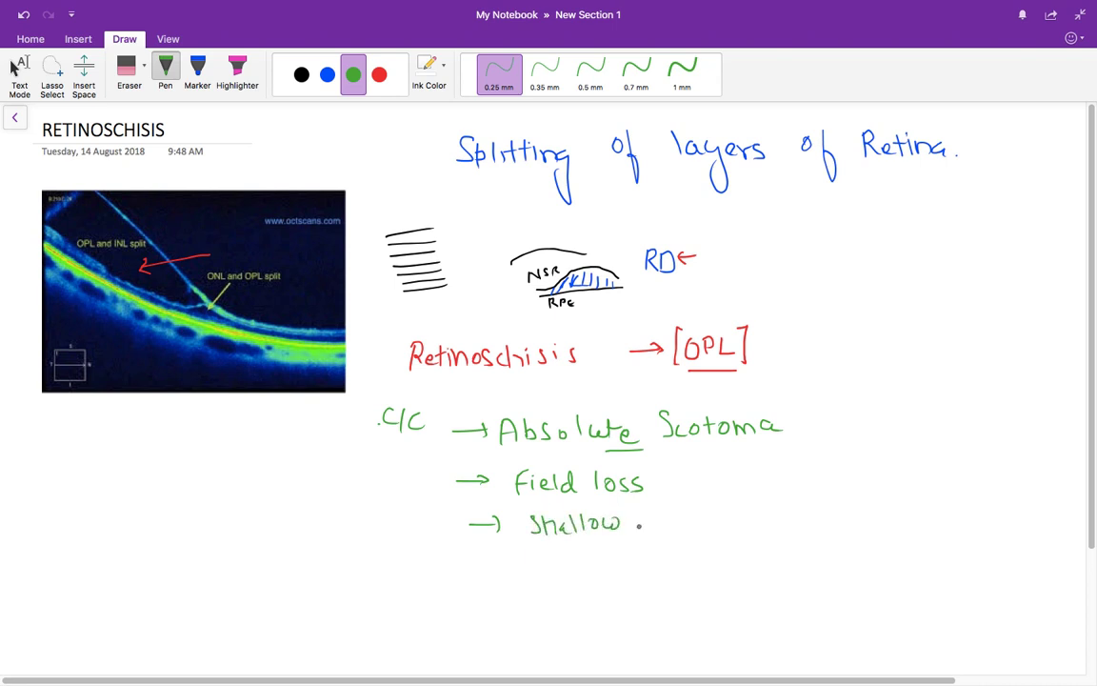
pyautogui.moveTo(647, 522); pyautogui.dragTo(709, 522)
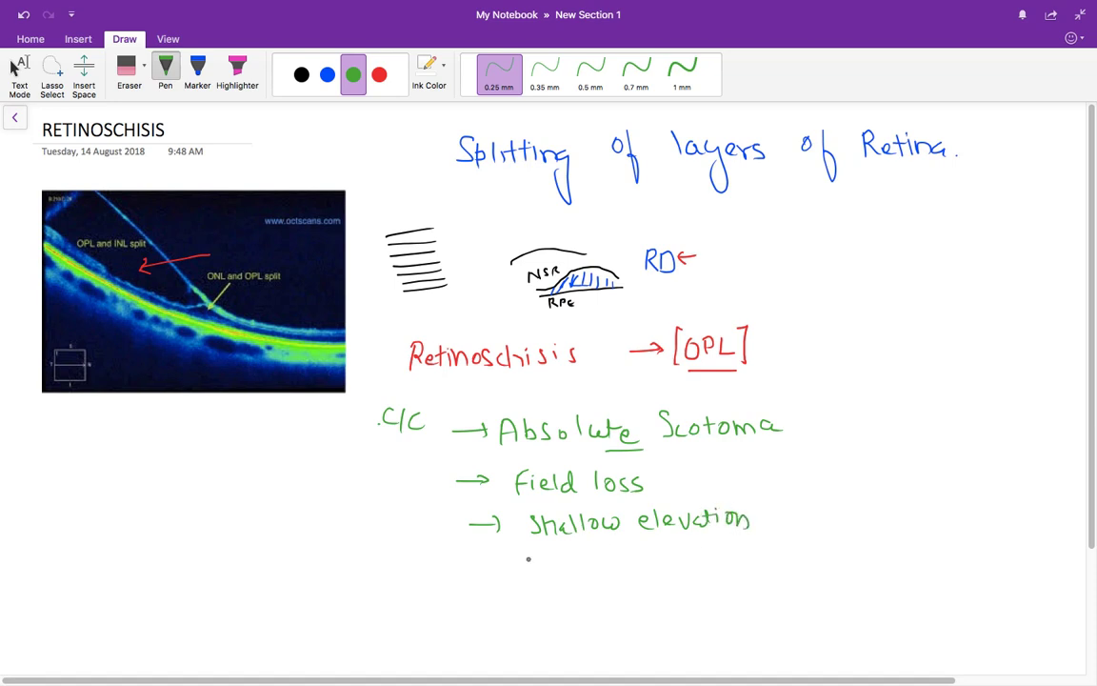
pyautogui.moveTo(457, 568); pyautogui.dragTo(505, 568)
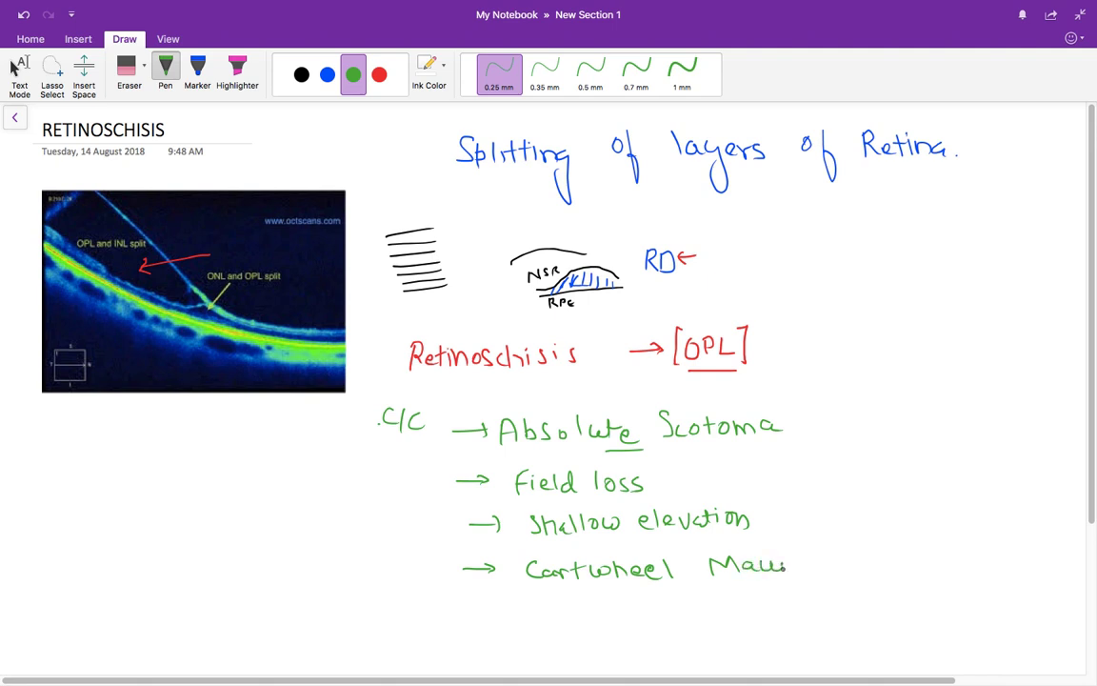
pyautogui.moveTo(861, 556); pyautogui.dragTo(895, 549)
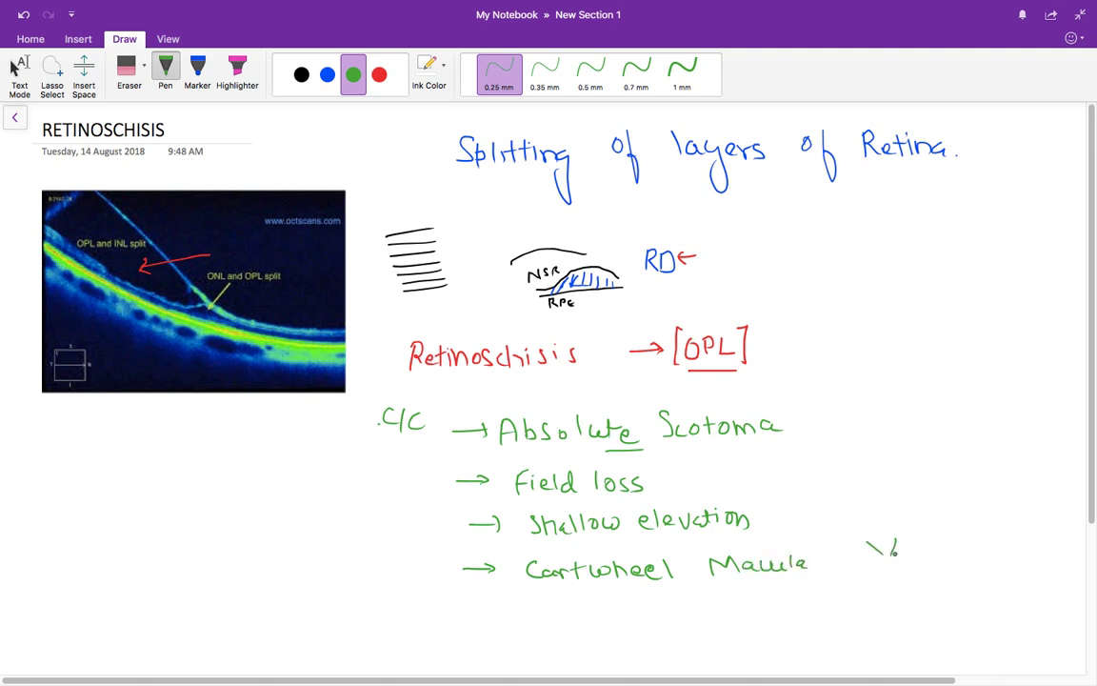
pyautogui.moveTo(866, 549); pyautogui.dragTo(914, 581)
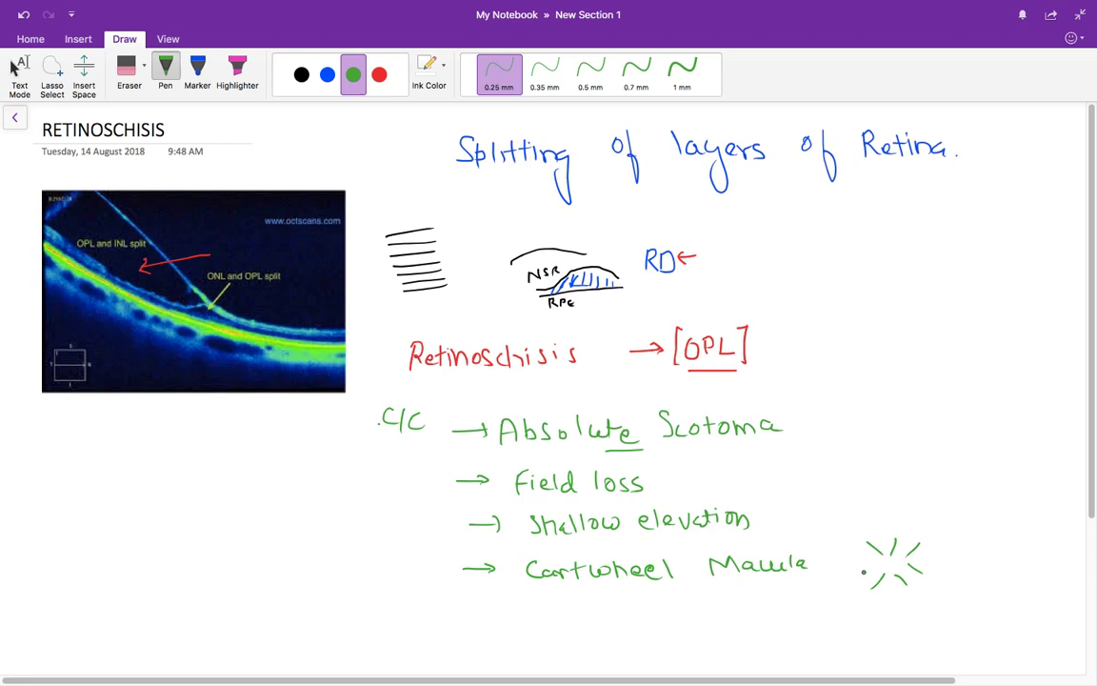
pyautogui.moveTo(1094, 591)
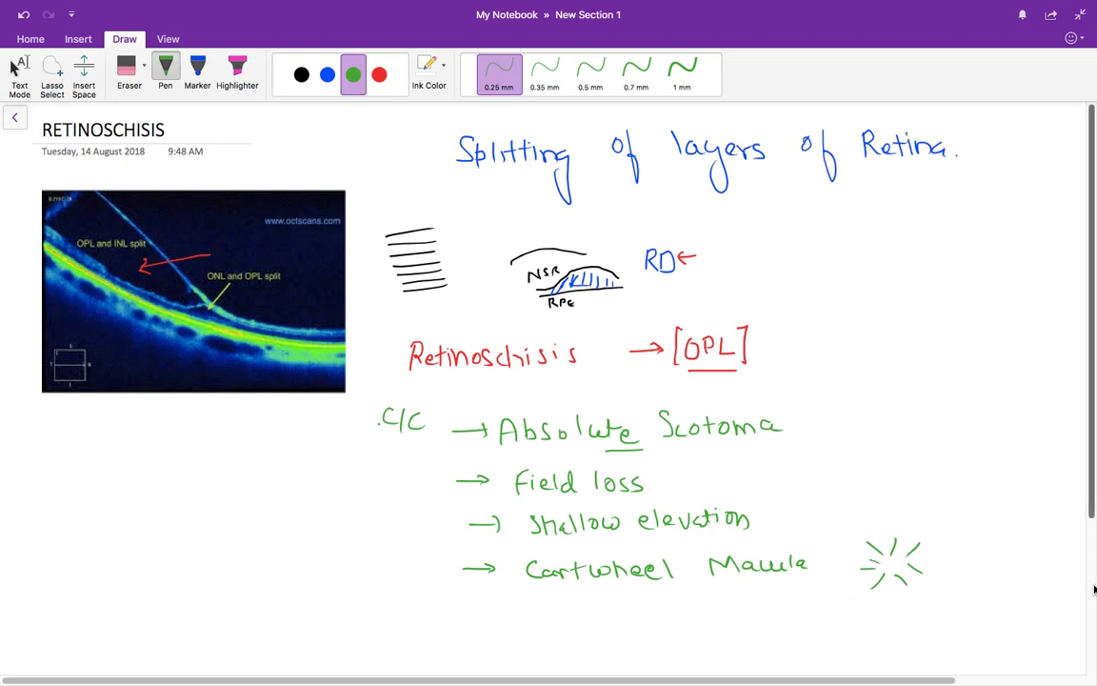
pyautogui.scroll(-3)
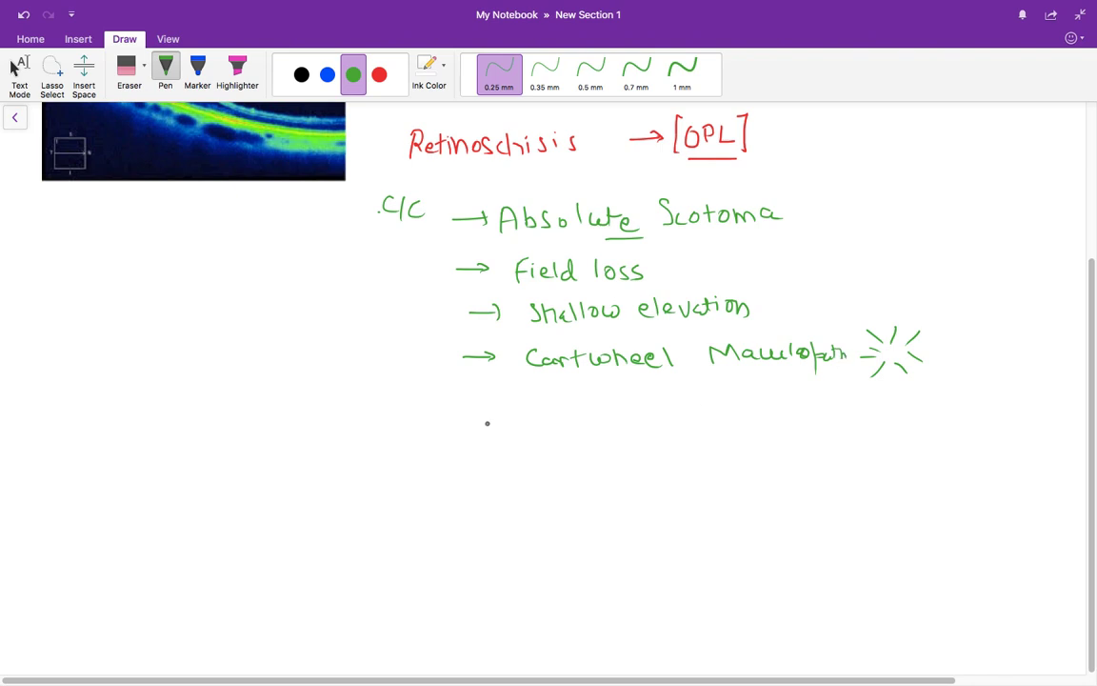
# - Draw a blue forked classification arrow labelled Adult senile and Juvenile
pyautogui.click(327, 73)
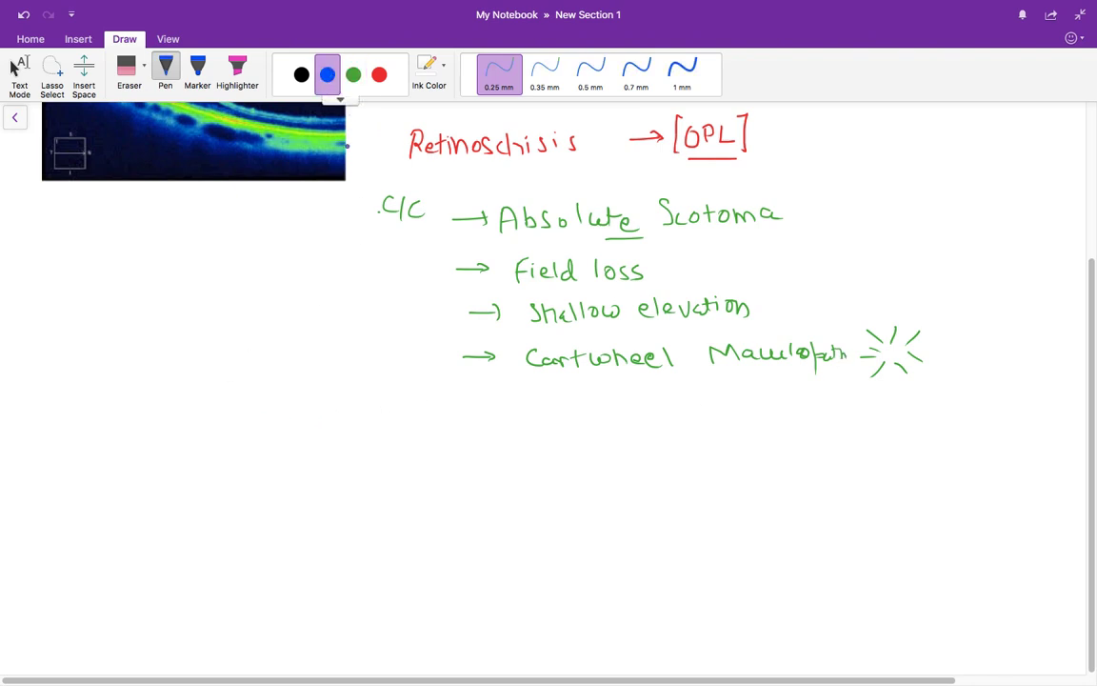
pyautogui.moveTo(419, 462); pyautogui.dragTo(486, 415)
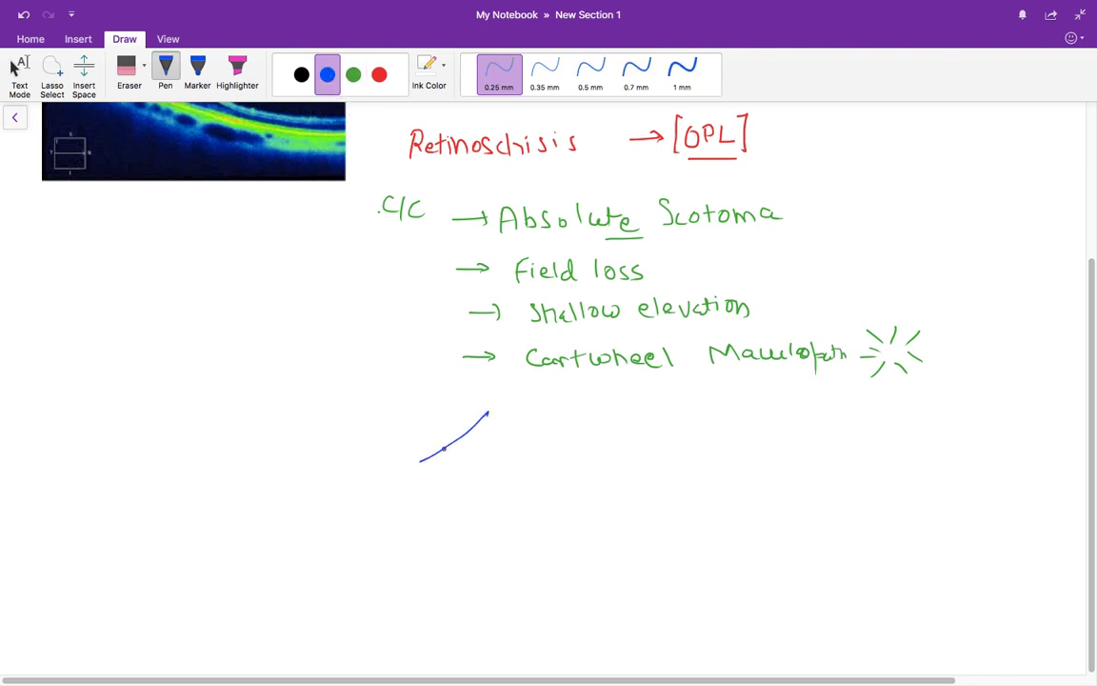
pyautogui.moveTo(485, 409); pyautogui.dragTo(556, 449)
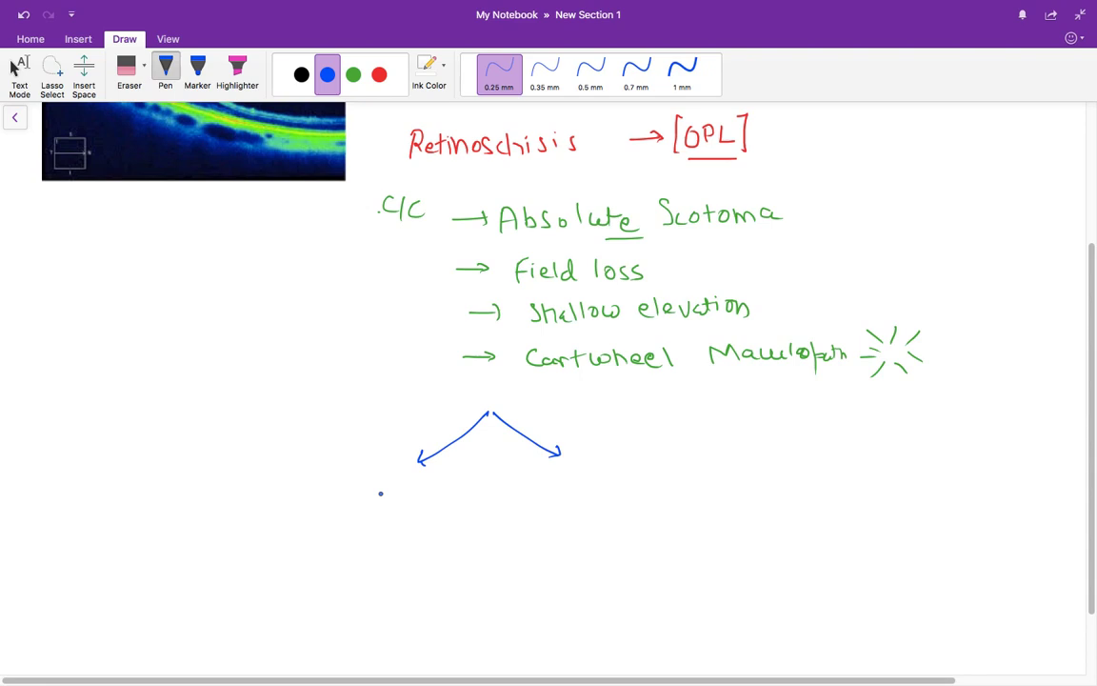
pyautogui.moveTo(389, 499); pyautogui.dragTo(404, 486)
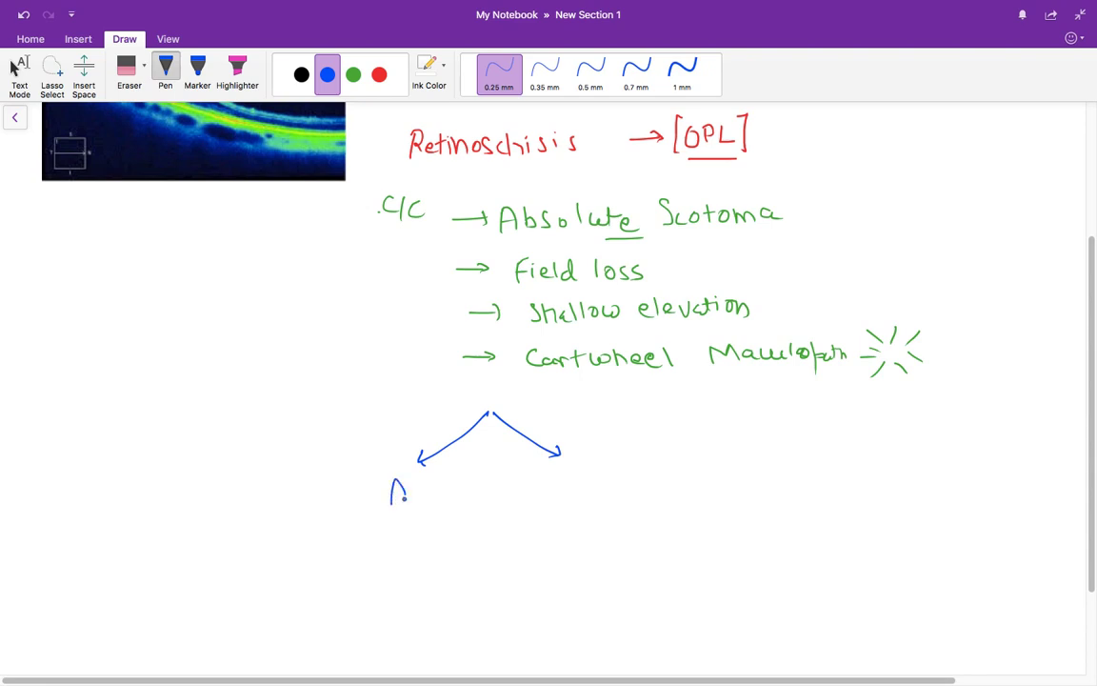
pyautogui.moveTo(391, 480); pyautogui.dragTo(453, 496)
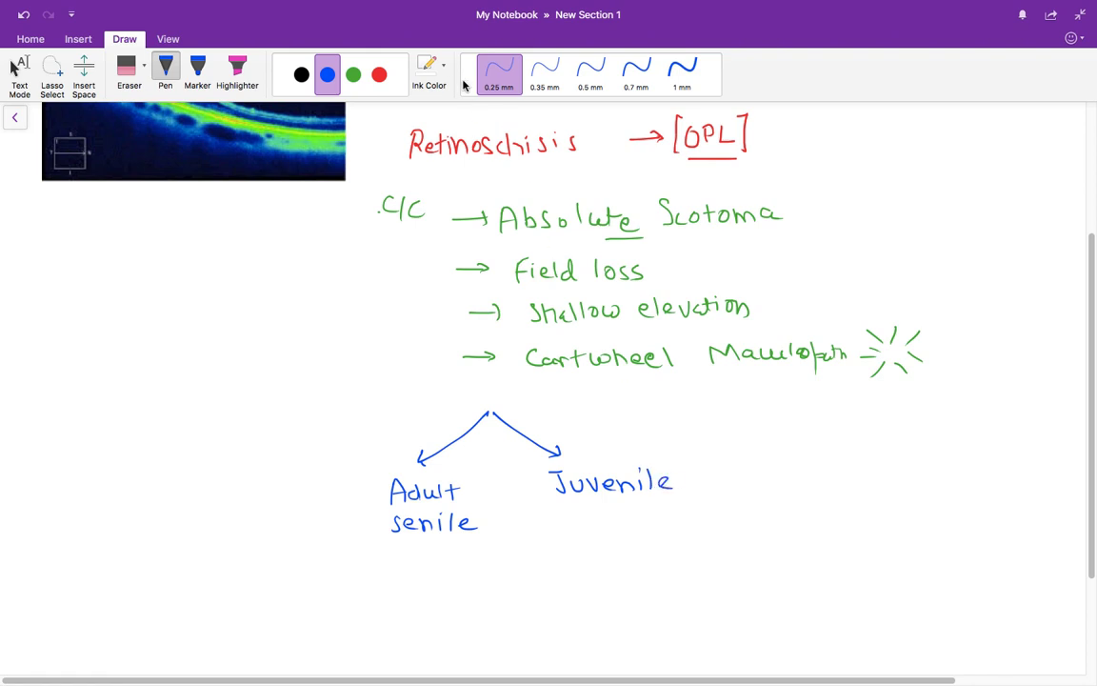
# - Write the green Juvenile sub-points XLR and Variant of Coats Disease
pyautogui.click(355, 74)
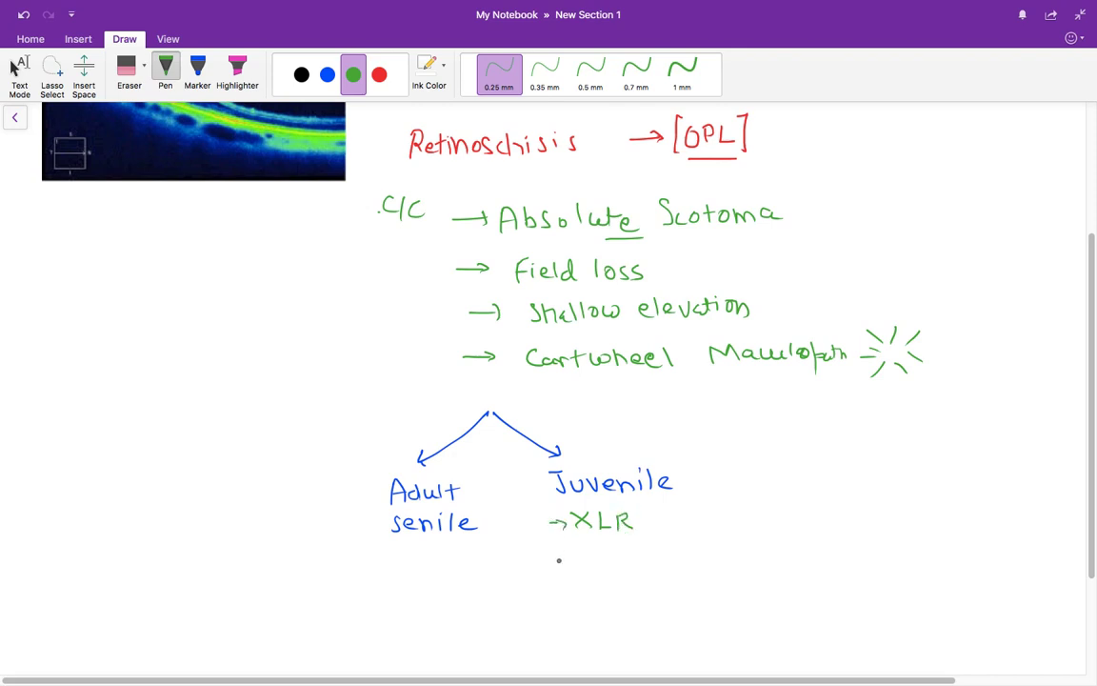
pyautogui.moveTo(556, 557); pyautogui.dragTo(652, 562)
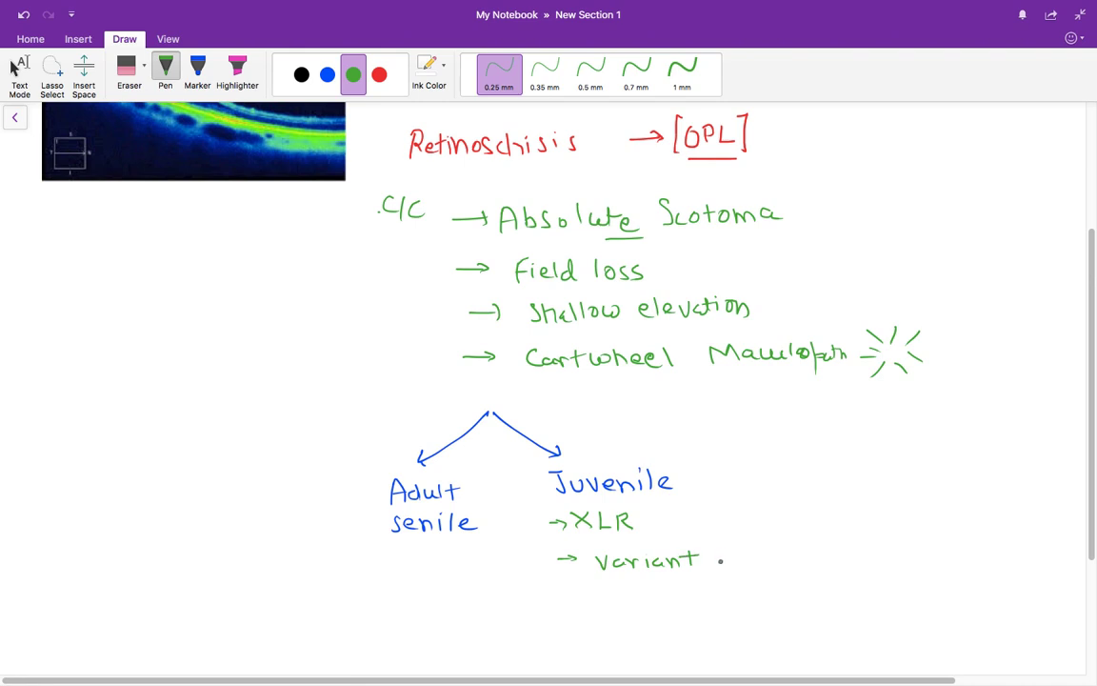
pyautogui.moveTo(724, 560); pyautogui.dragTo(796, 556)
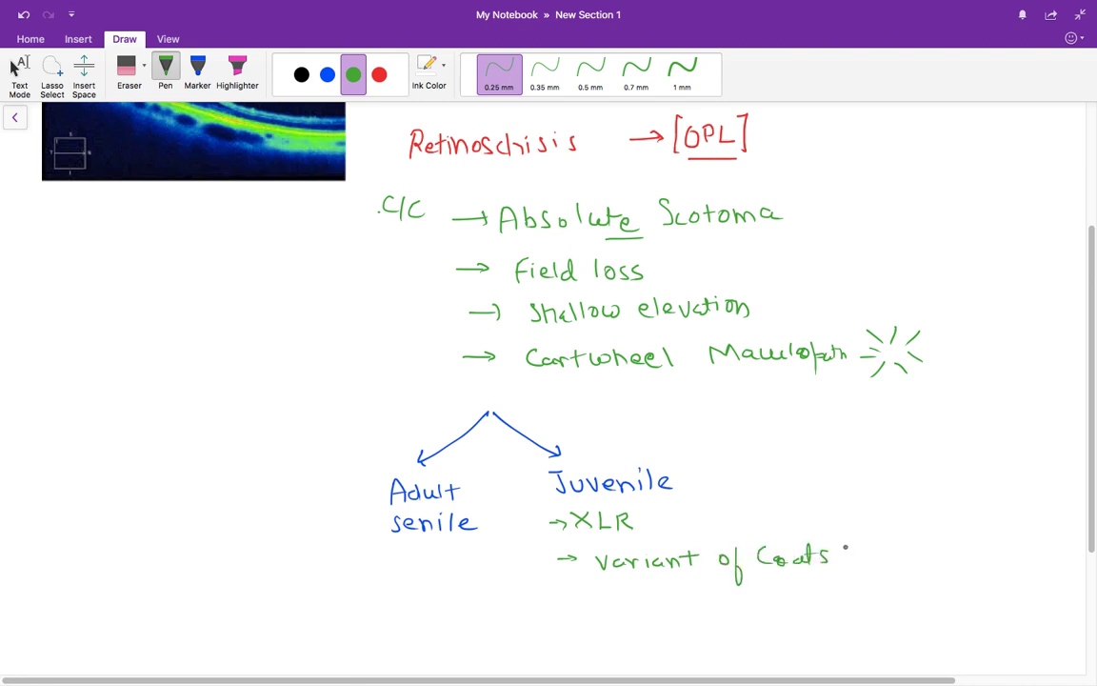
pyautogui.moveTo(838, 556); pyautogui.dragTo(895, 556)
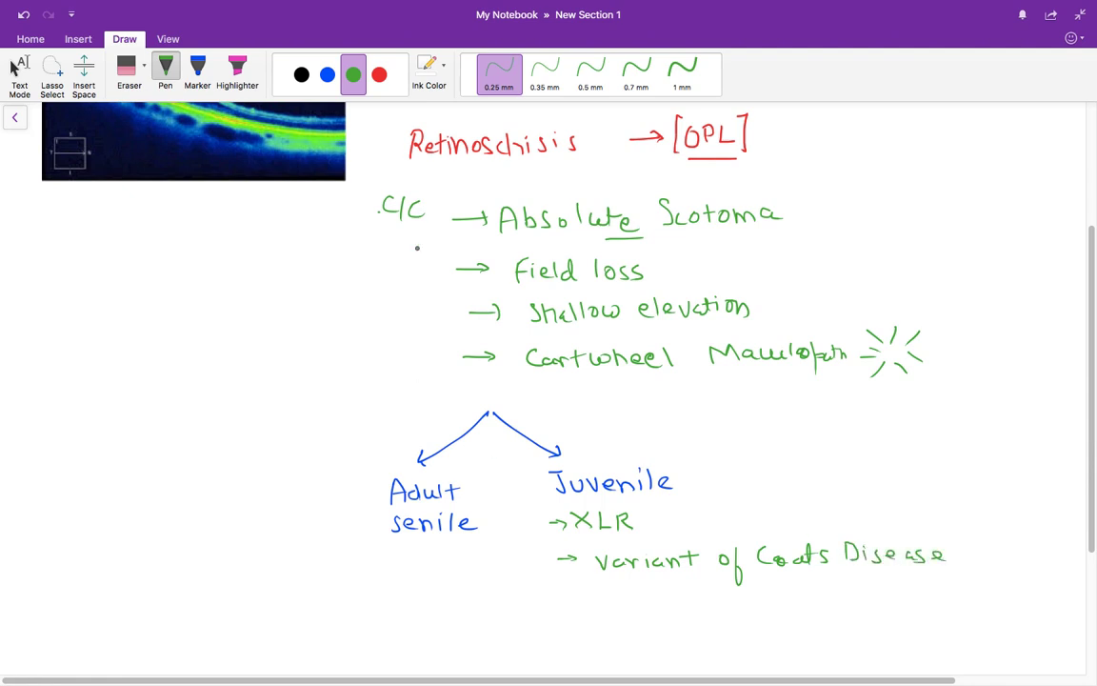
# - Write blue points ">40–50 yr" and "Shallow elevation" under Adult senile
pyautogui.click(328, 74)
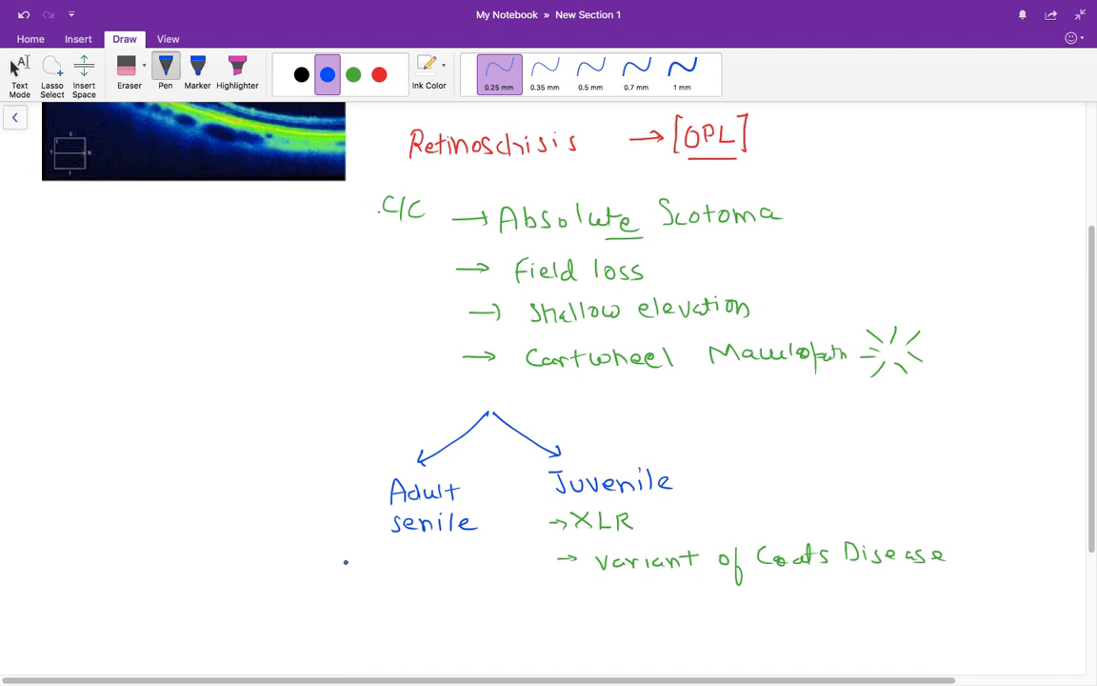
pyautogui.moveTo(352, 564); pyautogui.dragTo(435, 567)
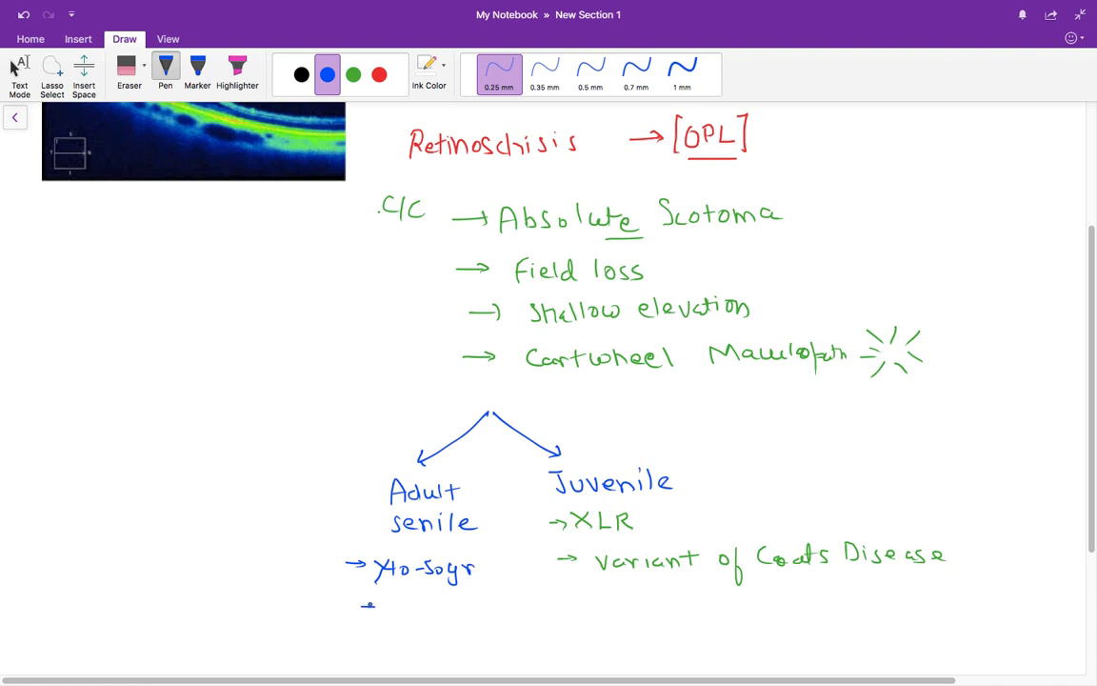
pyautogui.moveTo(362, 605); pyautogui.dragTo(400, 606)
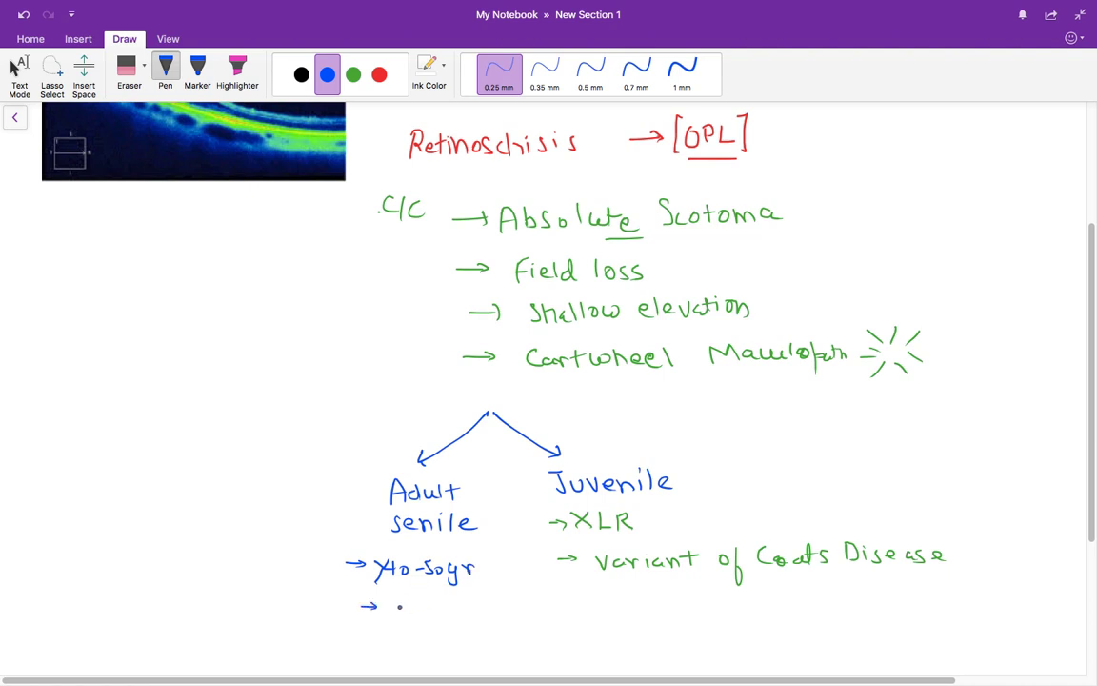
pyautogui.moveTo(392, 607); pyautogui.dragTo(461, 608)
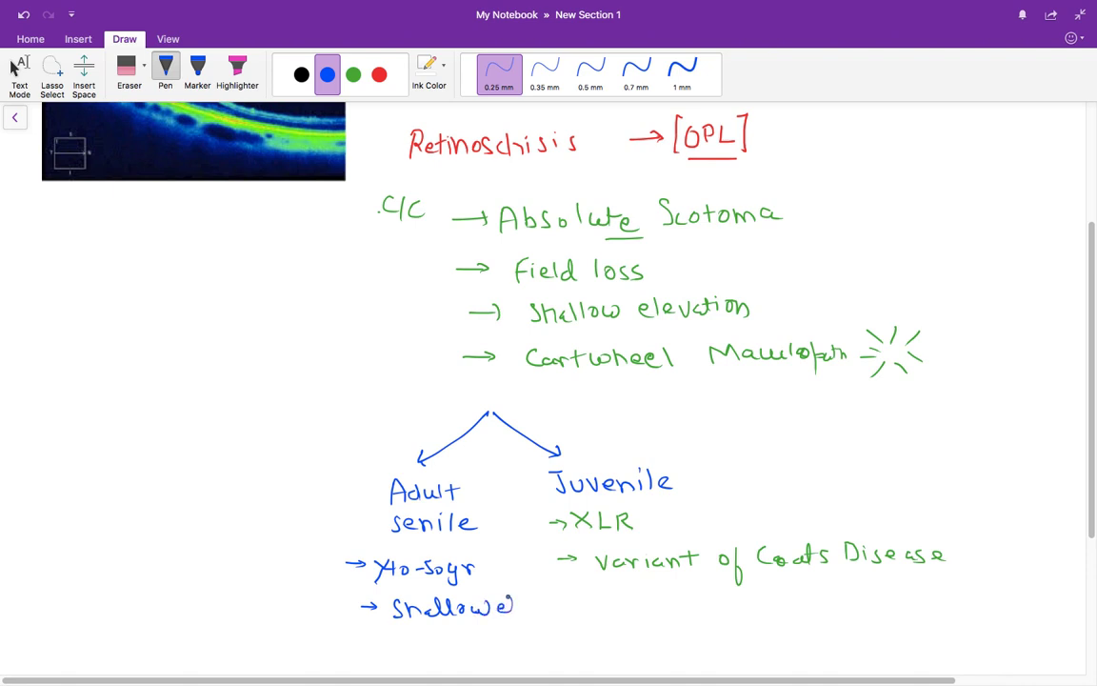
pyautogui.moveTo(519, 605); pyautogui.dragTo(567, 606)
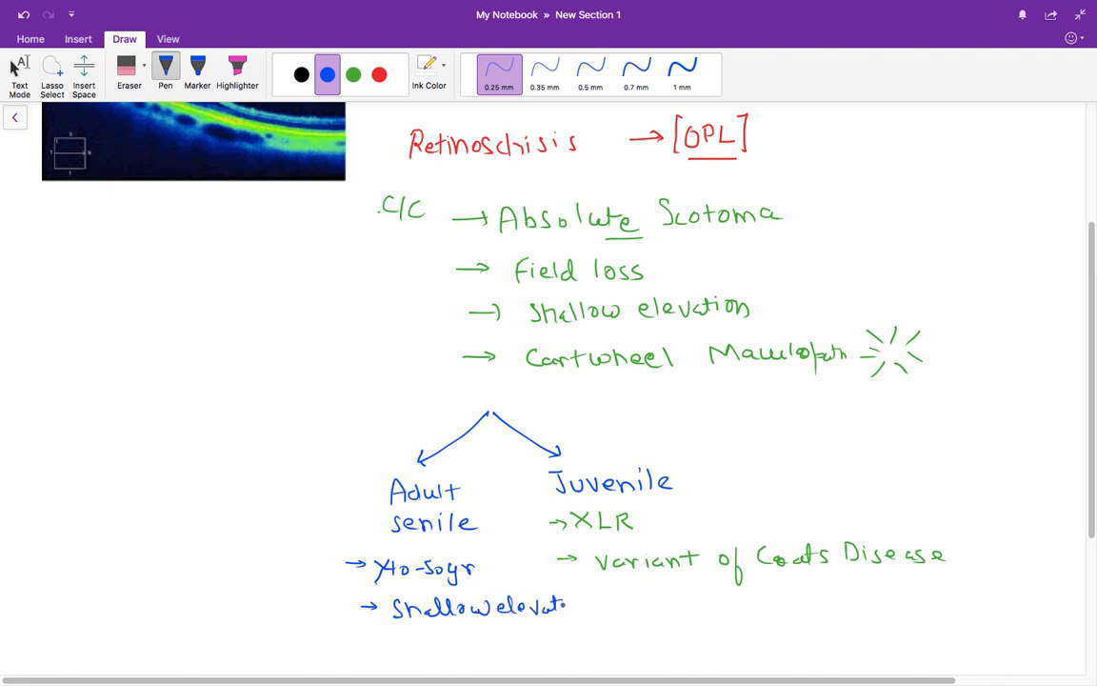
pyautogui.moveTo(362, 648); pyautogui.dragTo(391, 649)
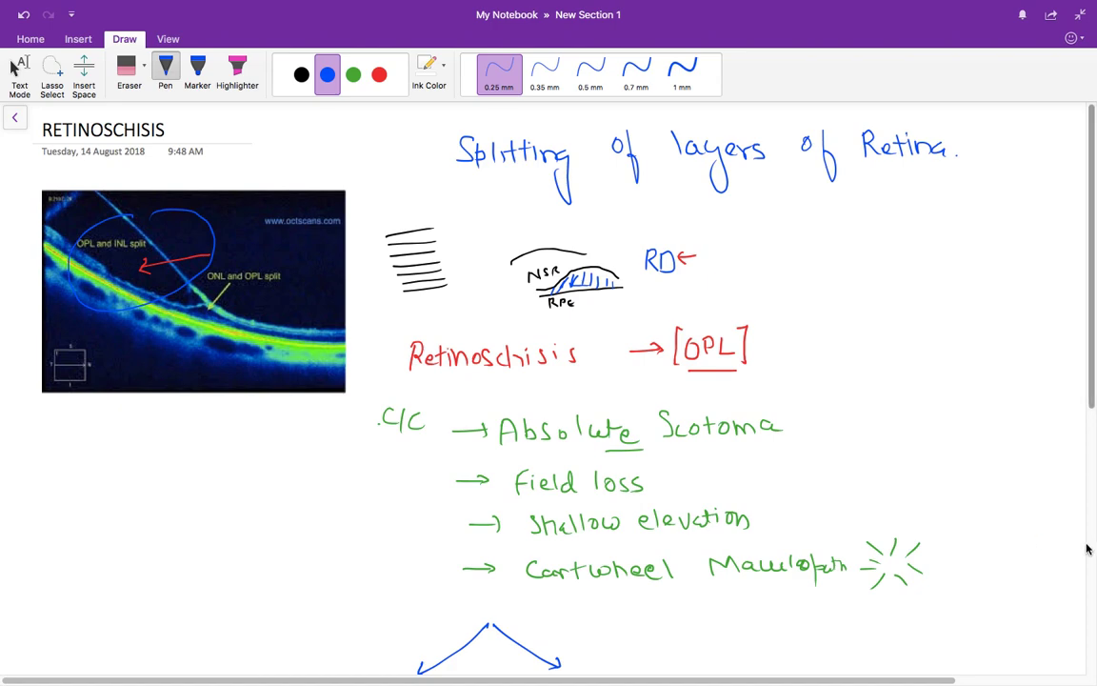
# - Write the blue point "→ Laser → Blanch (cf. RD)" below OCT under Adult senile
pyautogui.scroll(-3)
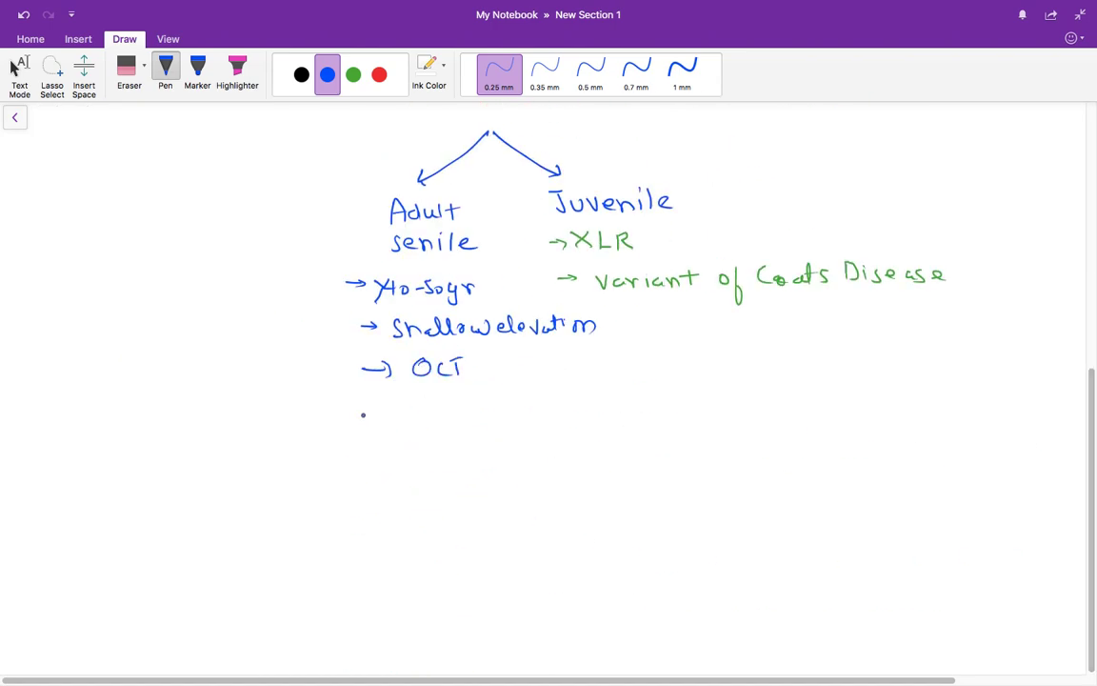
pyautogui.moveTo(358, 419); pyautogui.dragTo(396, 419)
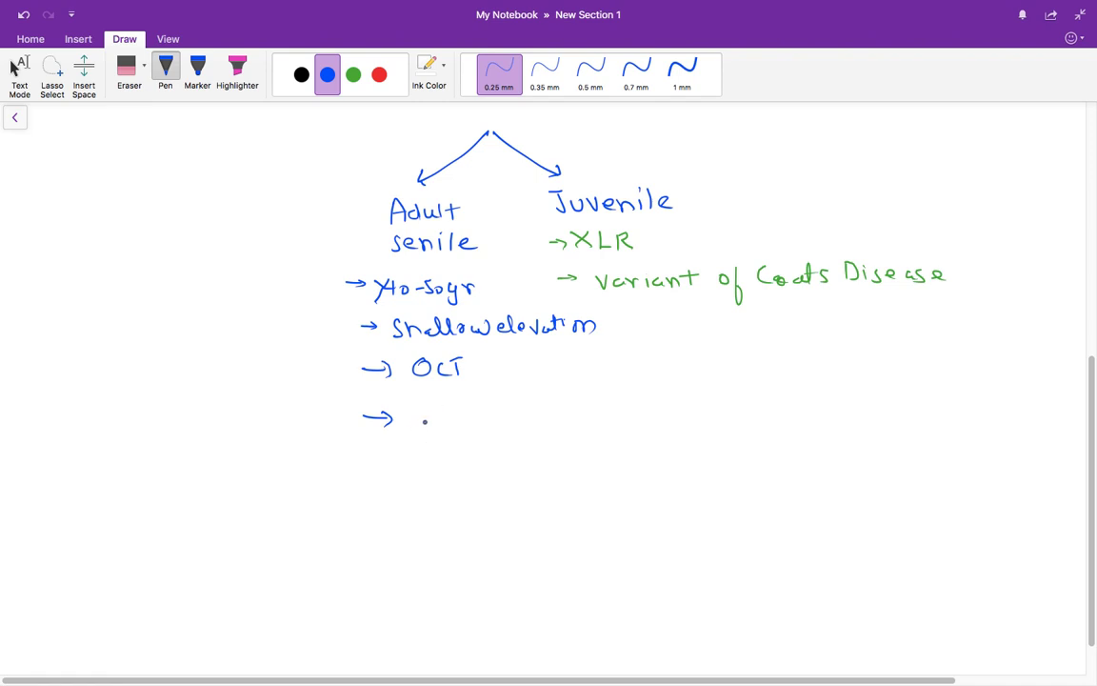
pyautogui.moveTo(419, 419); pyautogui.dragTo(469, 419)
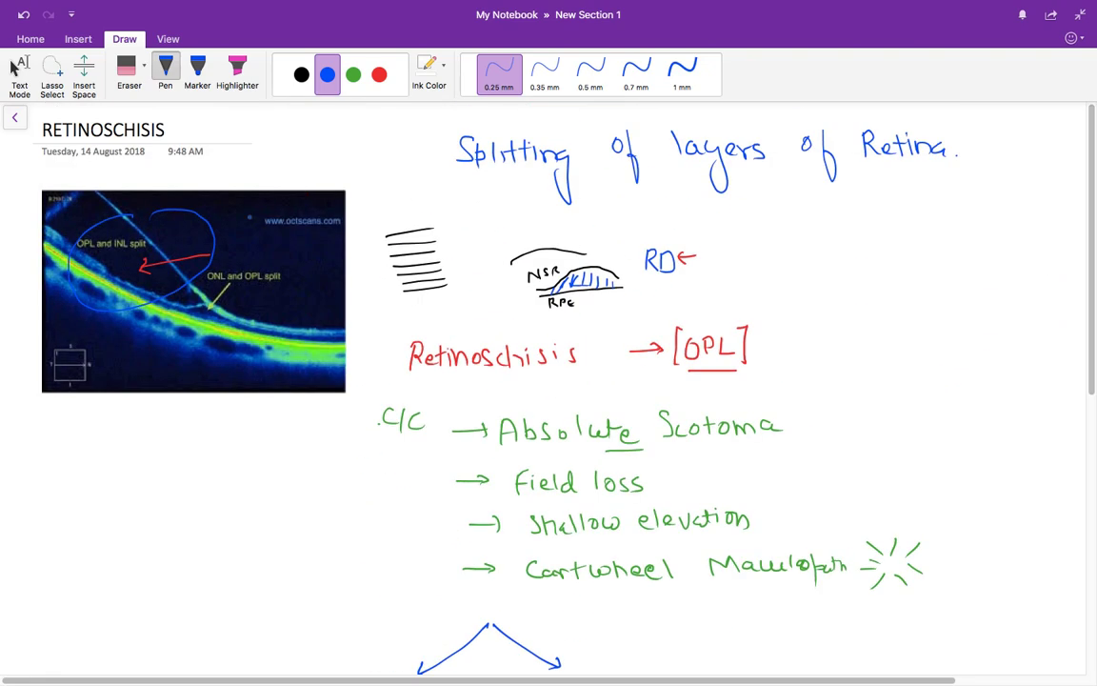
pyautogui.scroll(-3)
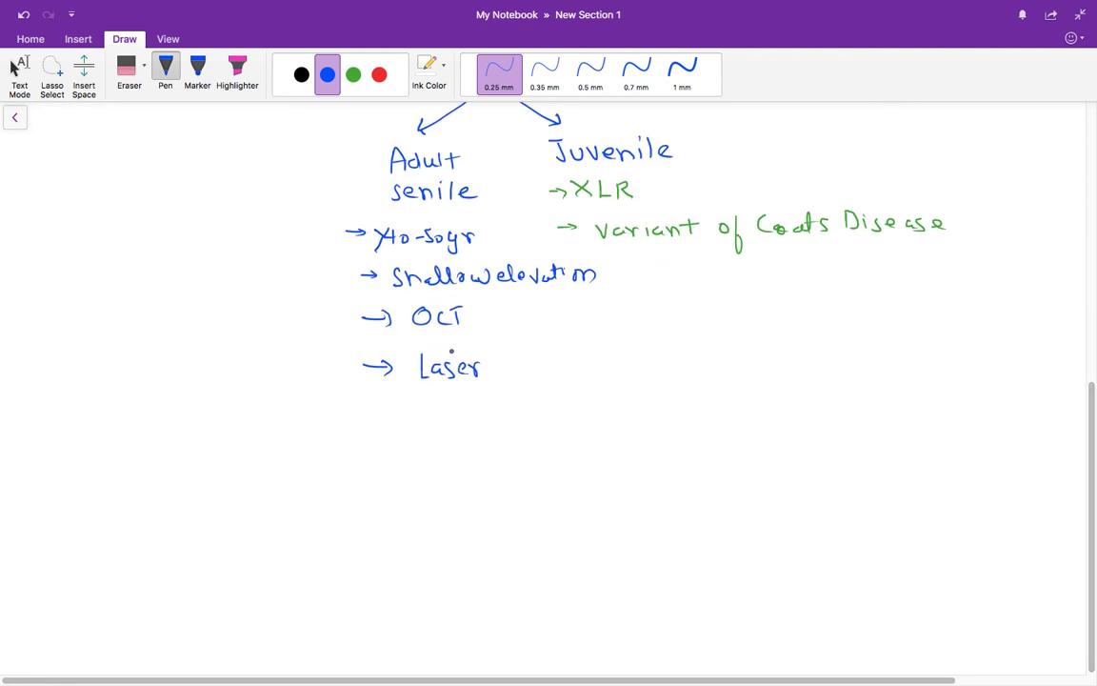
pyautogui.moveTo(496, 370); pyautogui.dragTo(572, 370)
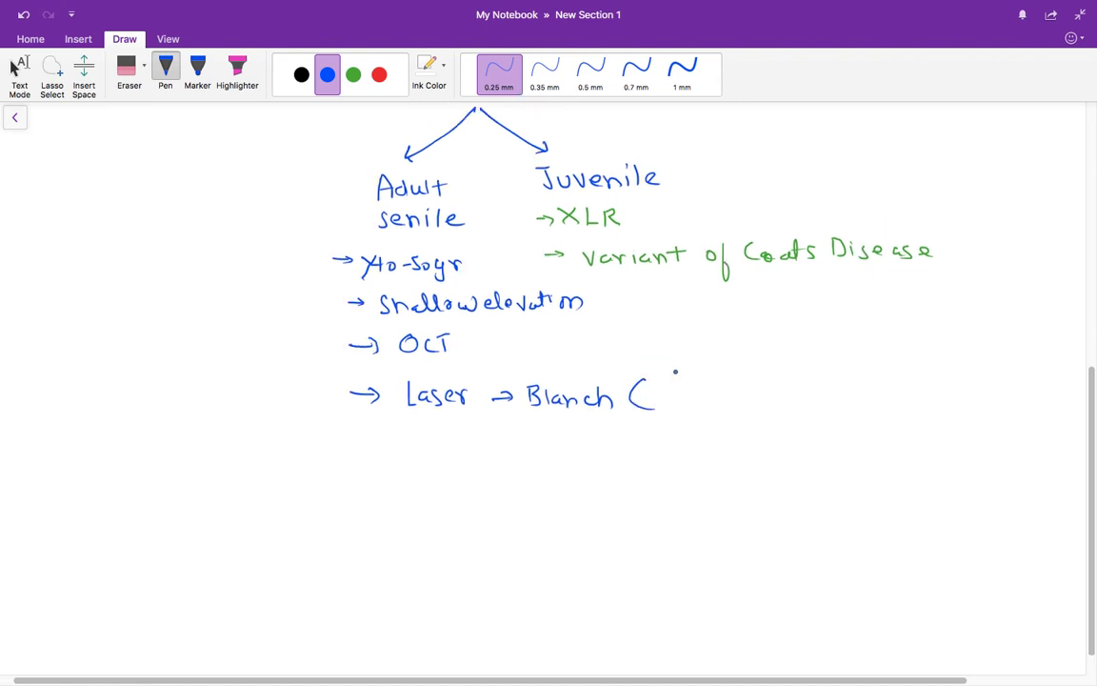
pyautogui.moveTo(666, 390); pyautogui.dragTo(695, 404)
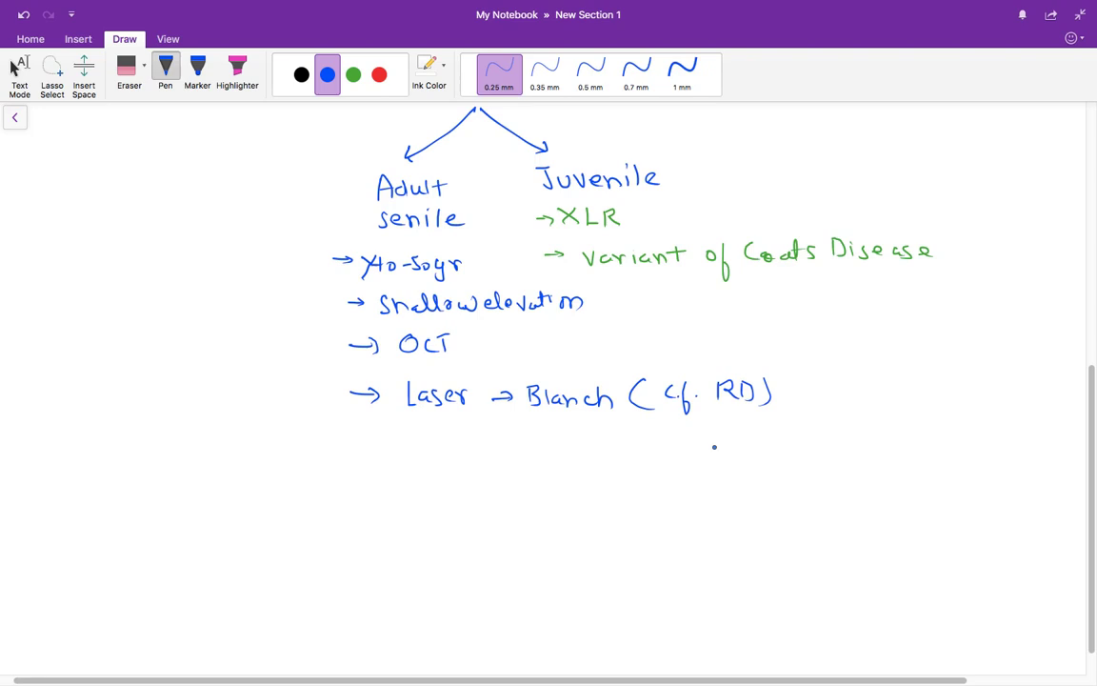
pyautogui.moveTo(722, 415)
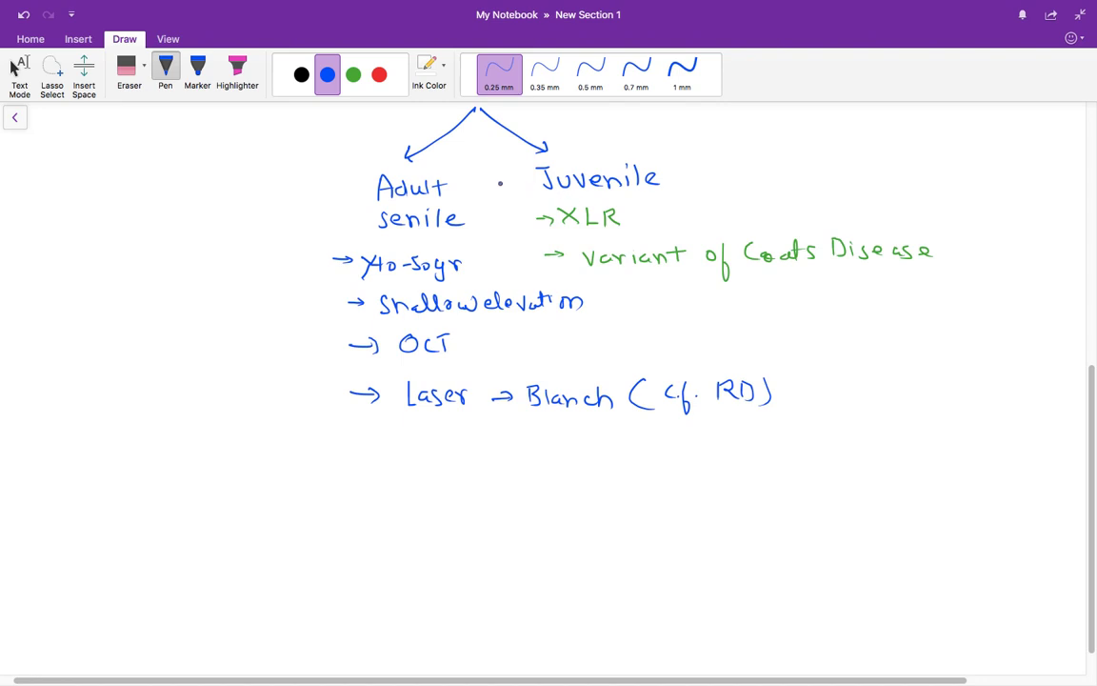
# - Write "→ Not Reaposse with scleral Depressor" under the Laser line
pyautogui.click(350, 75)
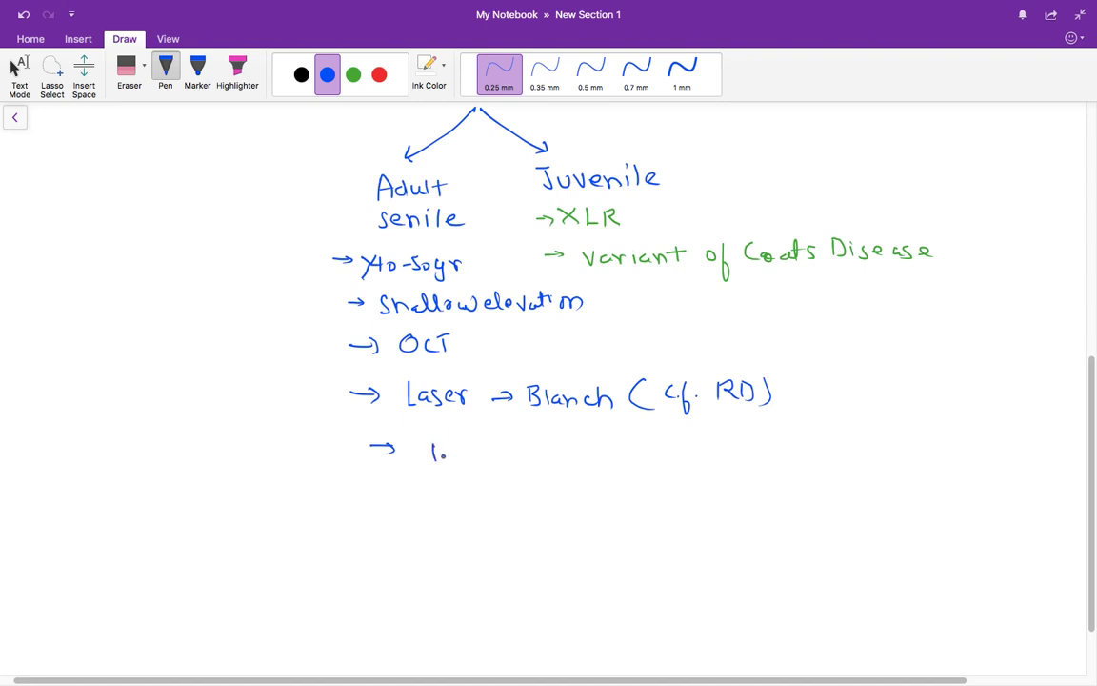
pyautogui.moveTo(434, 454); pyautogui.dragTo(480, 454)
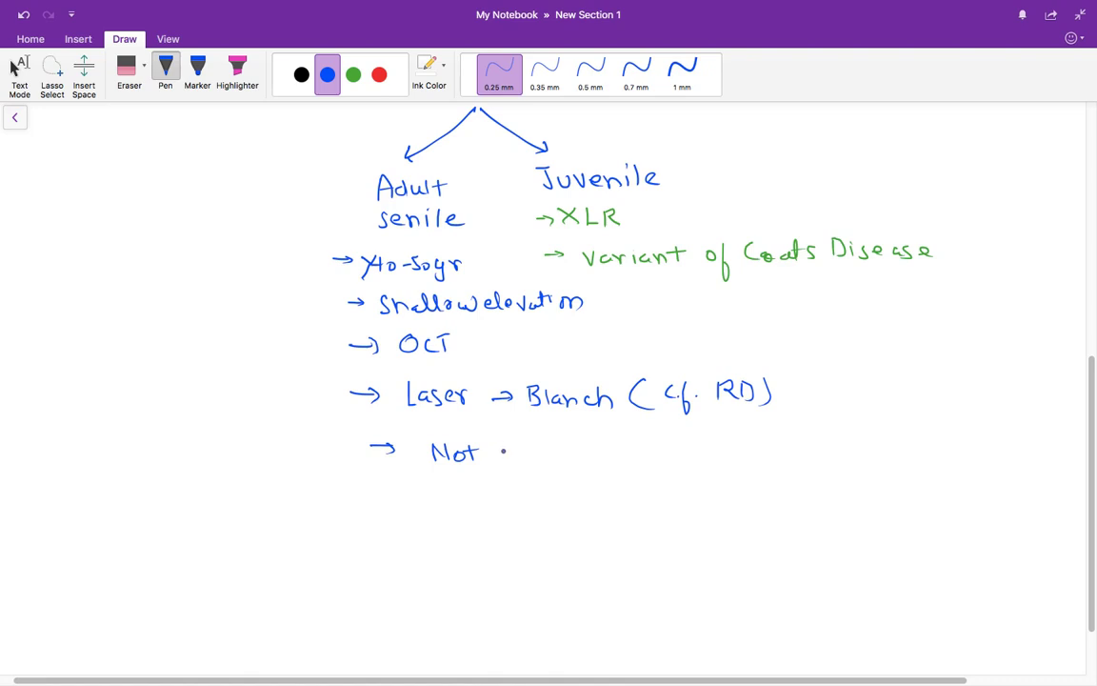
pyautogui.moveTo(499, 453); pyautogui.dragTo(562, 462)
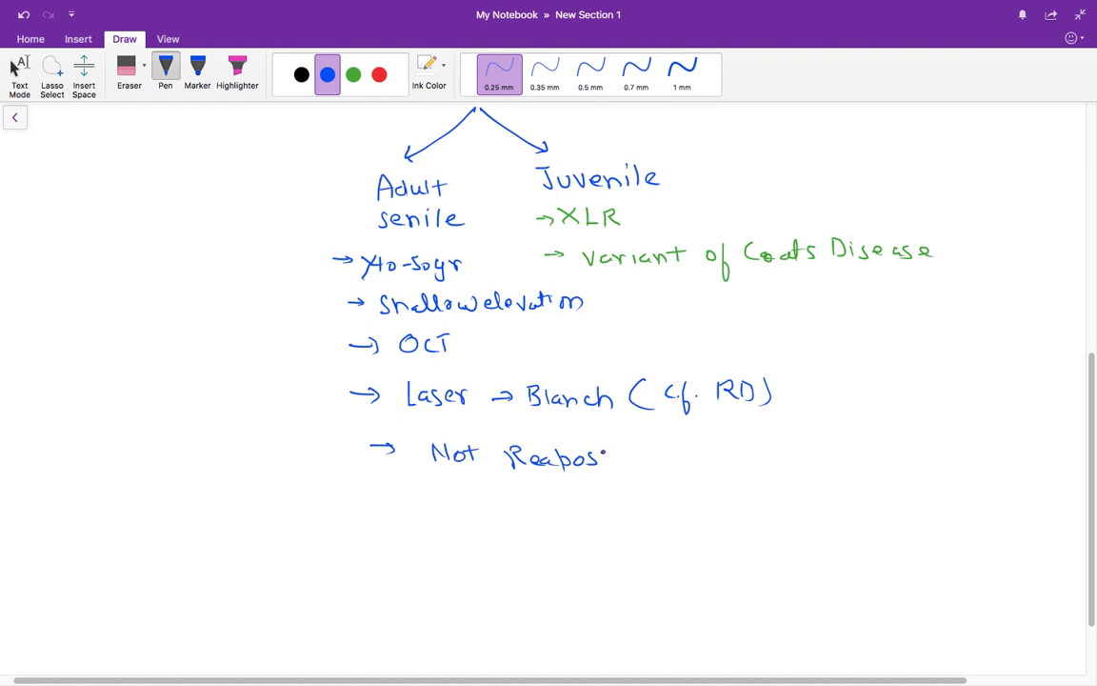
pyautogui.moveTo(606, 457); pyautogui.dragTo(666, 457)
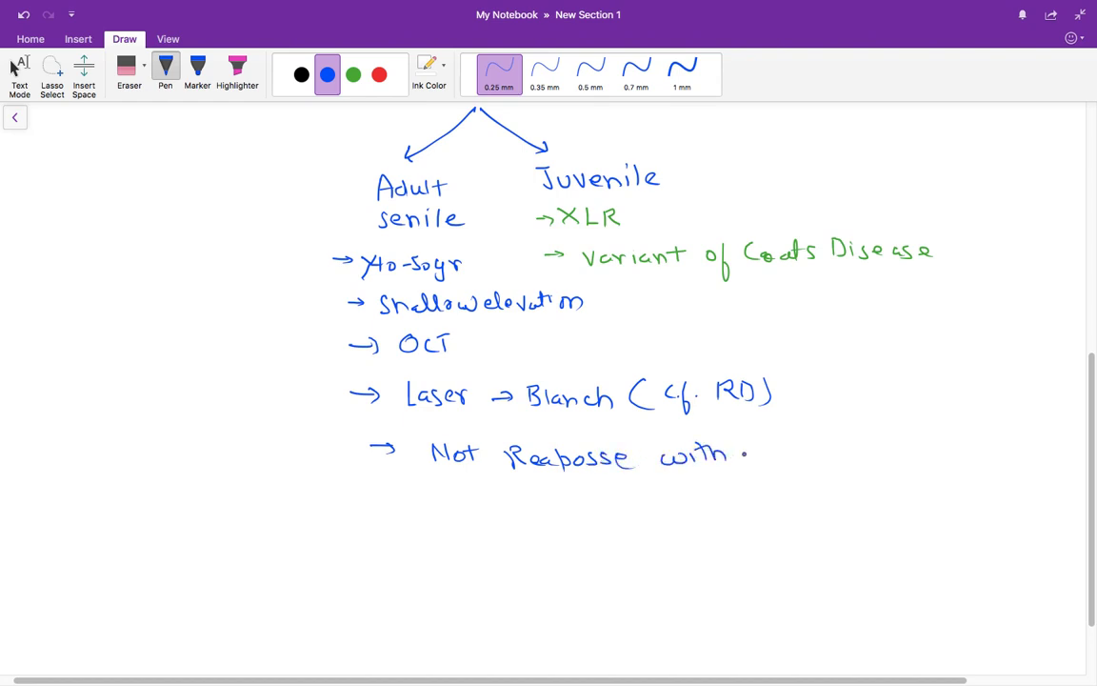
pyautogui.moveTo(753, 449); pyautogui.dragTo(823, 450)
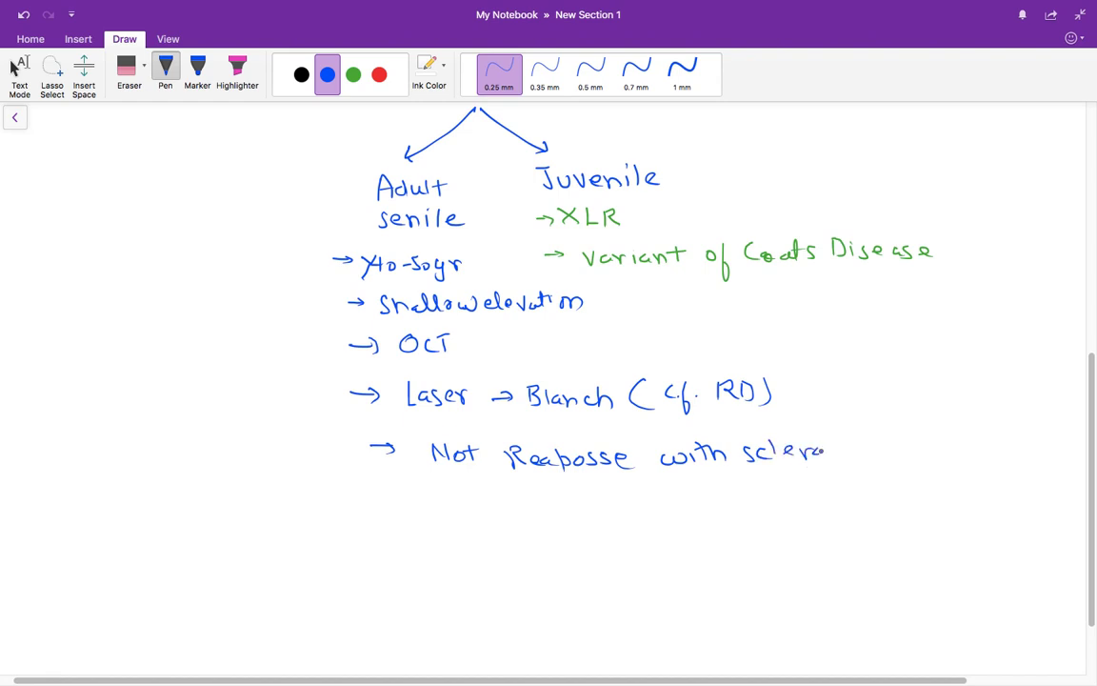
pyautogui.moveTo(829, 450); pyautogui.dragTo(895, 449)
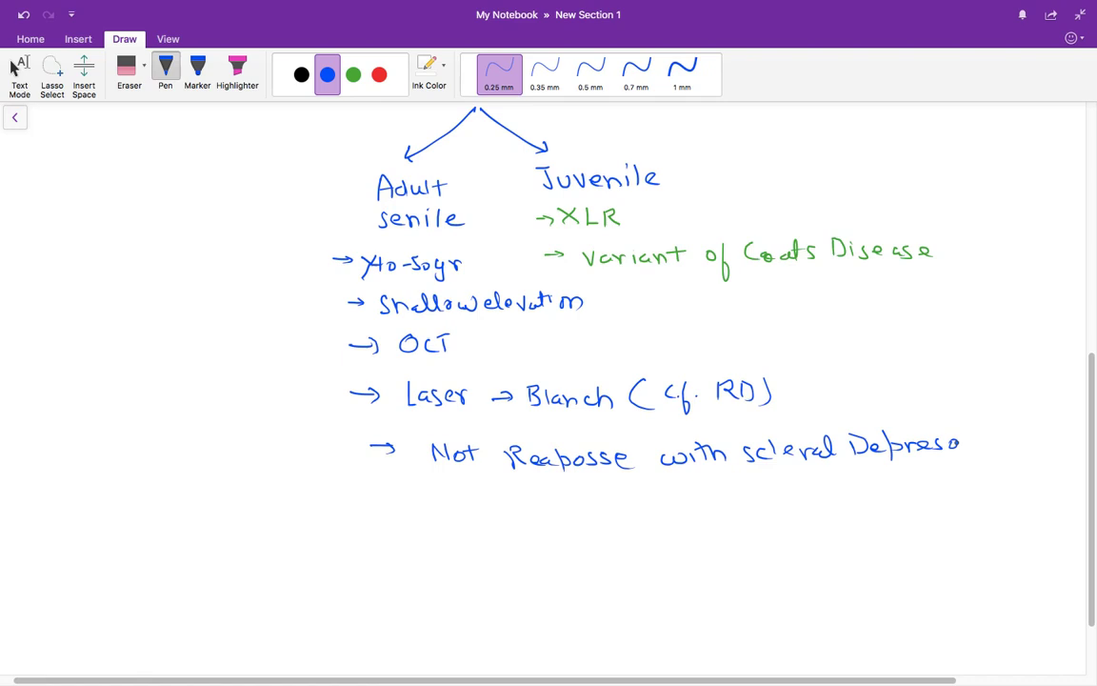
pyautogui.moveTo(952, 447); pyautogui.dragTo(974, 453)
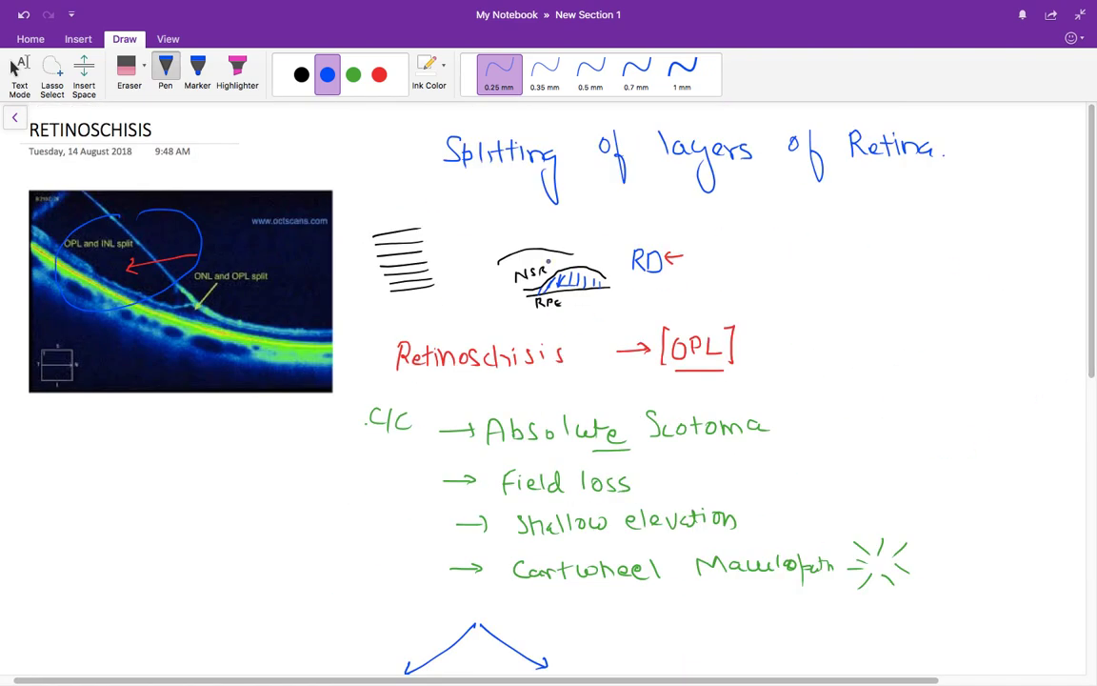
# - In black ink, draw a small eye-shaped sketch with detail to the right of RD
pyautogui.click(301, 73)
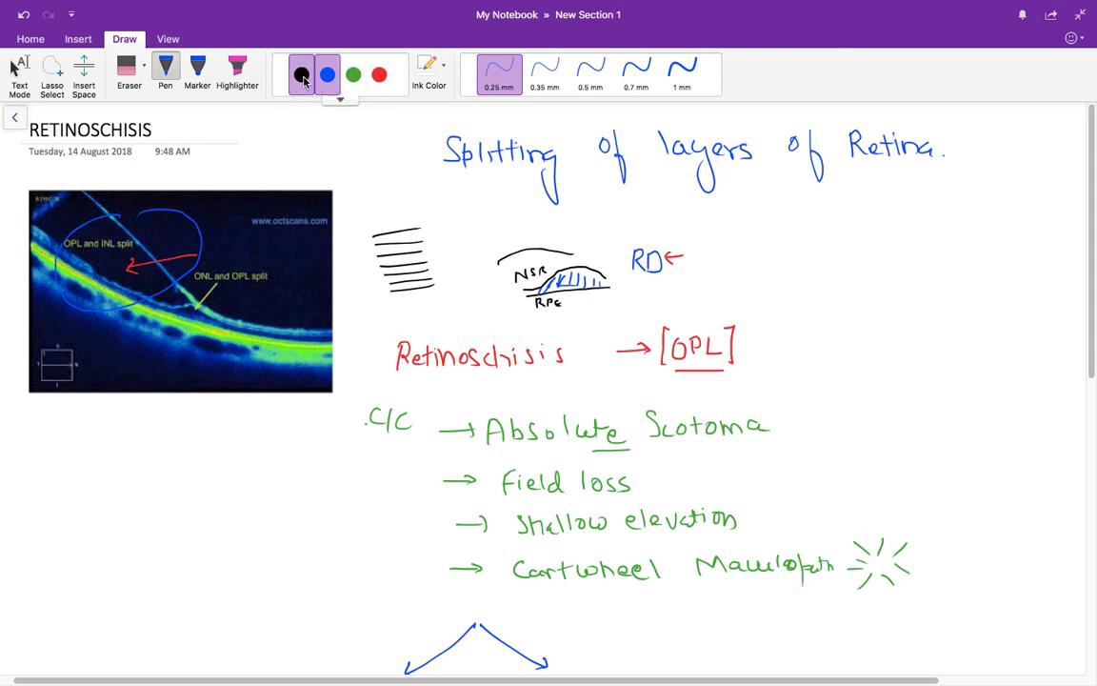
pyautogui.click(303, 73)
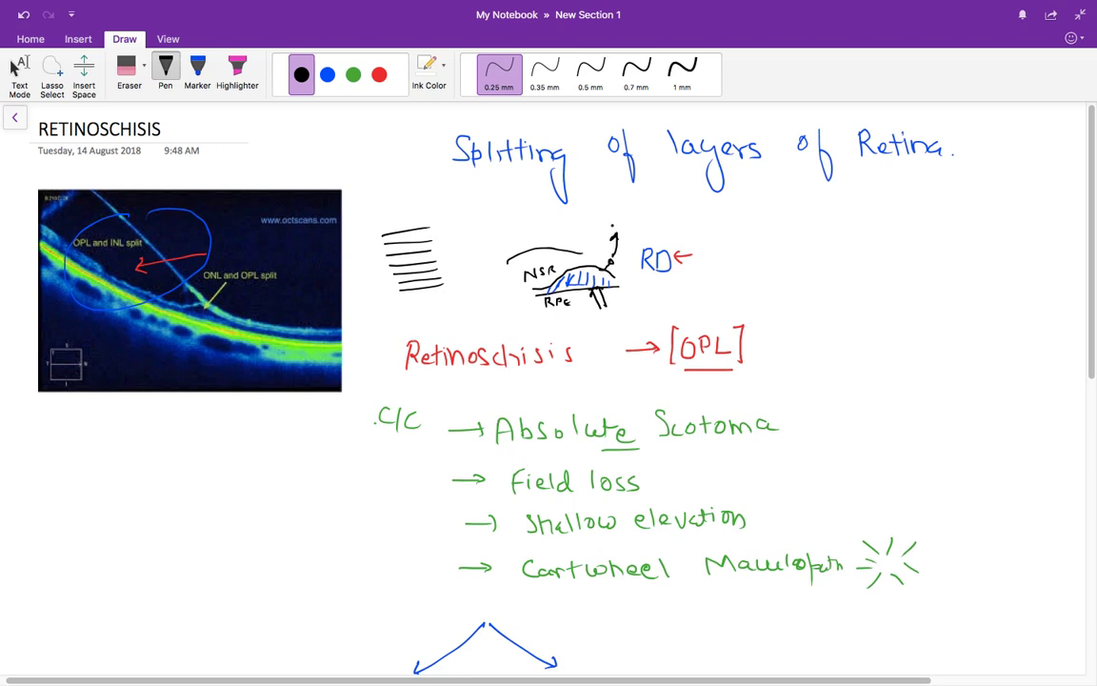
pyautogui.moveTo(752, 270); pyautogui.dragTo(819, 257)
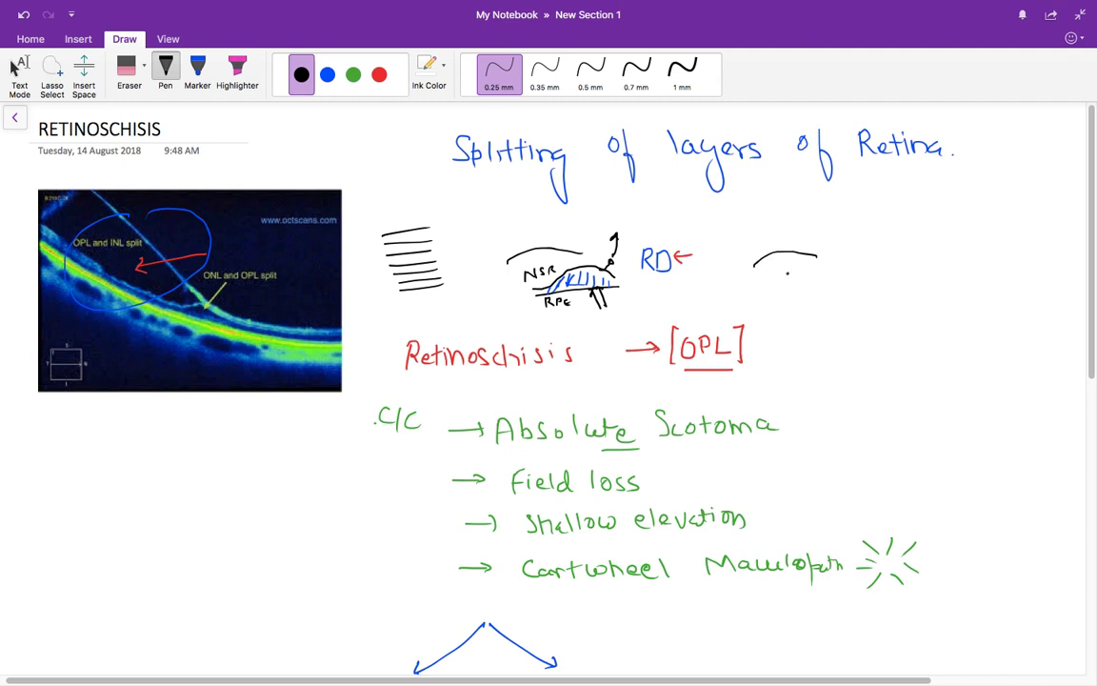
pyautogui.moveTo(758, 270); pyautogui.dragTo(829, 271)
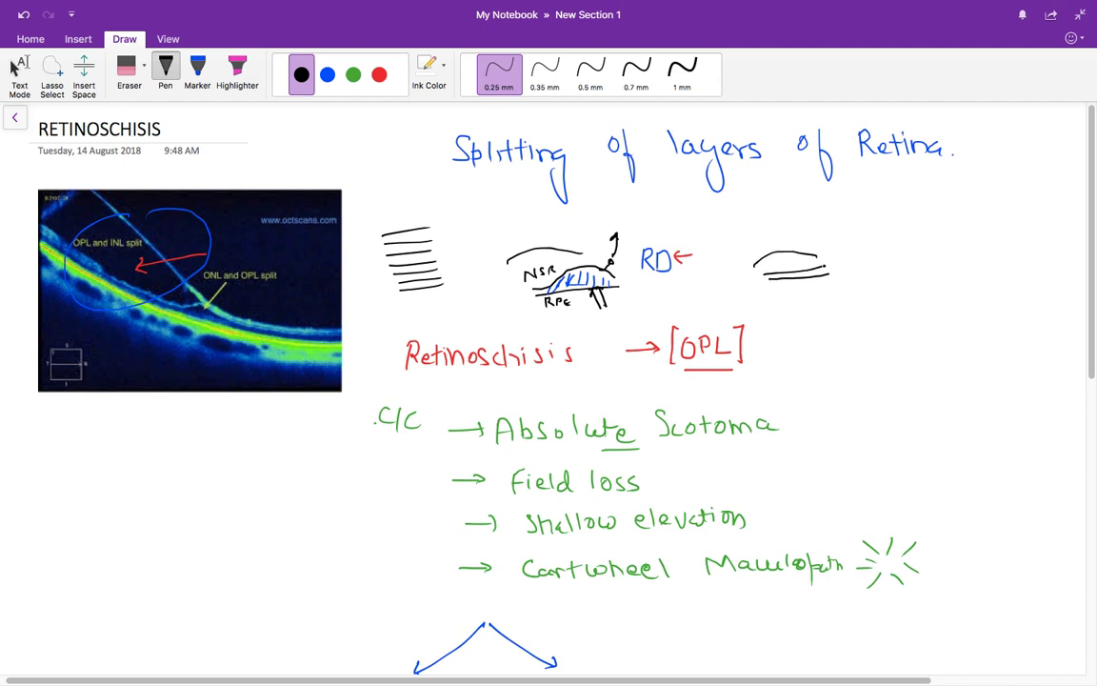
pyautogui.click(804, 276)
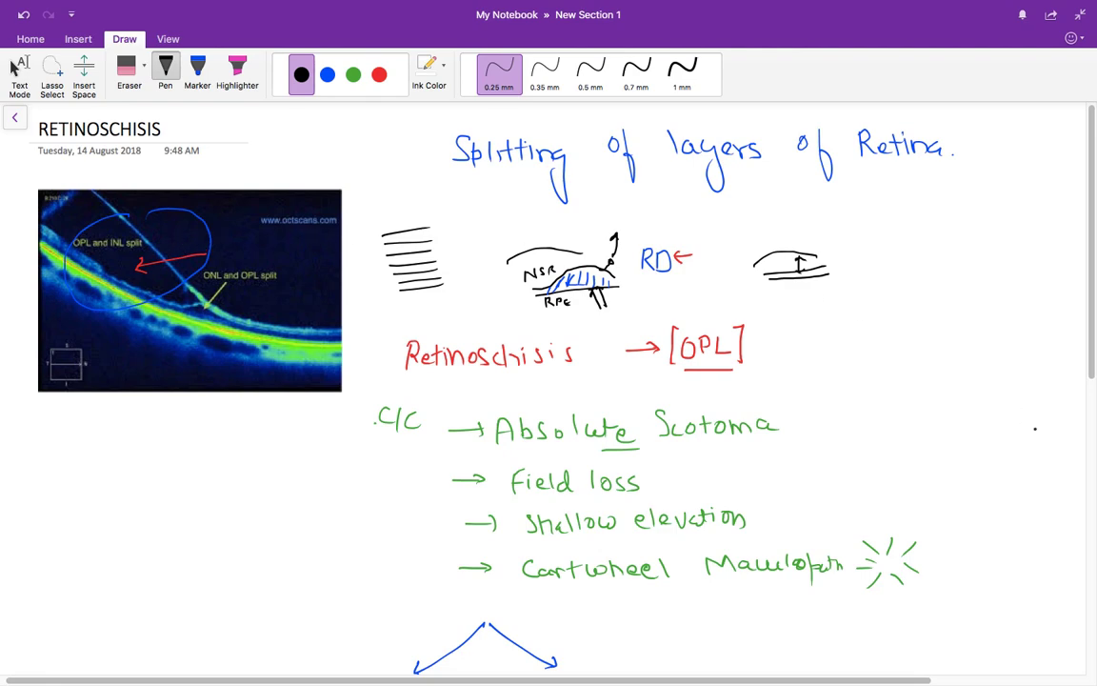
# - Enclose the Laser and Not Reaposse points in black square brackets
pyautogui.scroll(-3)
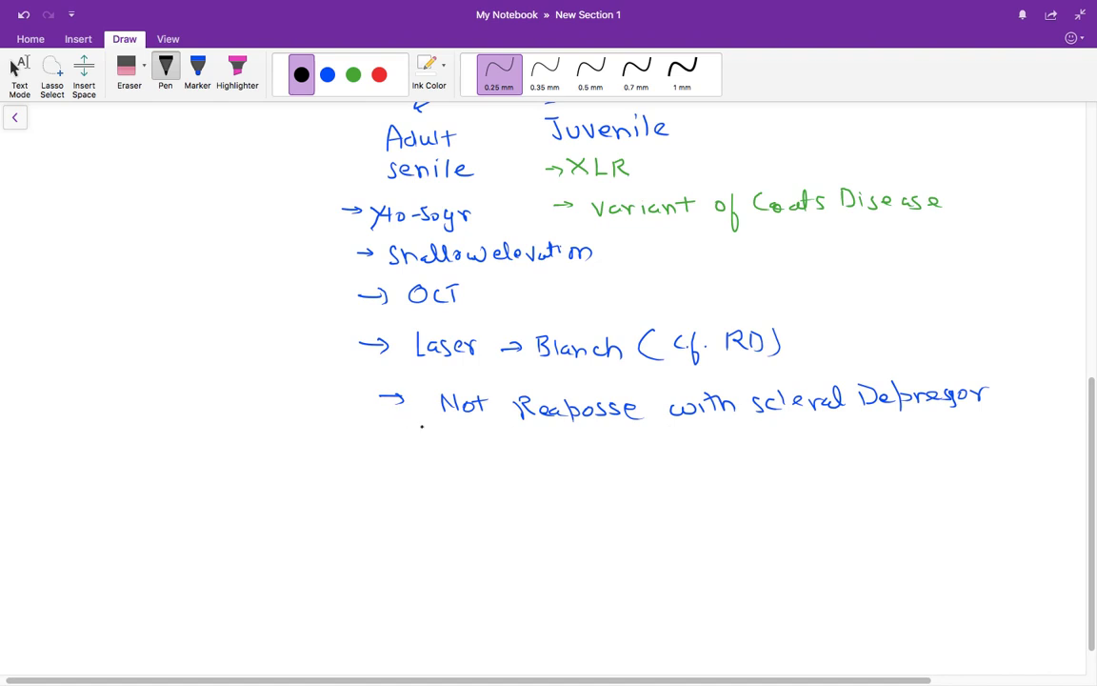
pyautogui.moveTo(335, 334); pyautogui.dragTo(335, 400)
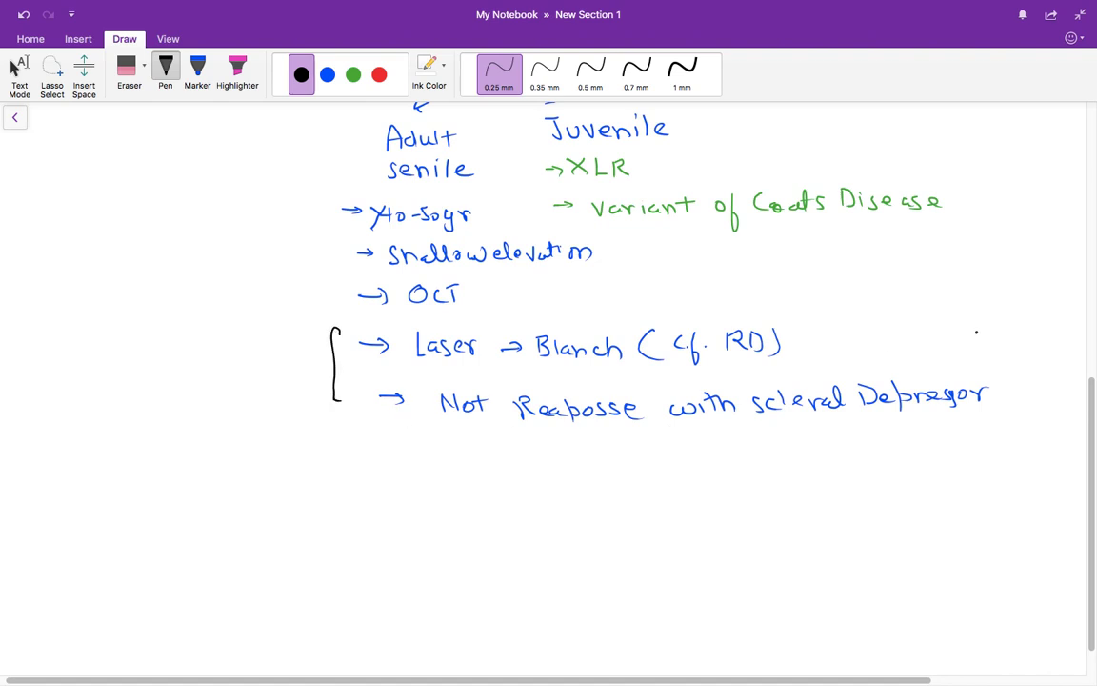
pyautogui.moveTo(1000, 328); pyautogui.dragTo(1000, 409)
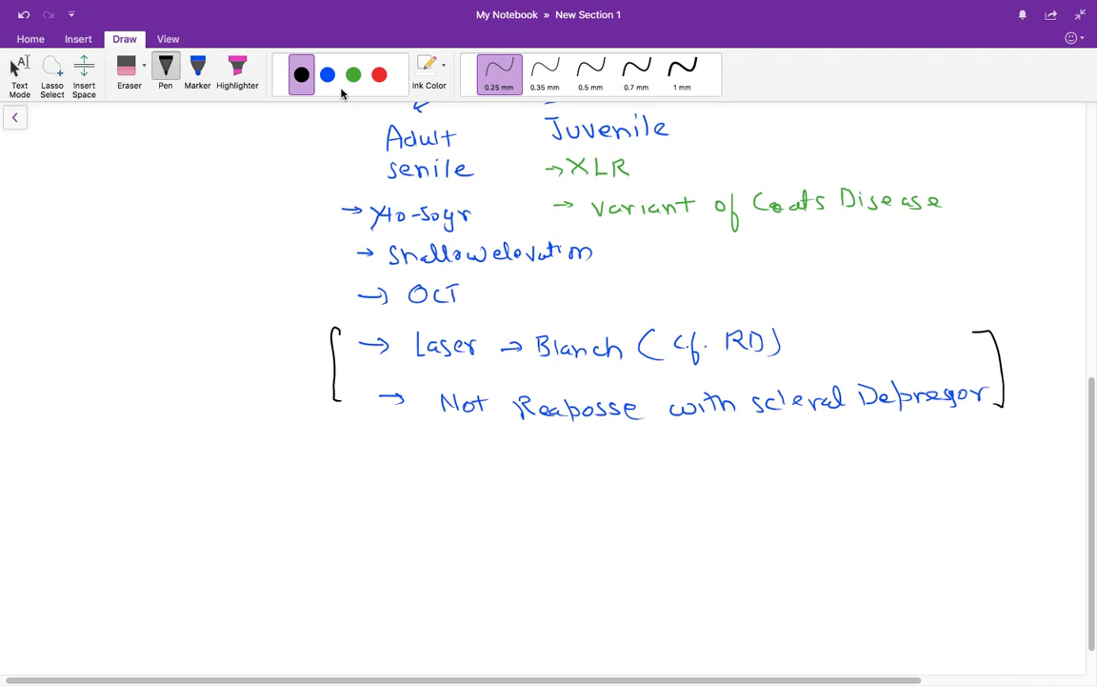
# - Switch to the blue pen and handwrite 'MC → Inferotemporal' below the bracketed laser notes
pyautogui.click(331, 74)
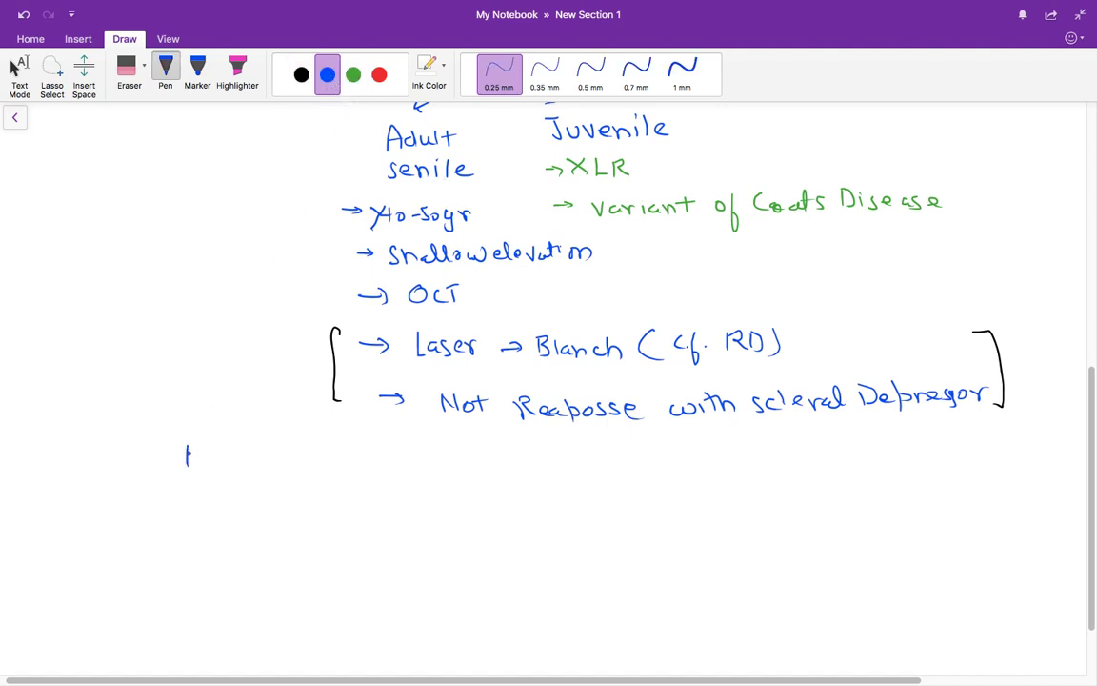
pyautogui.moveTo(187, 463); pyautogui.dragTo(282, 459)
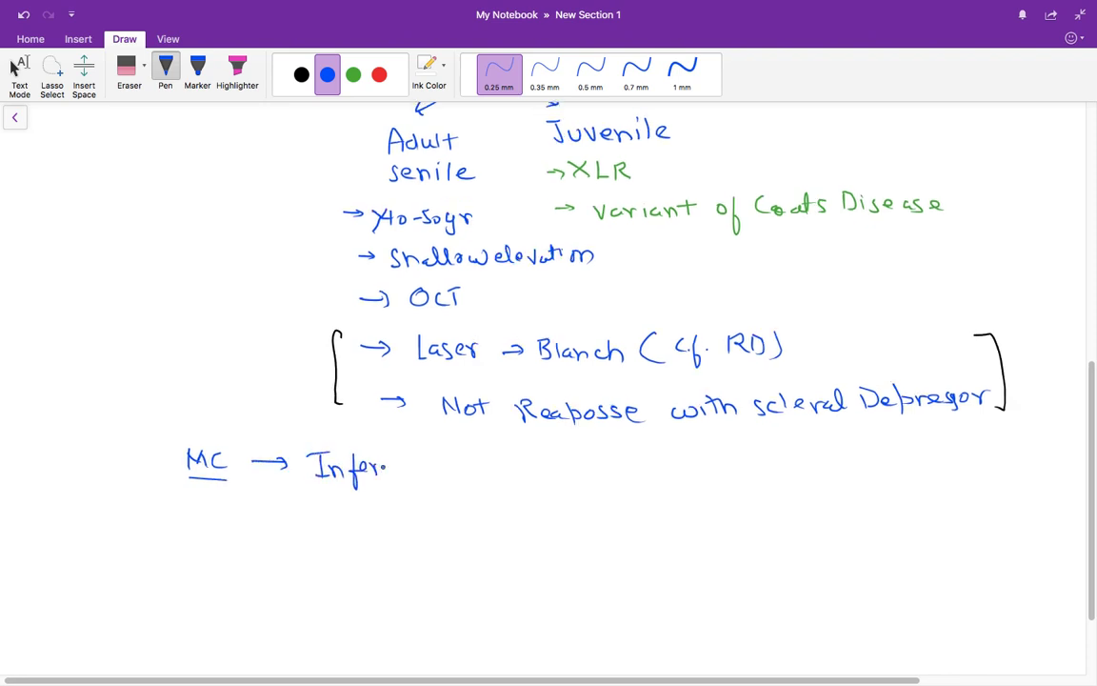
pyautogui.moveTo(384, 466); pyautogui.dragTo(461, 467)
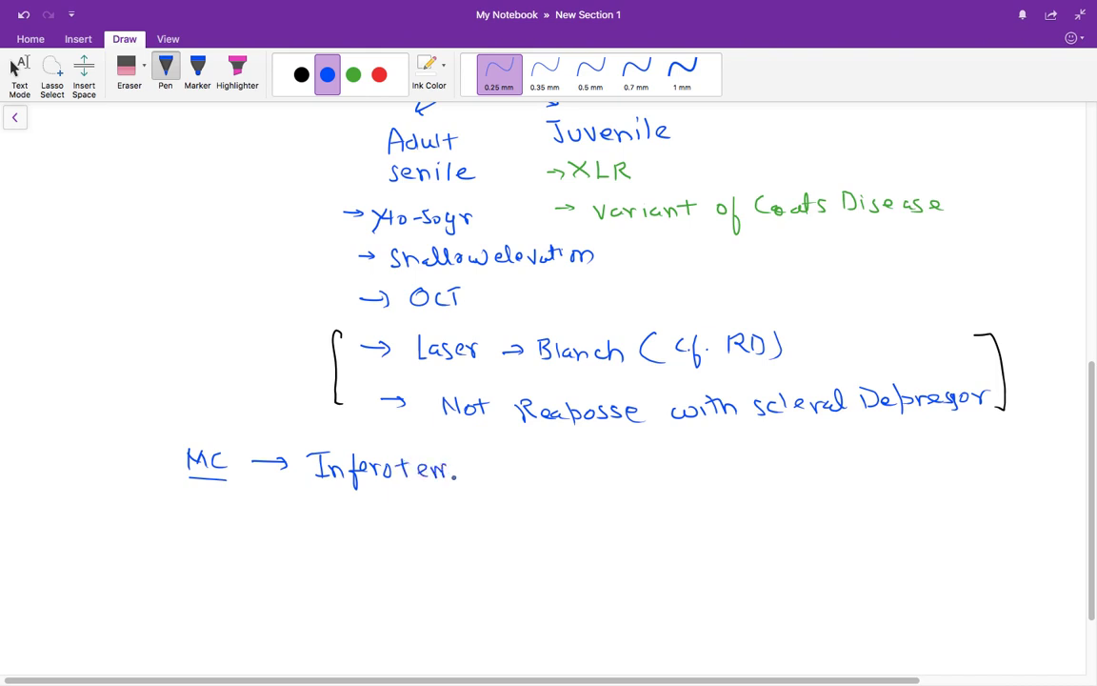
pyautogui.moveTo(457, 467); pyautogui.dragTo(522, 466)
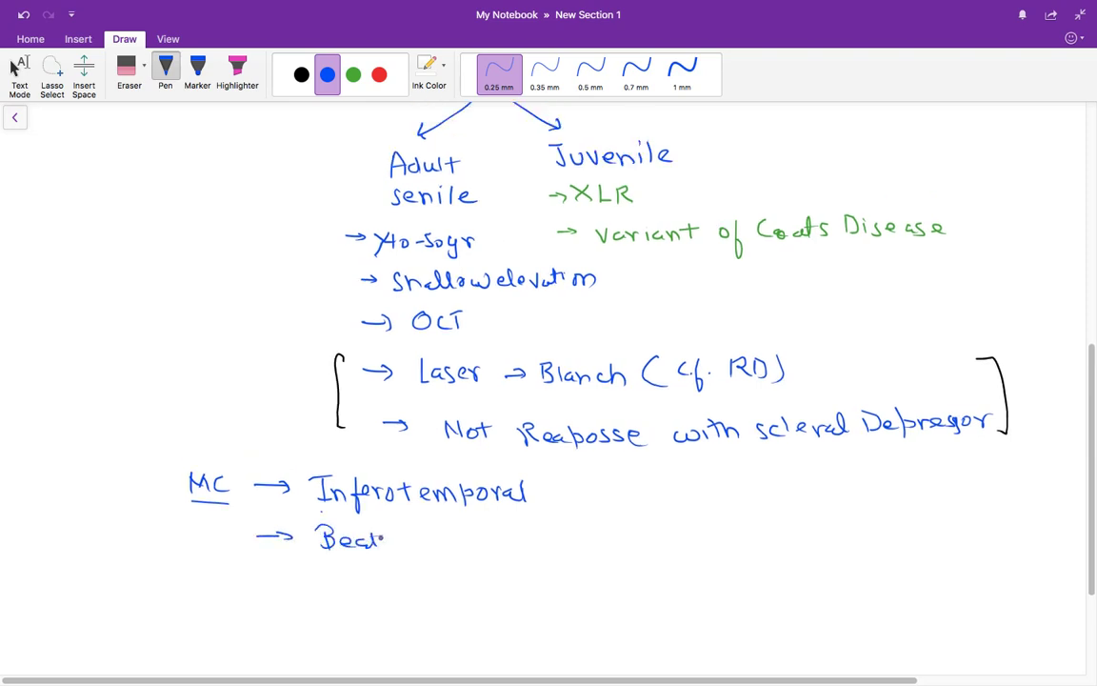
# - Handwrite '→ Beaten metal appearance' on the line beneath
pyautogui.moveTo(381, 537); pyautogui.dragTo(457, 537)
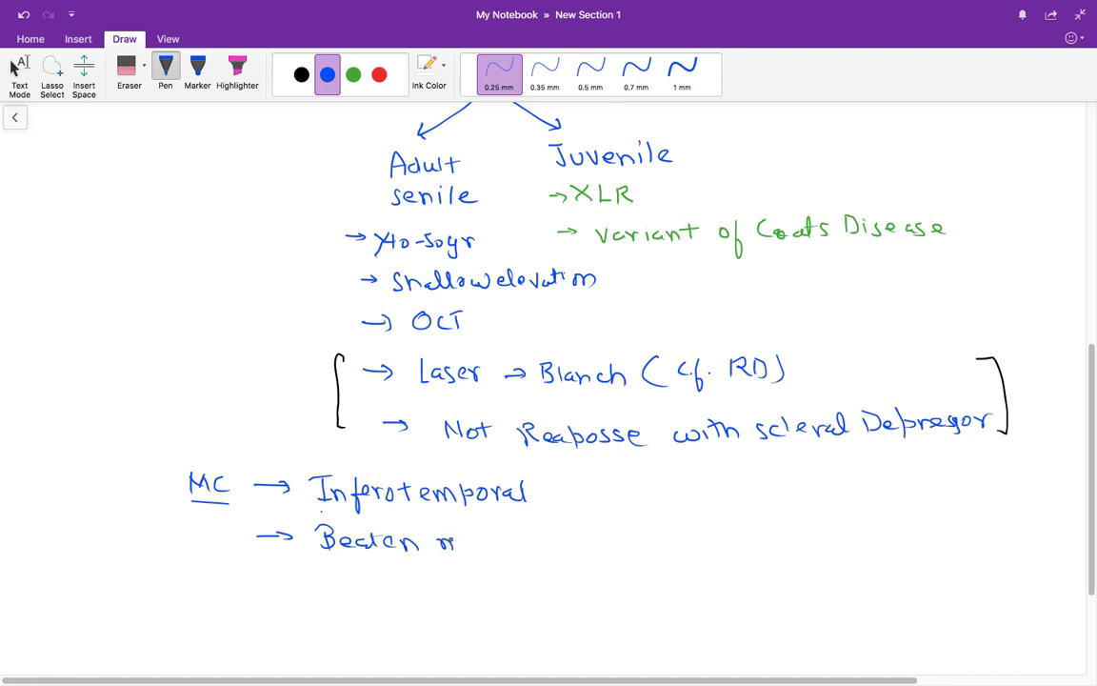
pyautogui.moveTo(457, 541); pyautogui.dragTo(549, 541)
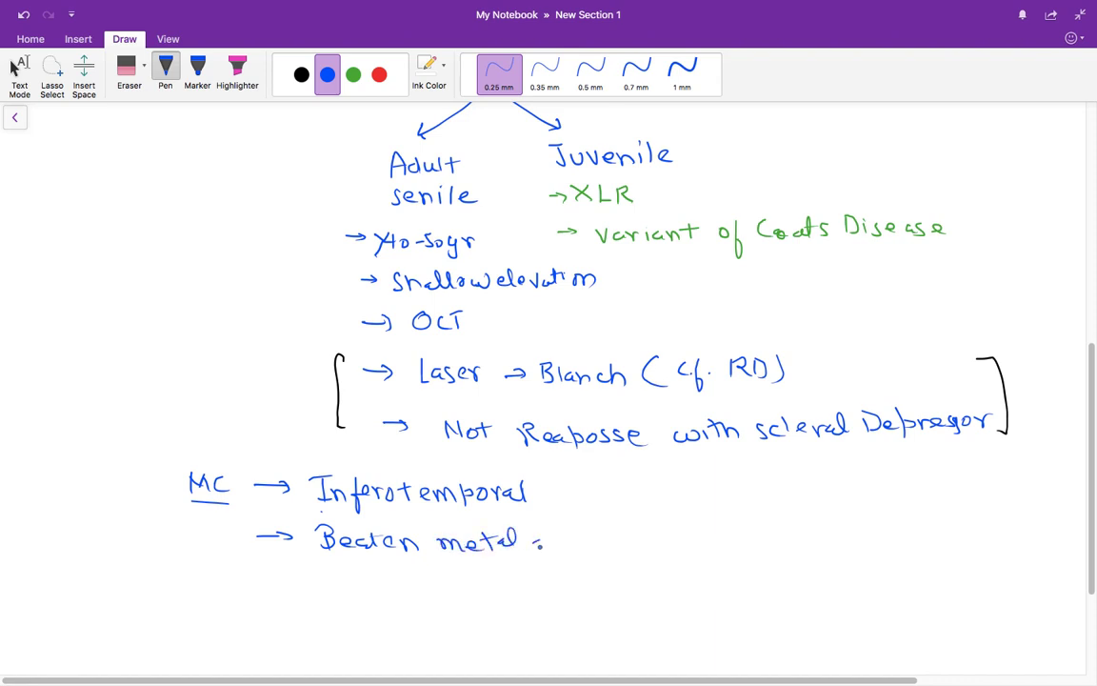
pyautogui.moveTo(548, 541); pyautogui.dragTo(613, 541)
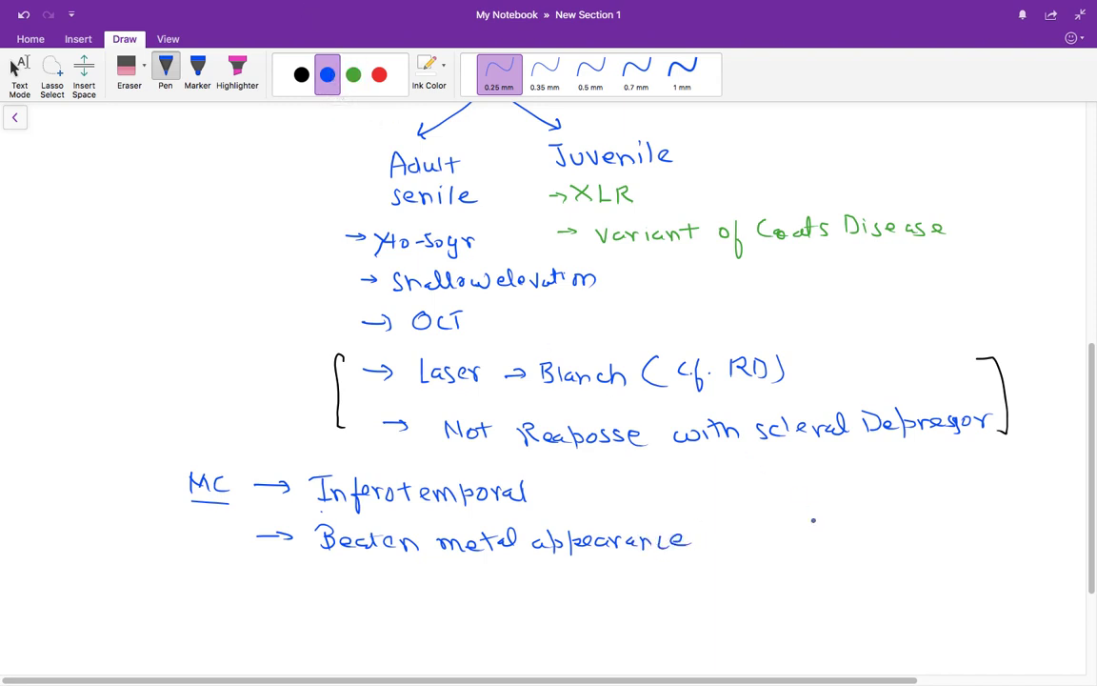
# - Sketch the split retinal layers with dotted lines beside the MC notes
pyautogui.moveTo(810, 534); pyautogui.dragTo(904, 557)
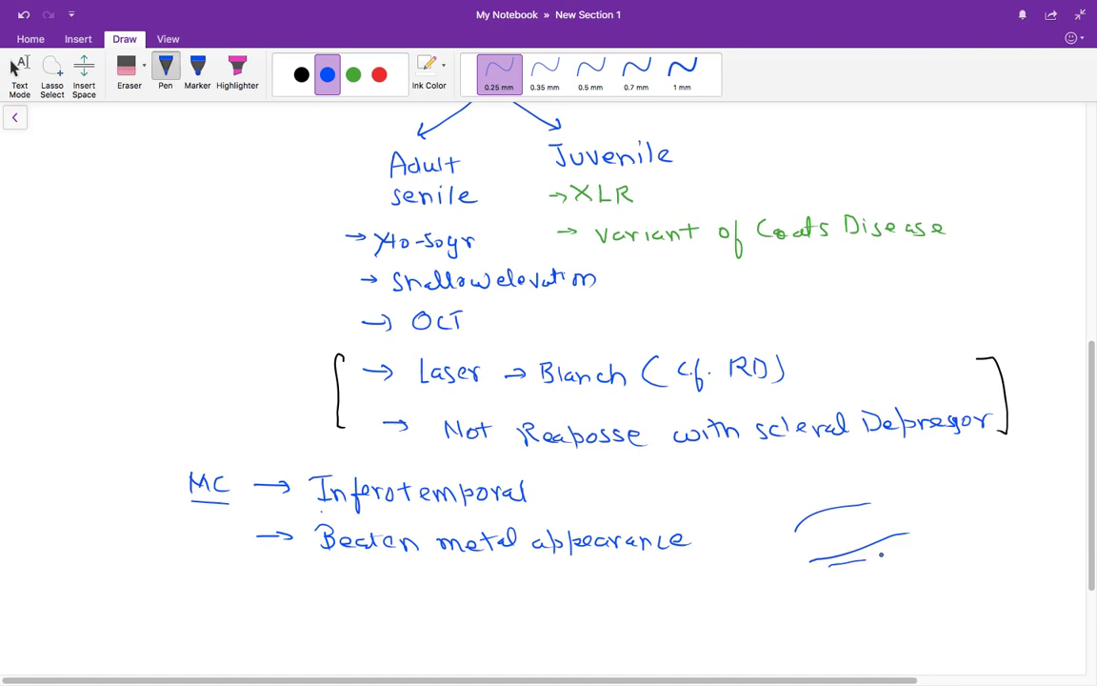
pyautogui.moveTo(867, 549); pyautogui.dragTo(918, 543)
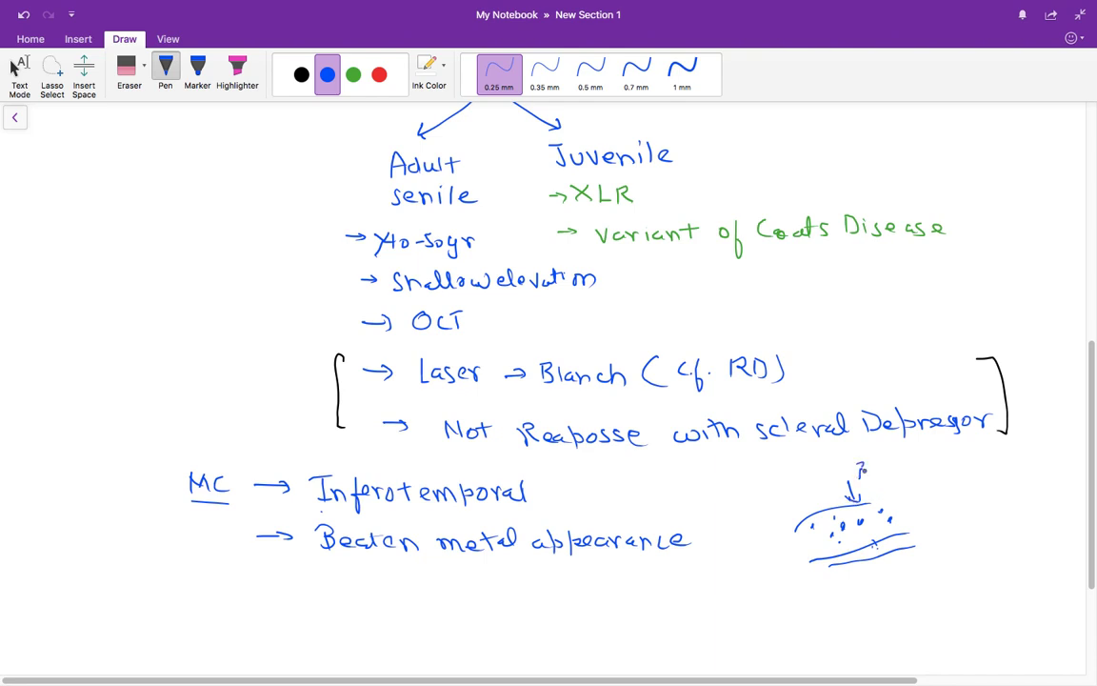
# - Label the sketch 'Beaten metal appearance' with an arrow and move down the page
pyautogui.moveTo(880, 467); pyautogui.dragTo(933, 475)
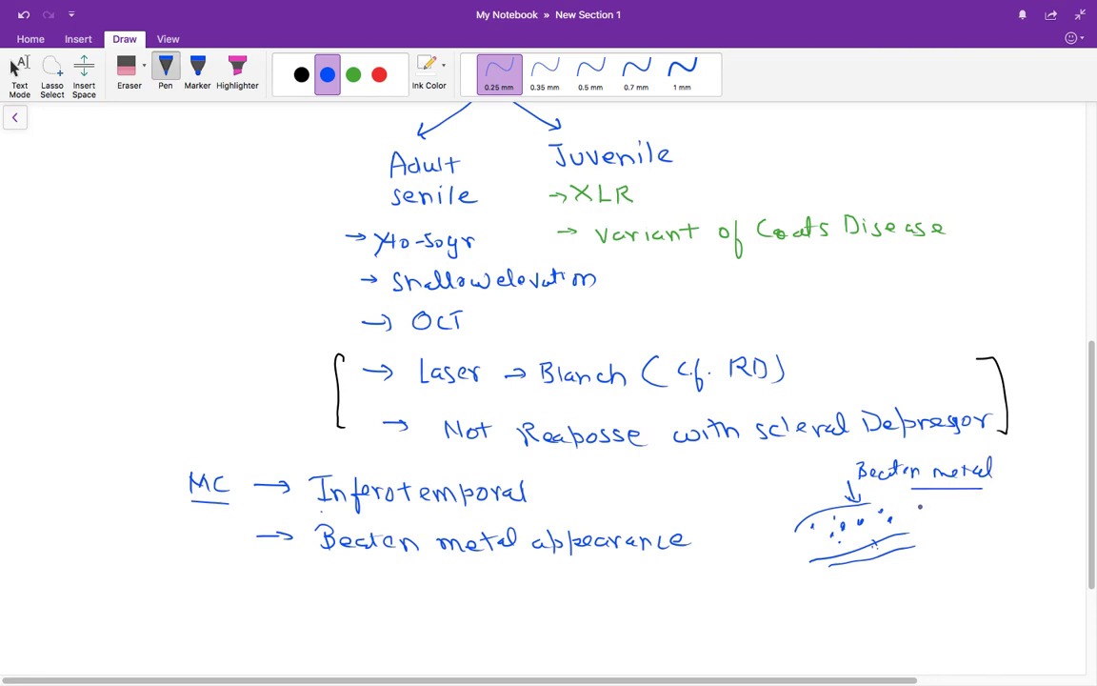
pyautogui.moveTo(943, 499); pyautogui.dragTo(972, 511)
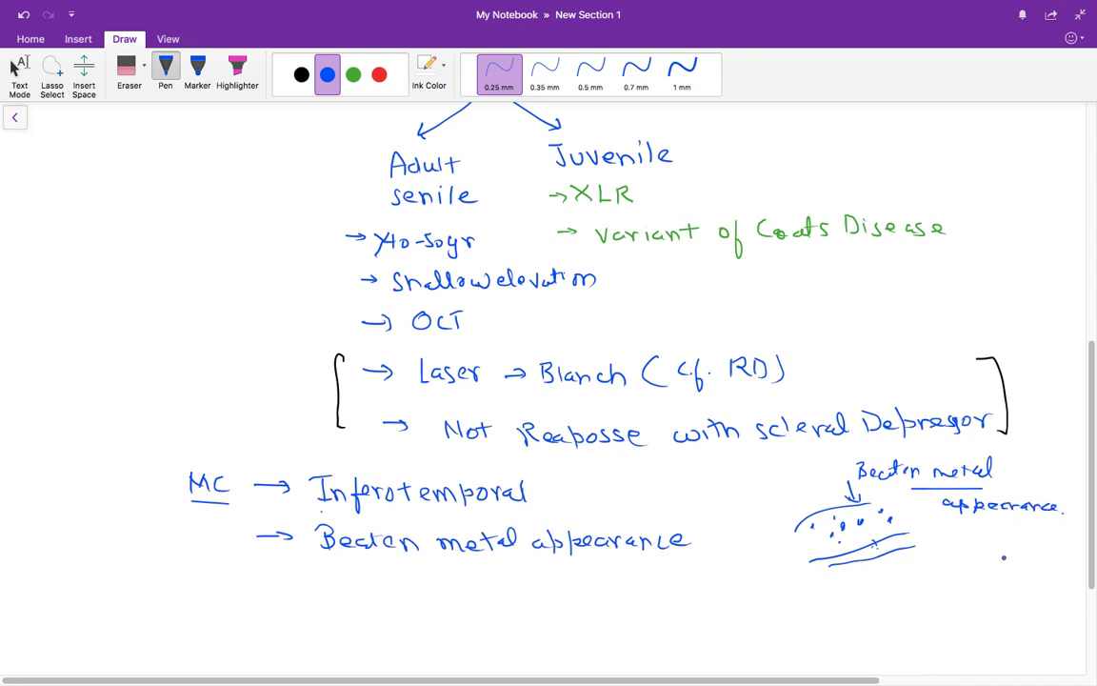
pyautogui.scroll(-3)
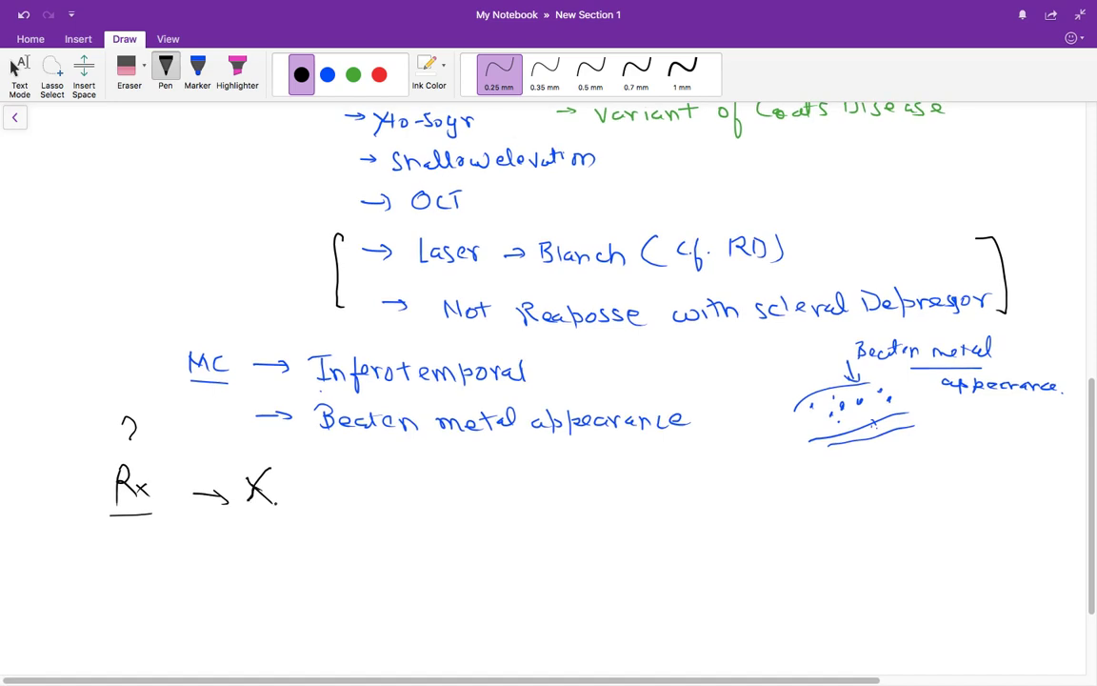
# - Handwrite 'Resolves on its own' after the Rx cross and list '→ Foveoschisis' beneath
pyautogui.moveTo(328, 480); pyautogui.dragTo(339, 499)
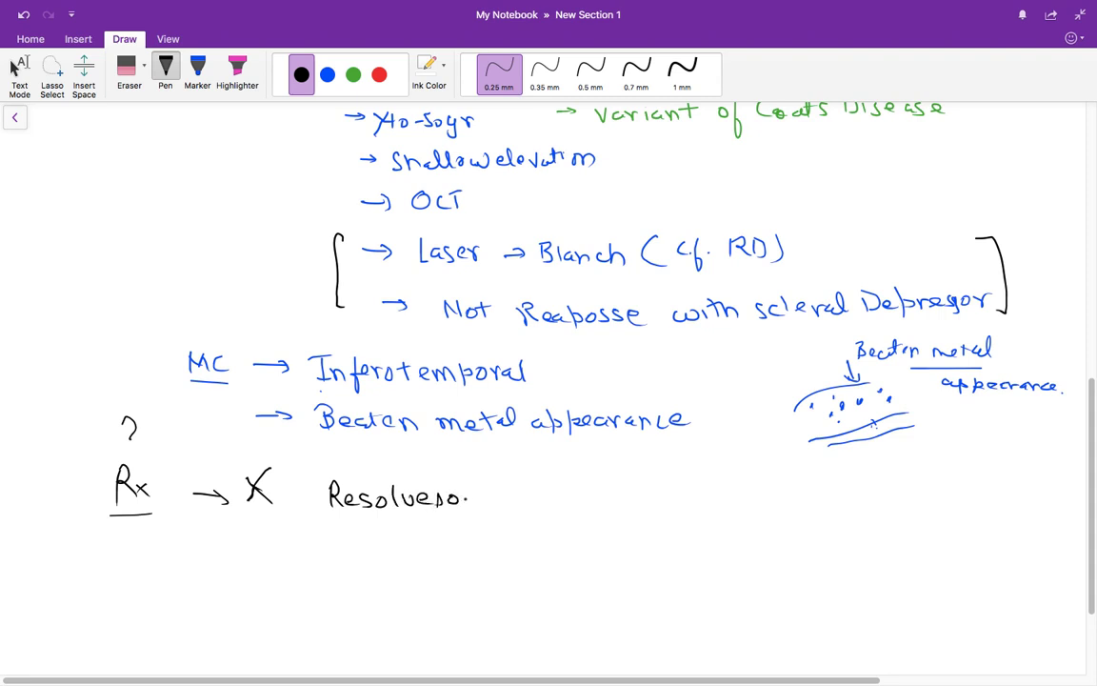
pyautogui.moveTo(466, 495); pyautogui.dragTo(530, 496)
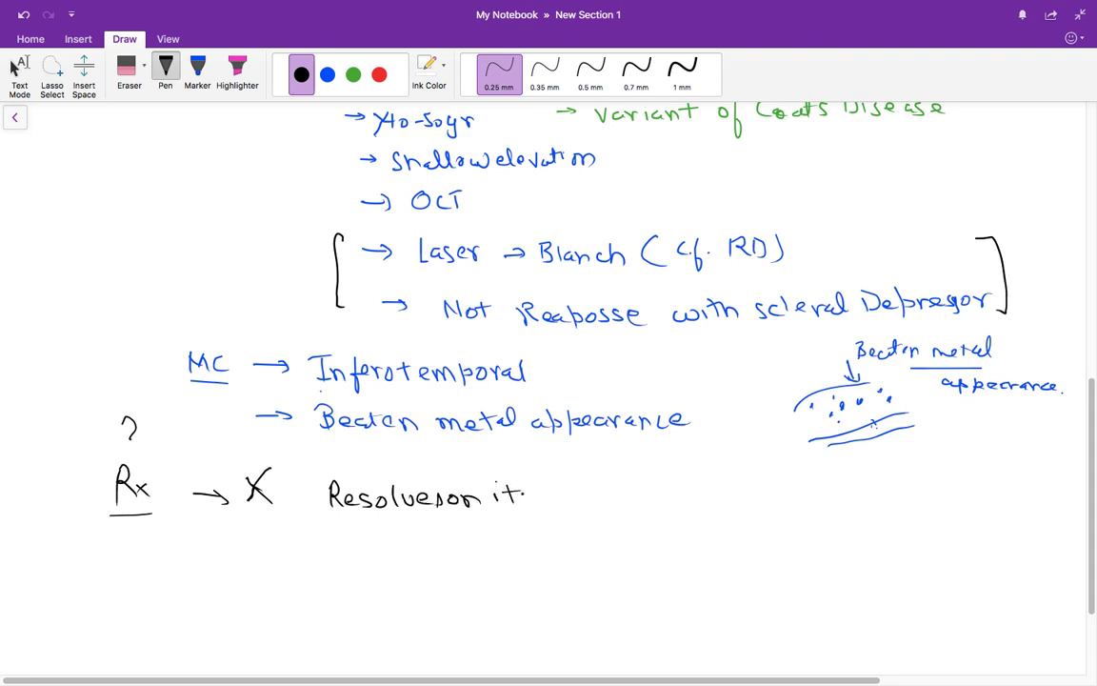
pyautogui.moveTo(530, 495); pyautogui.dragTo(581, 495)
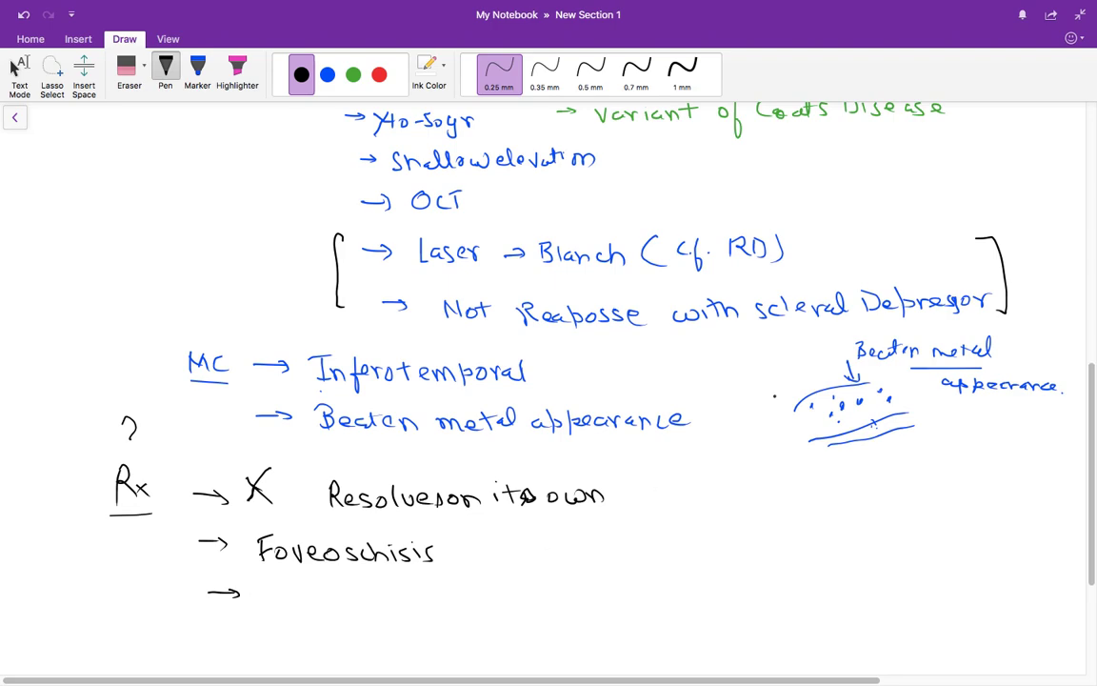
pyautogui.scroll(-3)
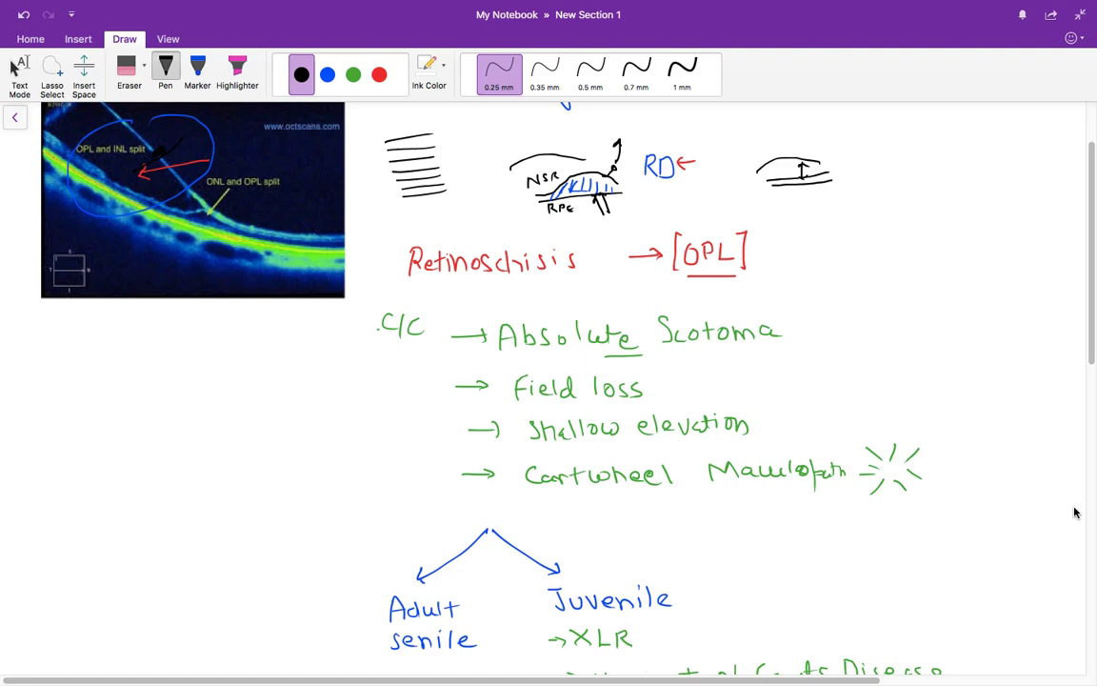
# - Handwrite '2° RRD' as the next Rx item under Foveoschisis
pyautogui.scroll(-3)
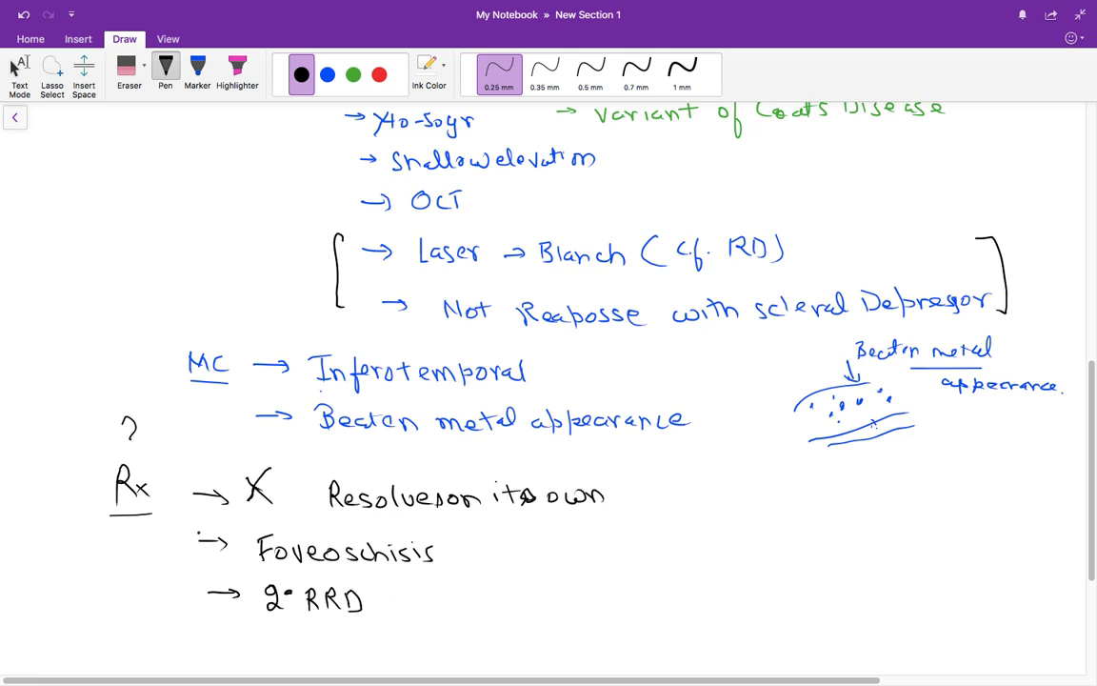
pyautogui.moveTo(175, 533); pyautogui.dragTo(447, 609)
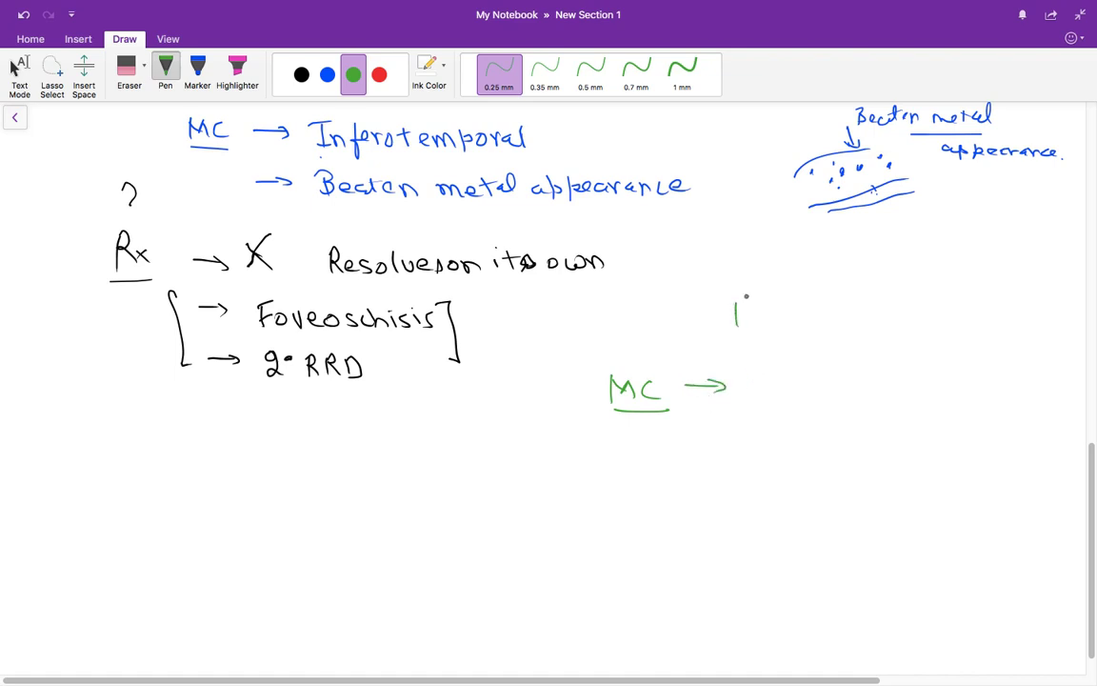
# - Handwrite the underlined green 'RIF' heading with 'MC → High Myopia' underlined beneath it
pyautogui.moveTo(739, 314); pyautogui.dragTo(784, 327)
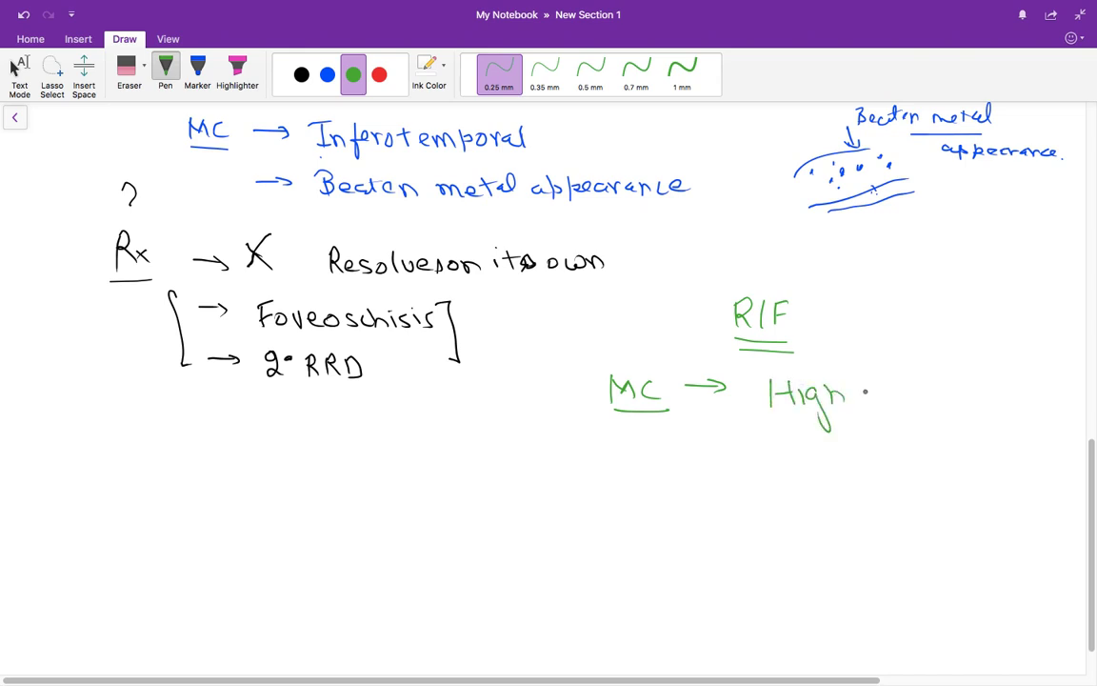
pyautogui.moveTo(857, 391); pyautogui.dragTo(934, 409)
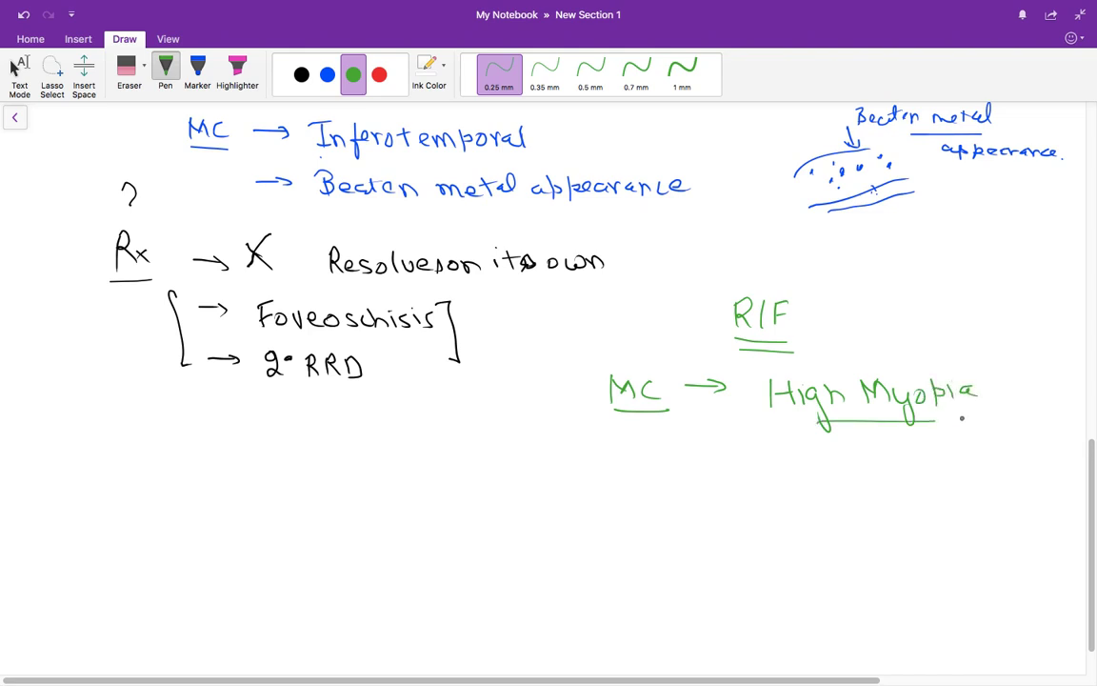
pyautogui.scroll(-3)
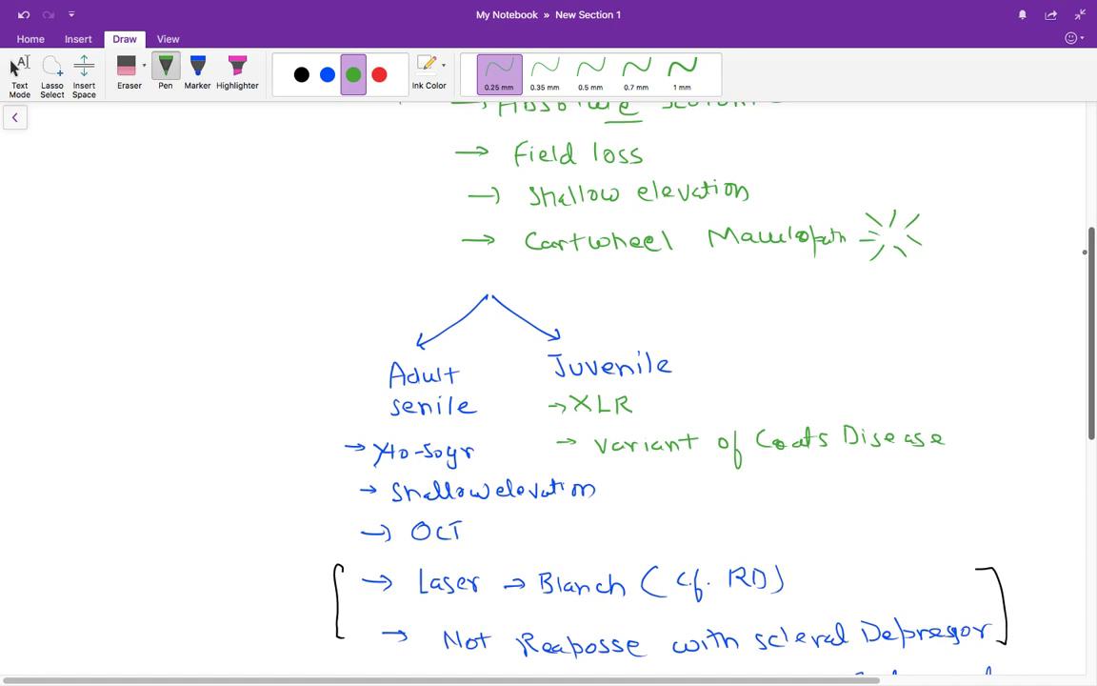
# - Handwrite the bracketed green note (roughly 'U4 / FMCMCT') at the top right beside the heading
pyautogui.scroll(3)
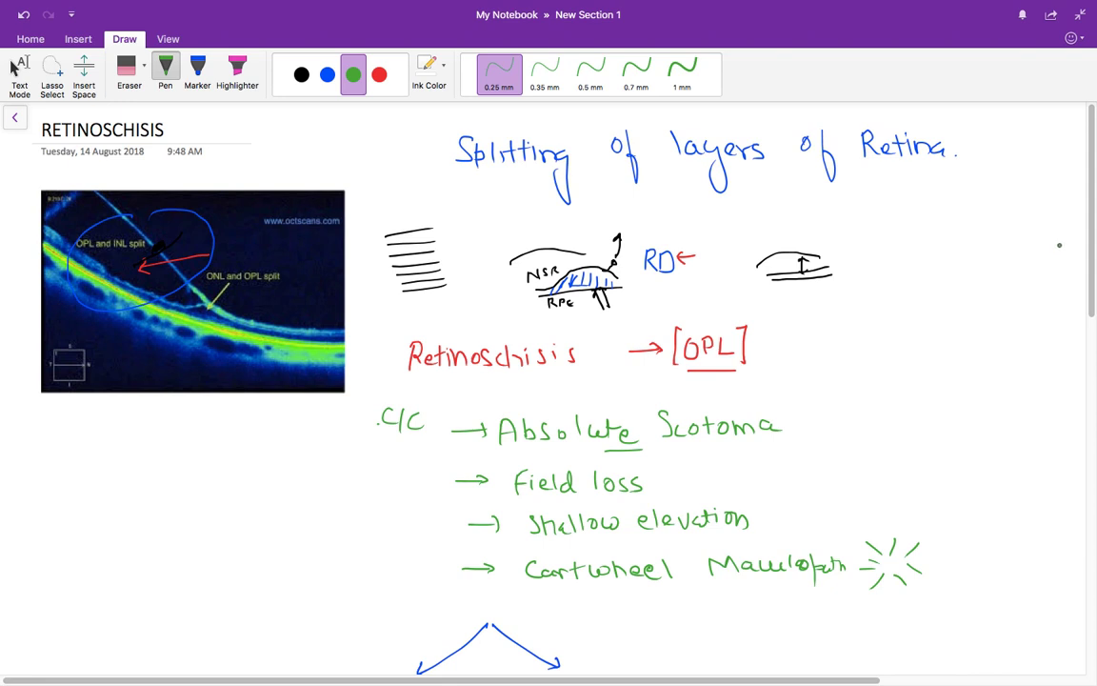
pyautogui.moveTo(1063, 244)
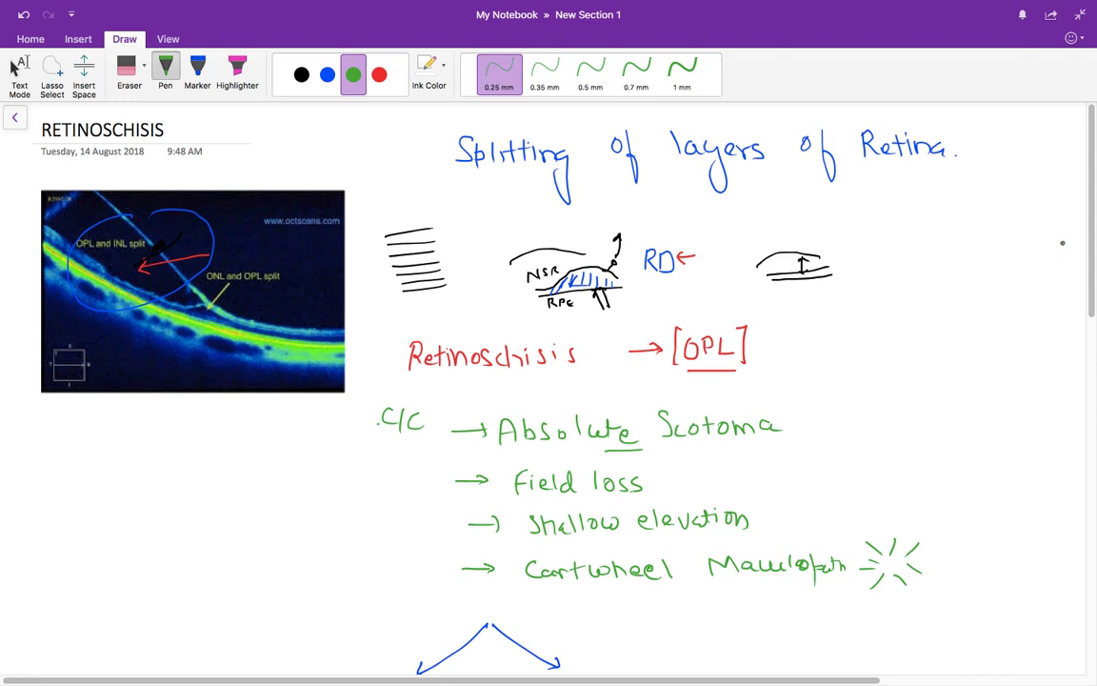
pyautogui.moveTo(981, 229); pyautogui.dragTo(1013, 252)
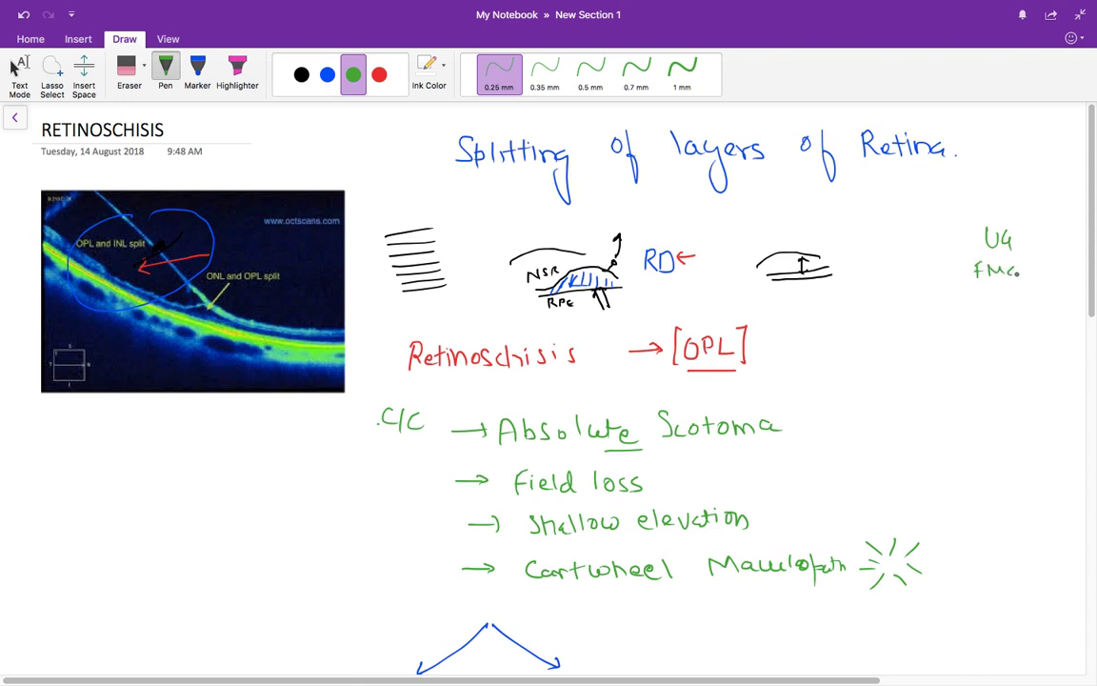
pyautogui.write('CMc°')
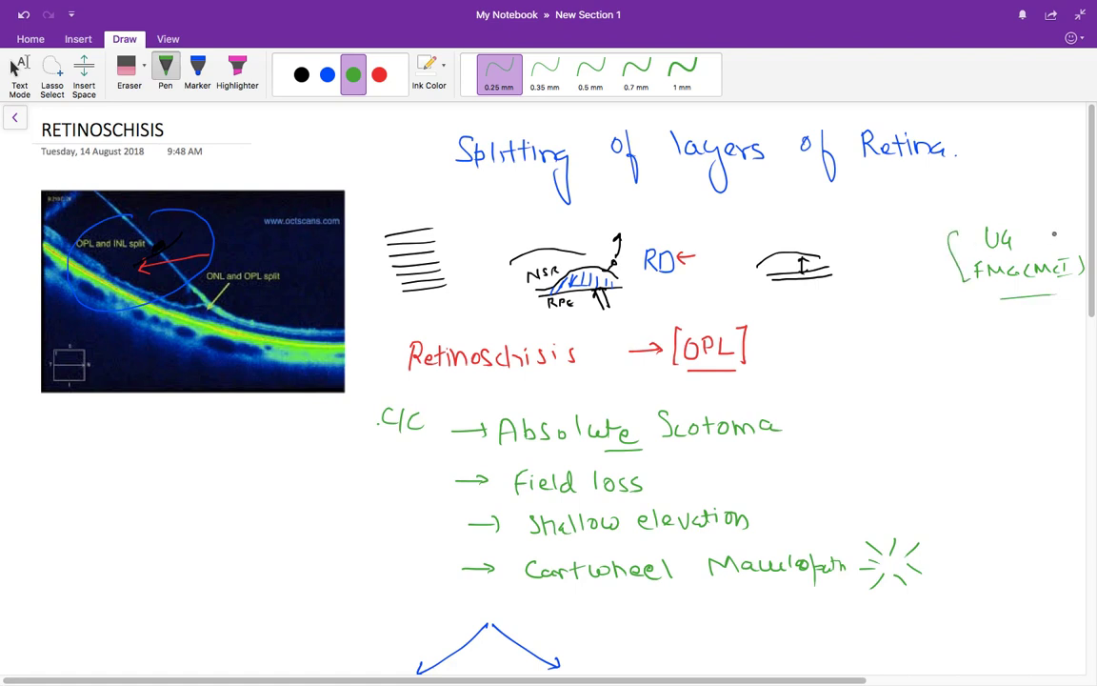
pyautogui.moveTo(1048, 232); pyautogui.dragTo(1076, 243)
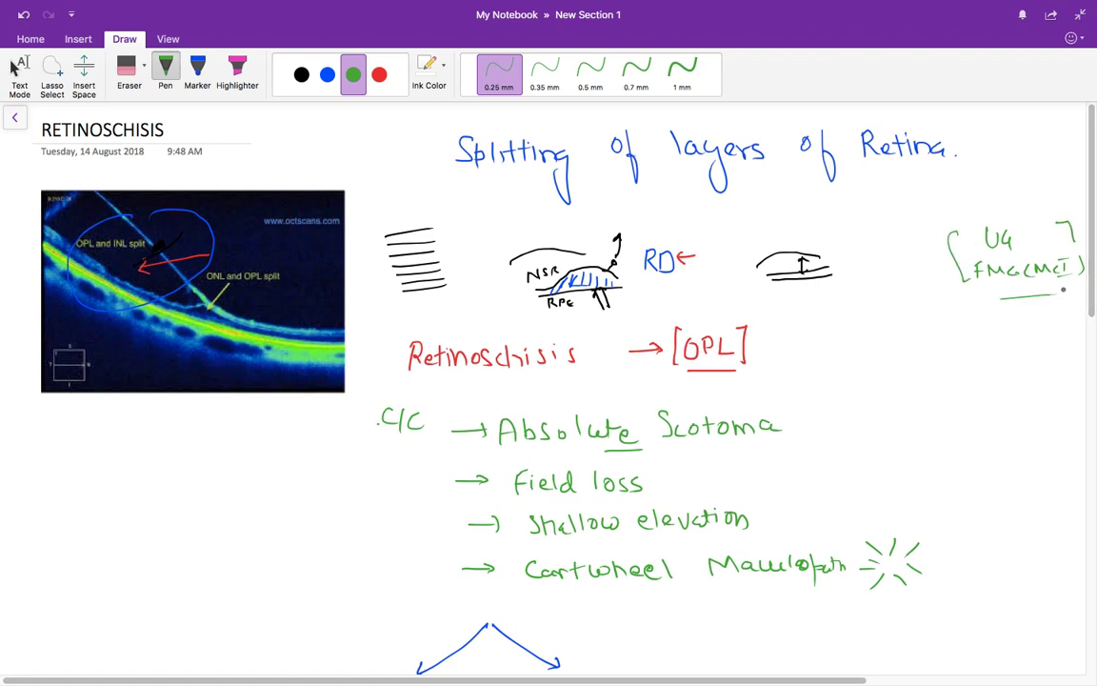